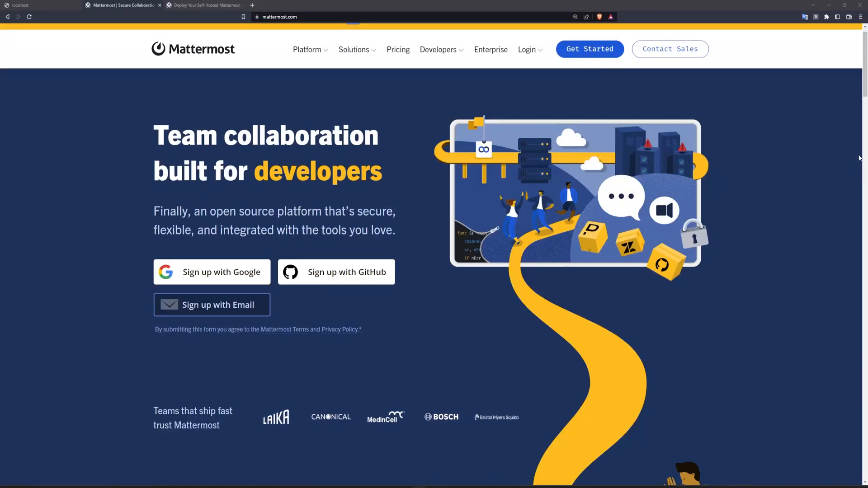
Run rails new video -j esbuild -c bootstrap to generate the app.
{"action": "left_click", "coordinate": [439, 49]}
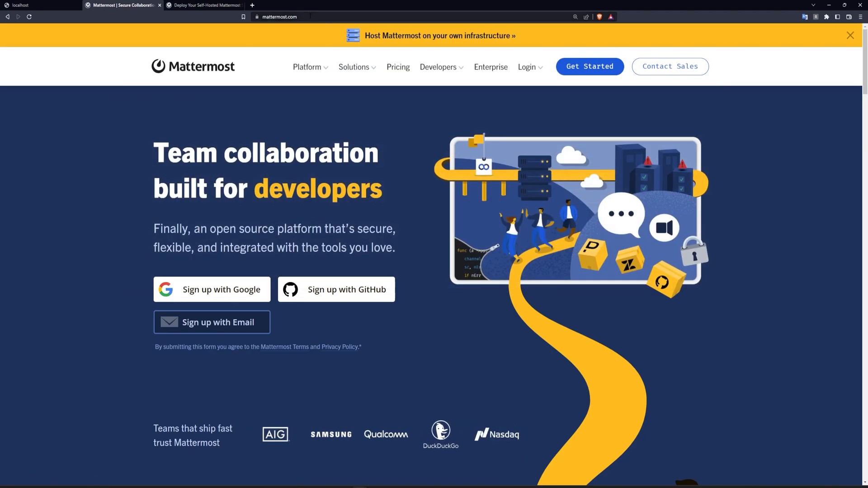
{"action": "mouse_move", "coordinate": [274, 289]}
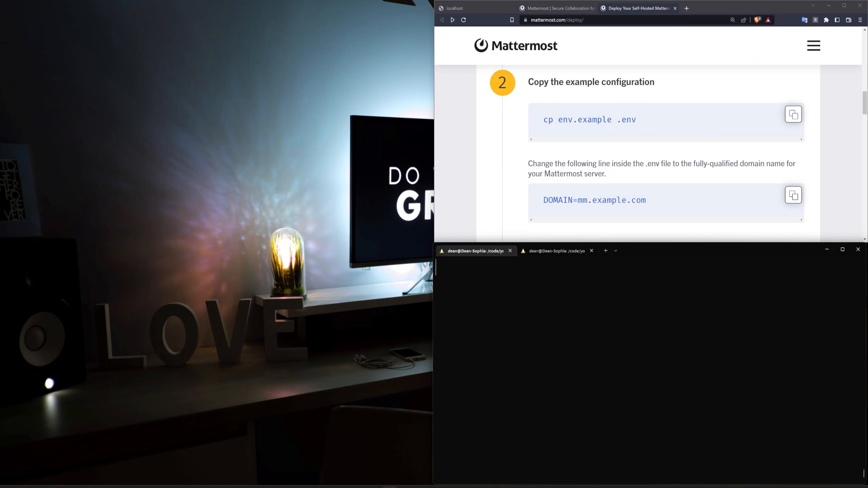
{"action": "type", "text": "rails new"}
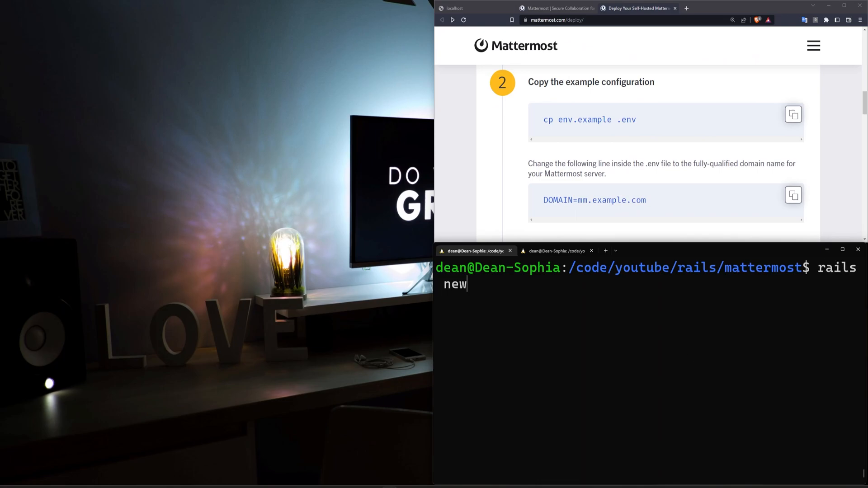
{"action": "type", "text": "video -j es"}
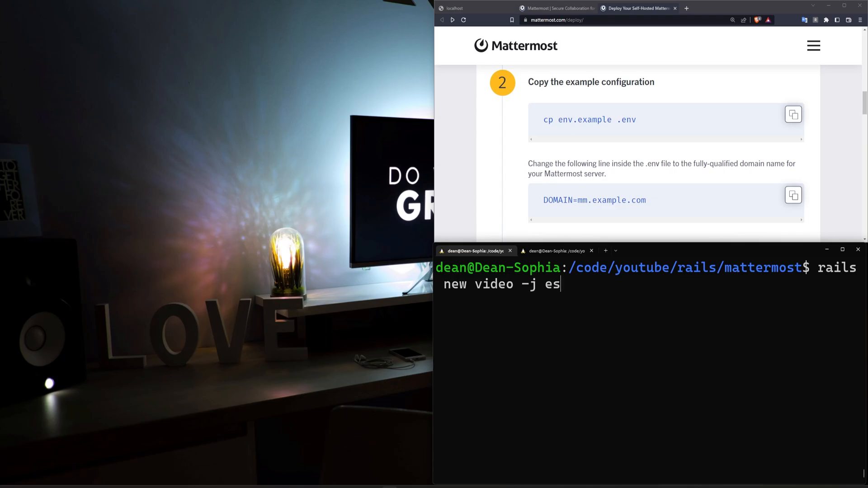
{"action": "type", "text": "build -c bootst"}
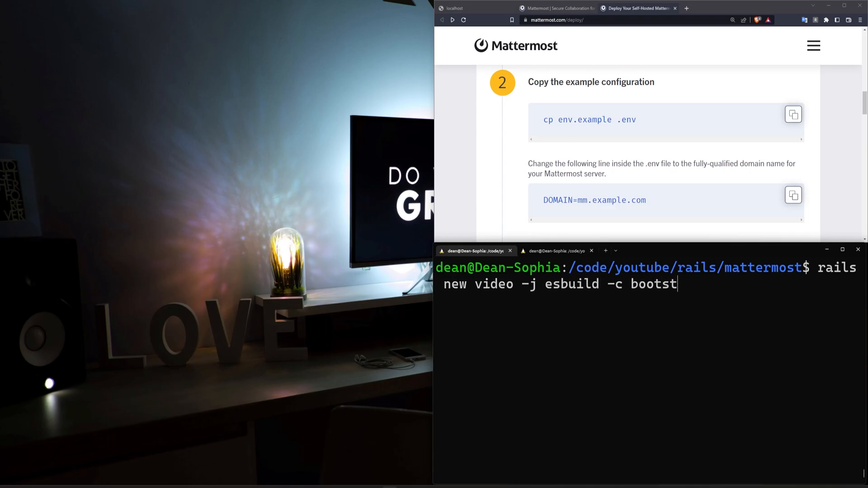
{"action": "key", "text": "Enter"}
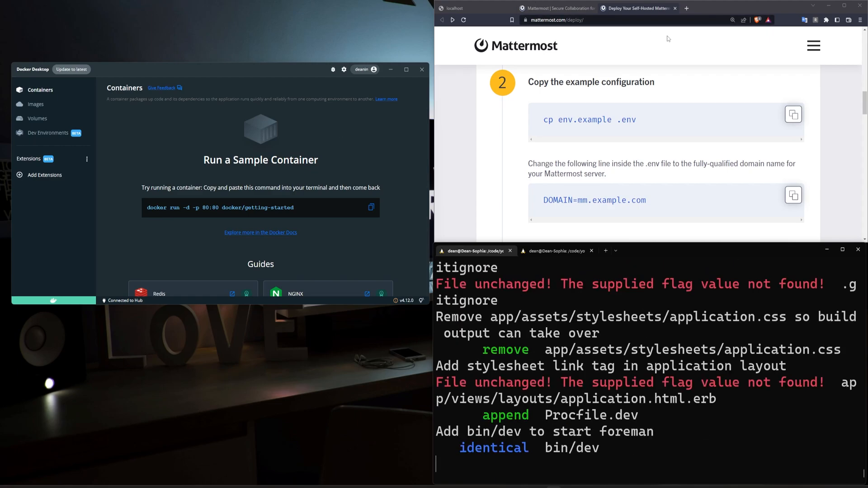
{"action": "scroll", "scroll_direction": "down", "scroll_amount": 3}
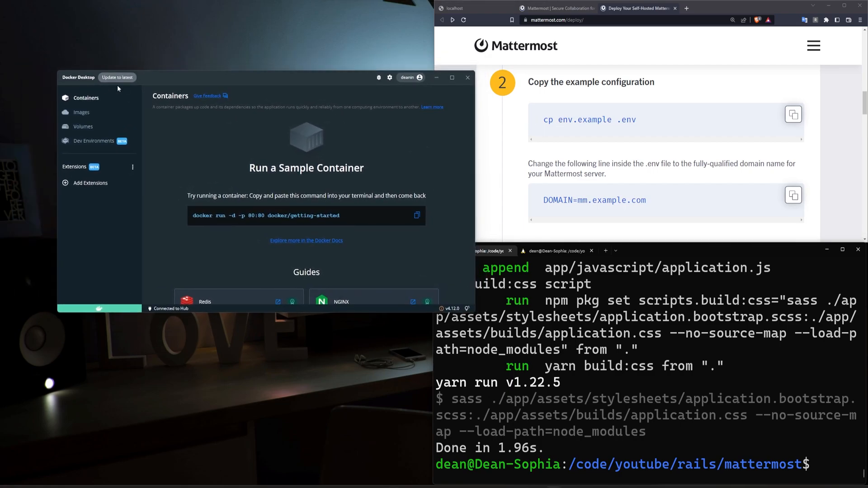
{"action": "left_click", "coordinate": [389, 78]}
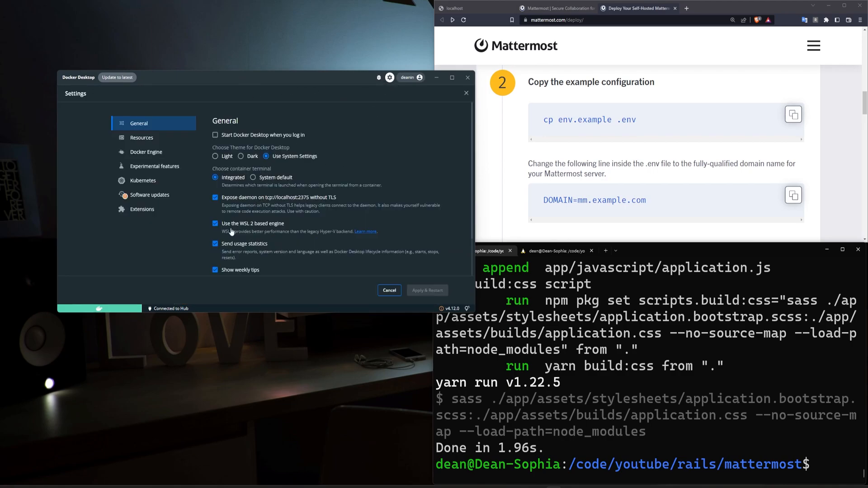
{"action": "mouse_move", "coordinate": [74, 102]}
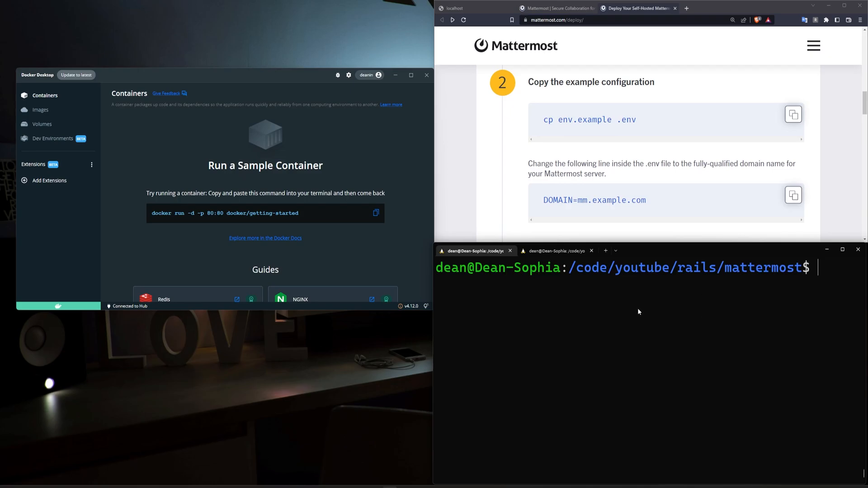
{"action": "type", "text": "docker ps"}
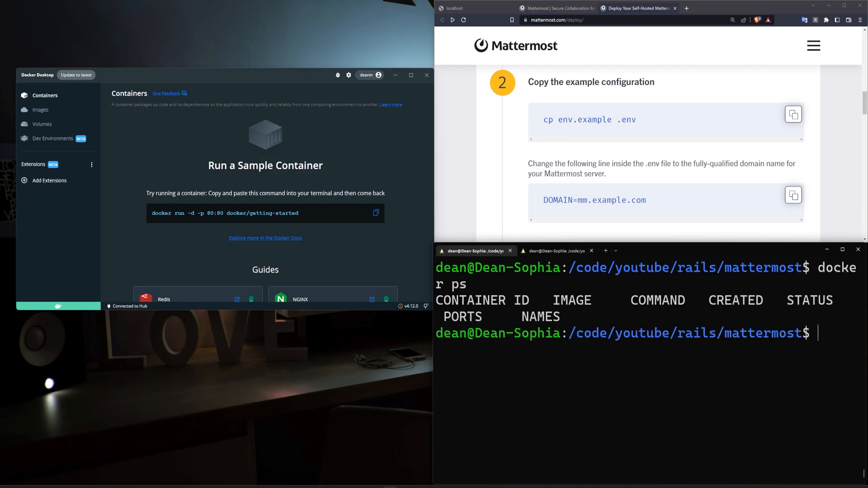
{"action": "type", "text": "dock"}
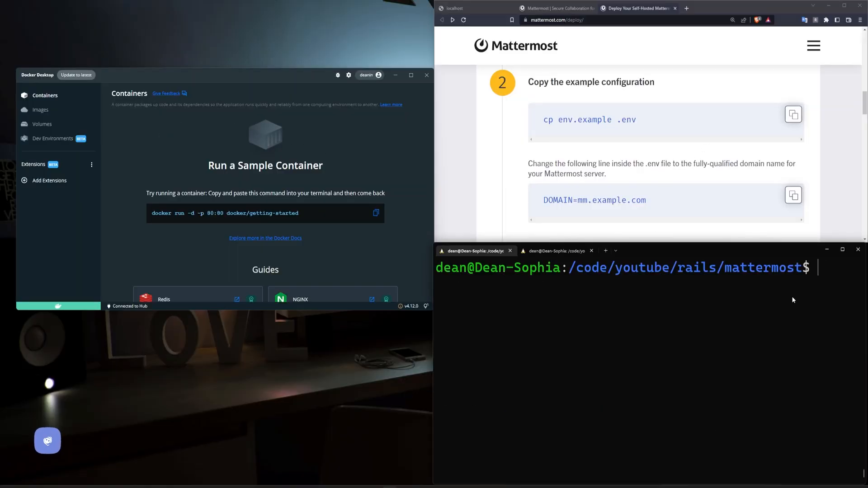
Inside the video app, generate a pages controller with a home action.
{"action": "type", "text": "cd vide"}
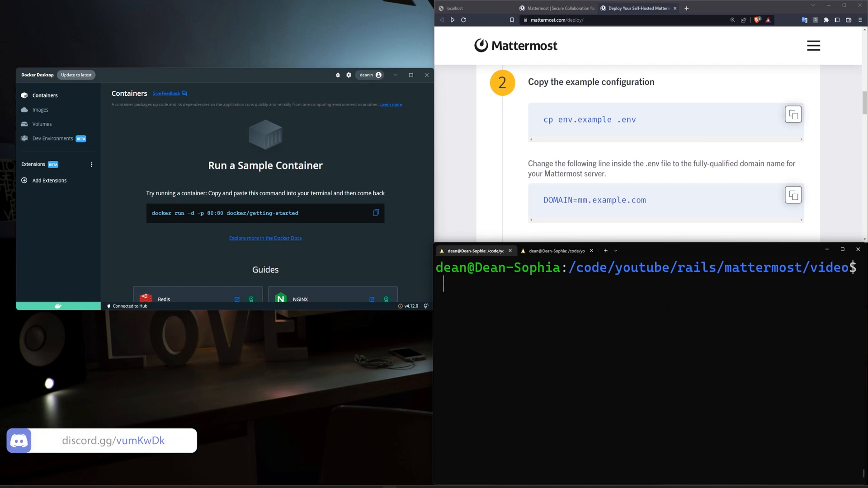
{"action": "type", "text": "rails g c"}
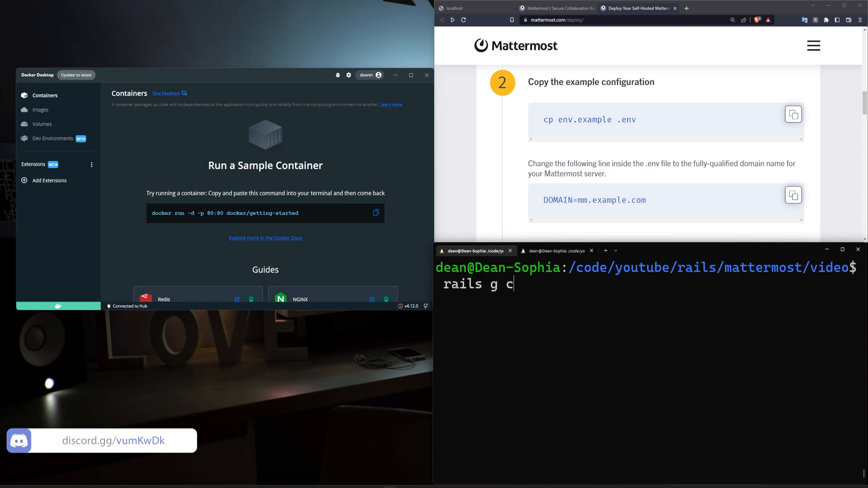
{"action": "type", "text": "ontroller pages ho"}
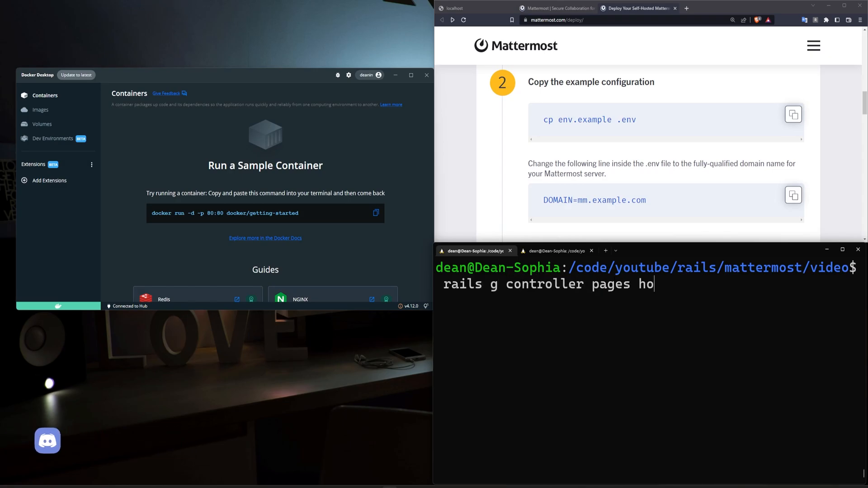
{"action": "key", "text": "Enter"}
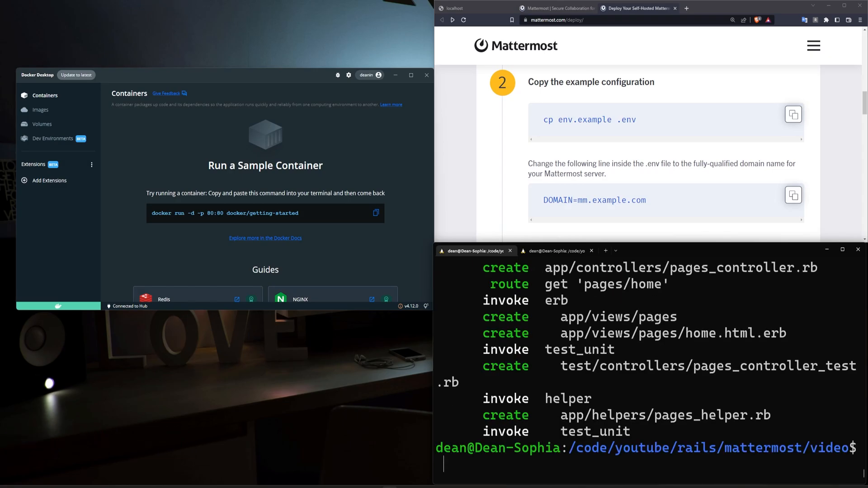
Open the video project in VS Code with code.
{"action": "type", "text": "code"}
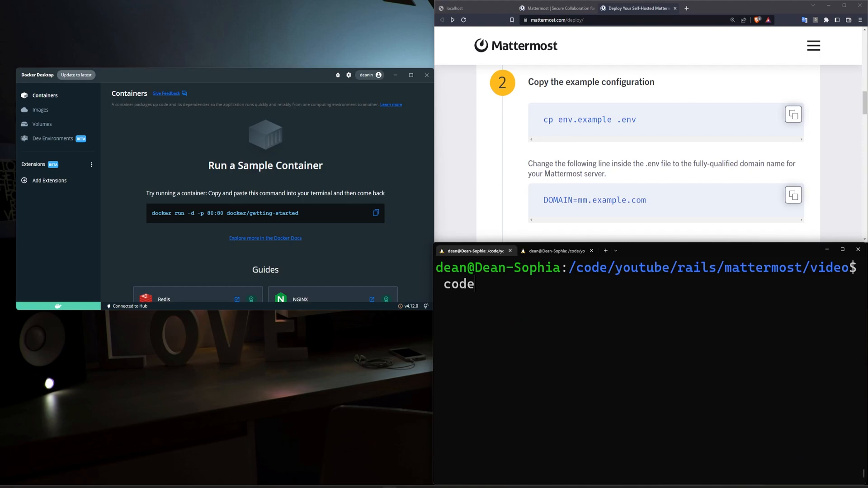
{"action": "type", "text": "."}
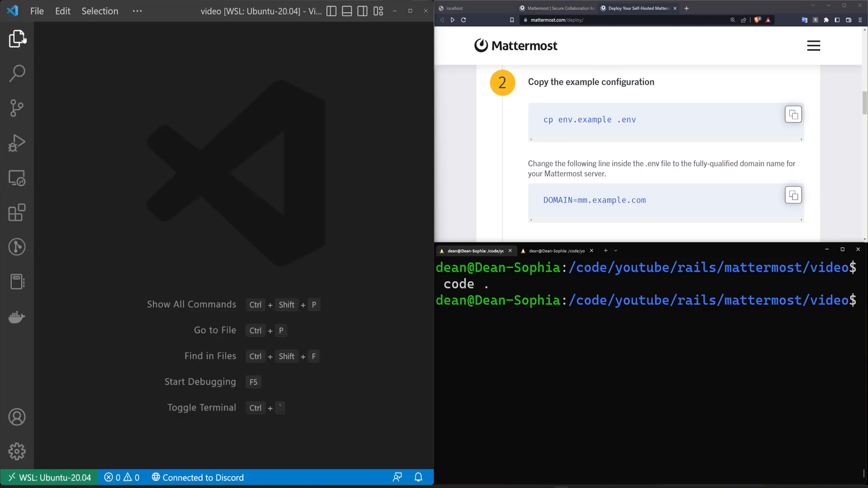
In config/routes.rb, make pages#home the root route.
{"action": "left_click", "coordinate": [15, 38]}
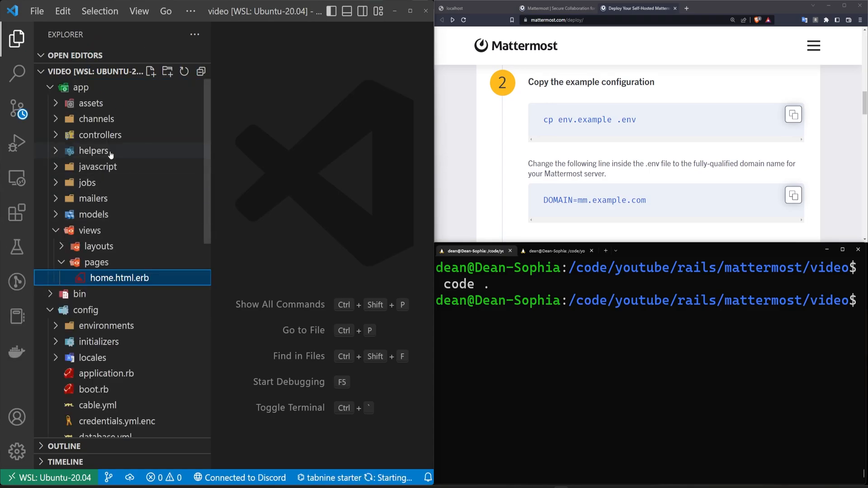
{"action": "scroll", "scroll_direction": "down", "scroll_amount": 3}
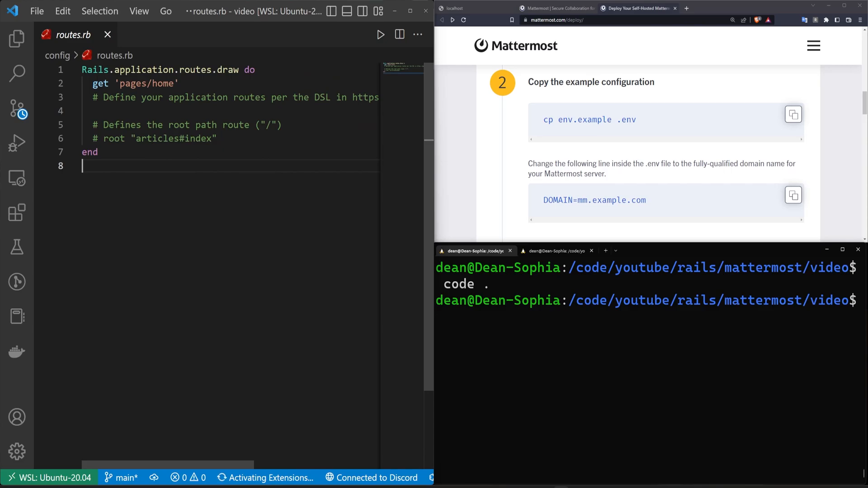
{"action": "type", "text": "root"}
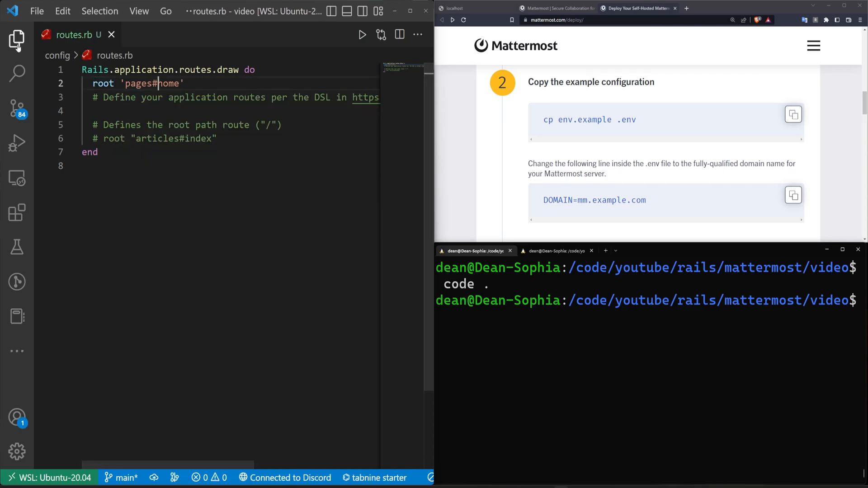
{"action": "left_click", "coordinate": [119, 222]}
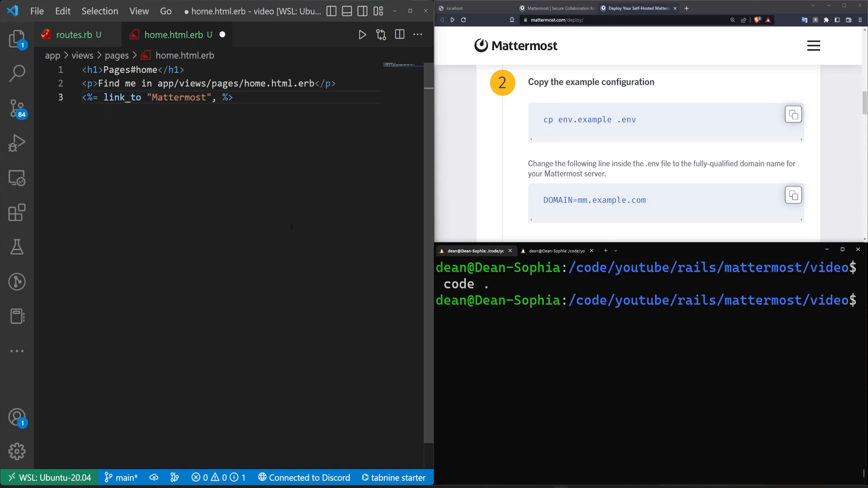
{"action": "type", "text": "\"http://localhost:"}
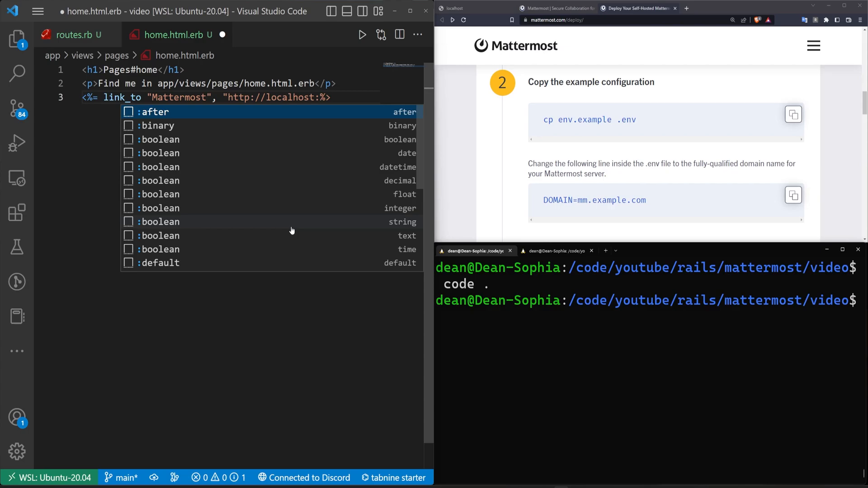
{"action": "type", "text": "8065\", target:"}
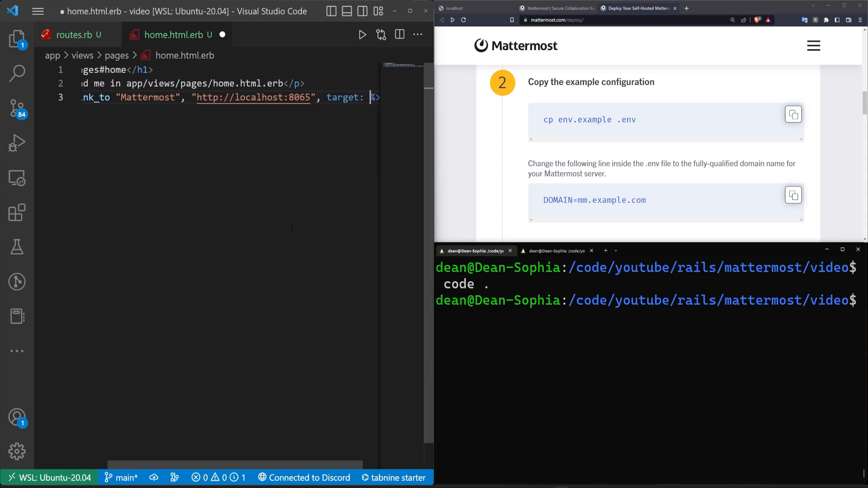
{"action": "type", "text": "\"_blank\""}
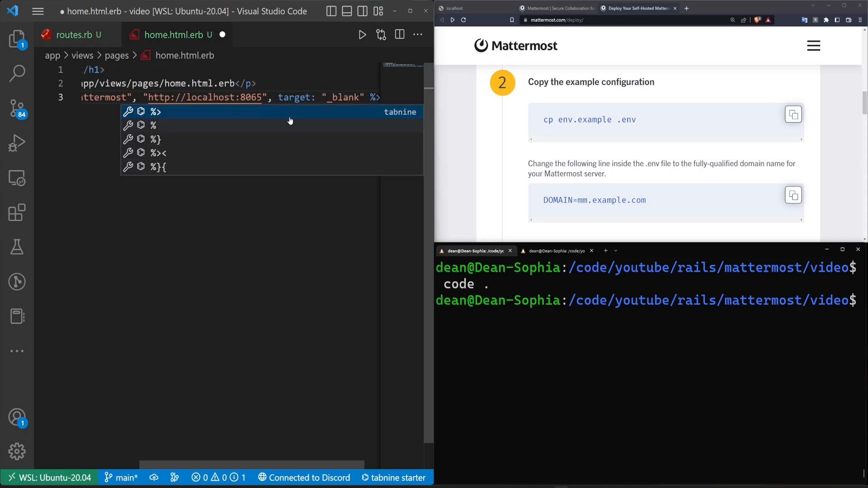
{"action": "type", "text": "rails"}
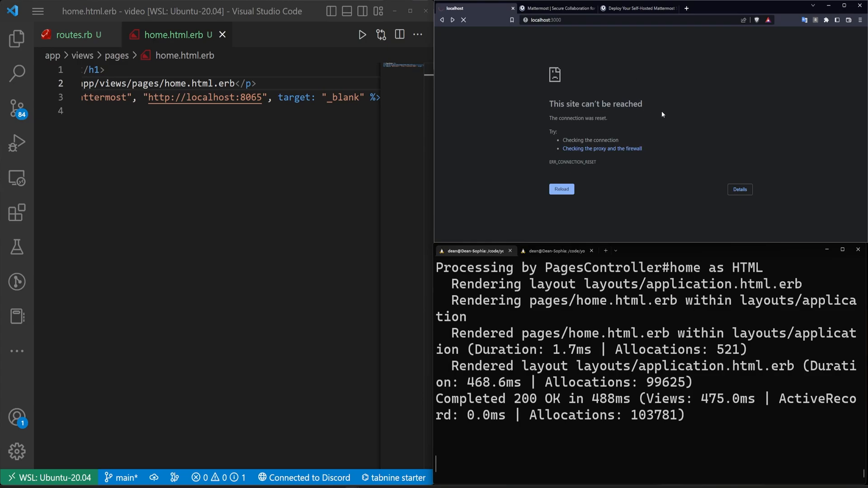
Wrap the home view in a Bootstrap container and give the link class "btn btn…".
{"action": "left_click", "coordinate": [562, 190]}
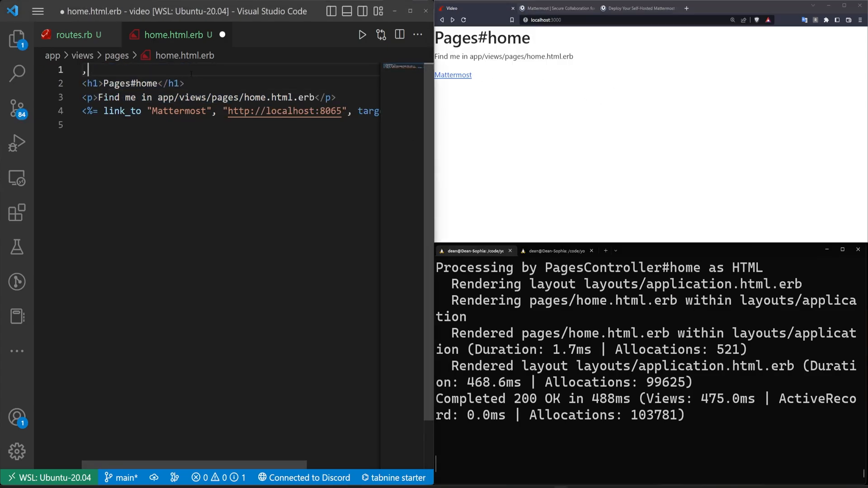
{"action": "type", "text": ".c"}
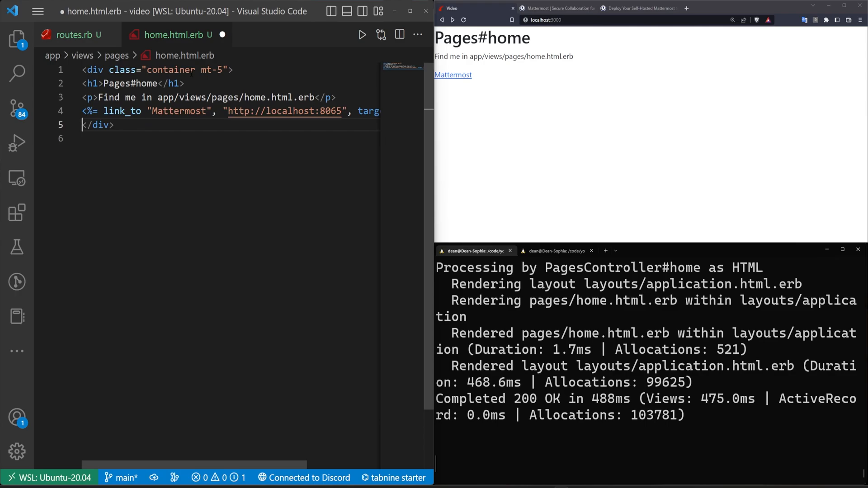
{"action": "scroll", "scroll_direction": "right", "scroll_amount": 3}
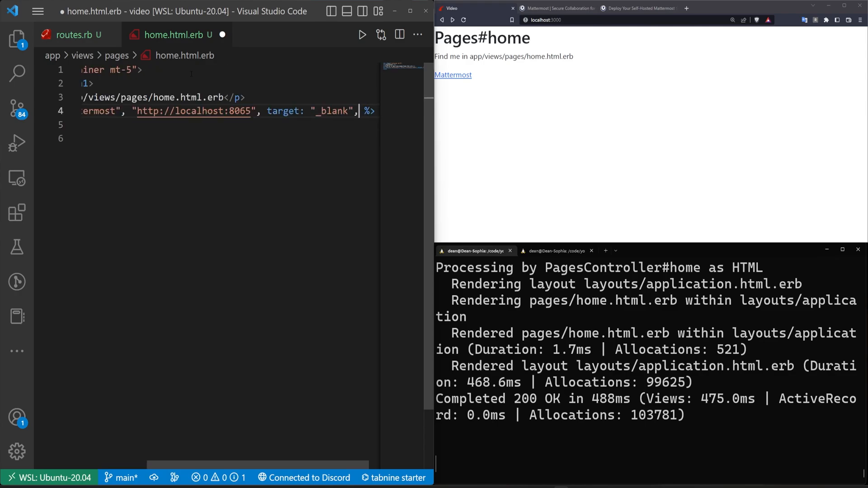
{"action": "type", "text": "class: \"btn btn"}
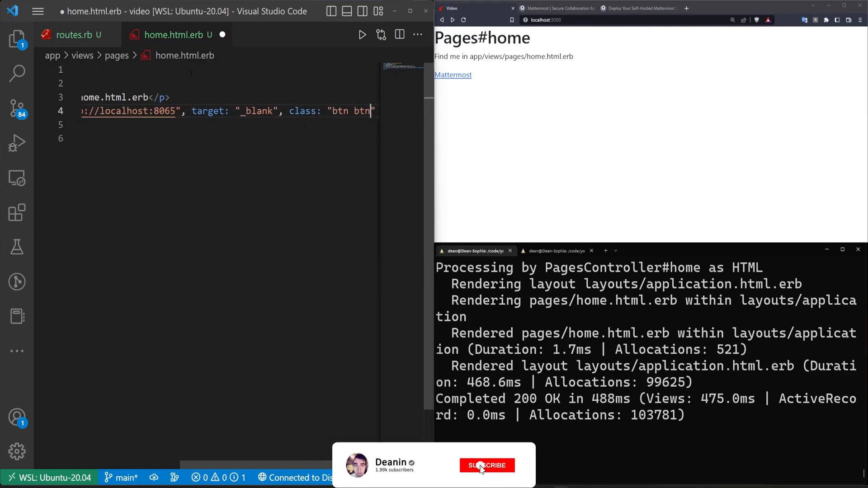
Reload the page, test the Mattermost button, then stop the Rails server.
{"action": "left_click", "coordinate": [486, 465]}
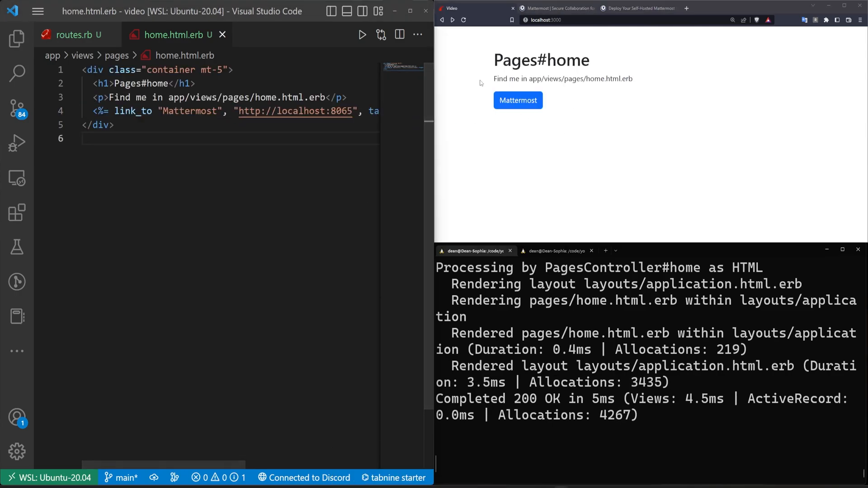
{"action": "left_click", "coordinate": [518, 100]}
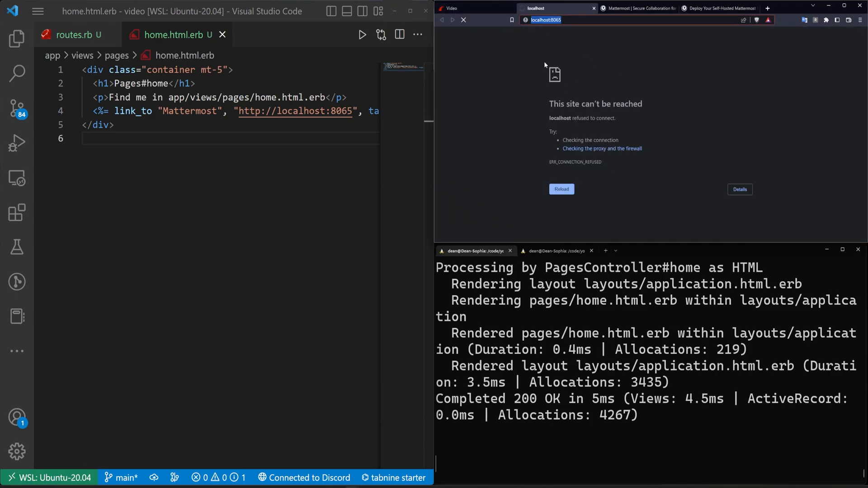
{"action": "key", "text": "ctrl+c"}
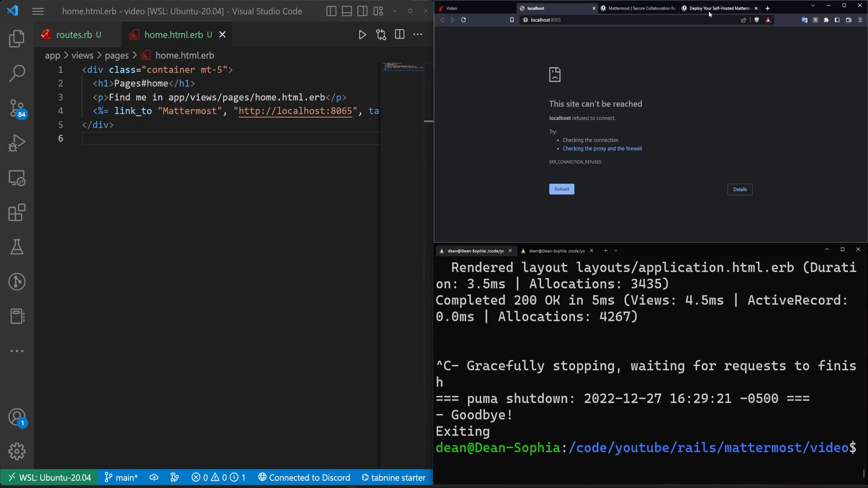
{"action": "left_click", "coordinate": [716, 7]}
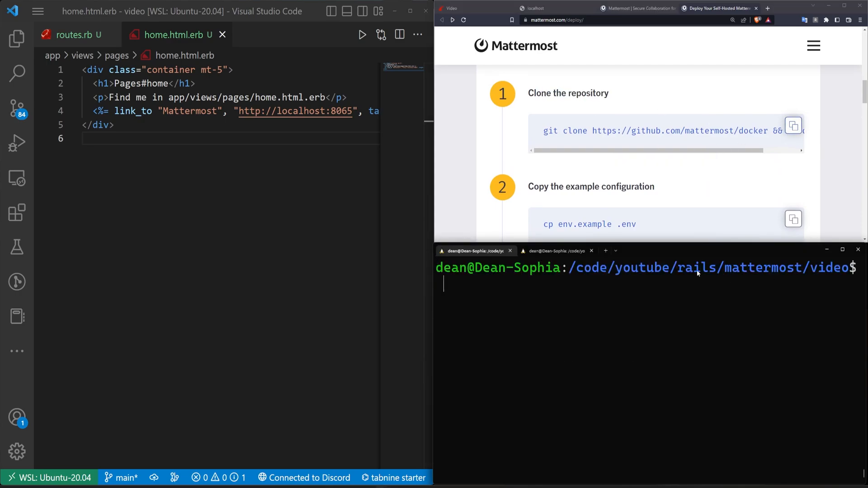
{"action": "type", "text": "git clone https://github.com/mattermost/docker && cd docker"}
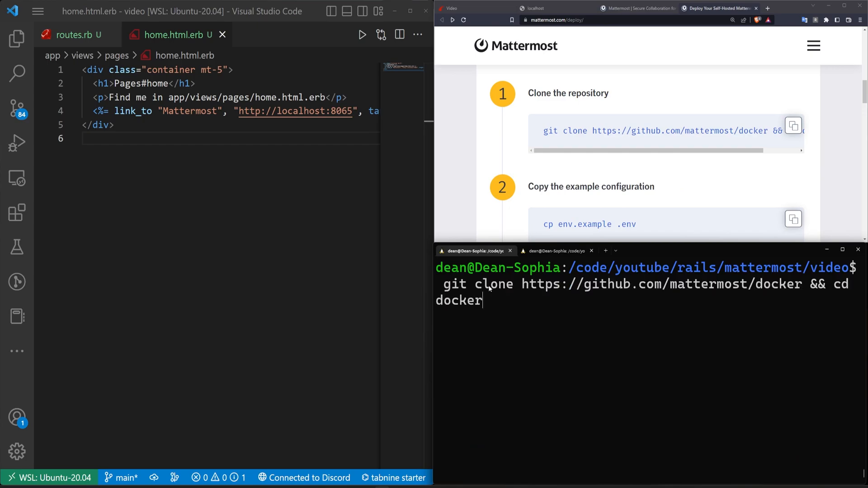
{"action": "double_click", "coordinate": [673, 284]}
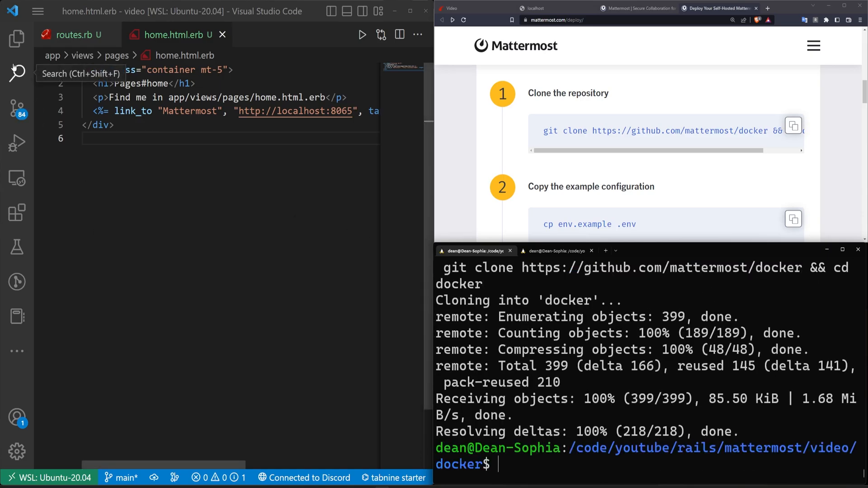
In the docker folder, copy env.example to .env.
{"action": "left_click", "coordinate": [15, 38]}
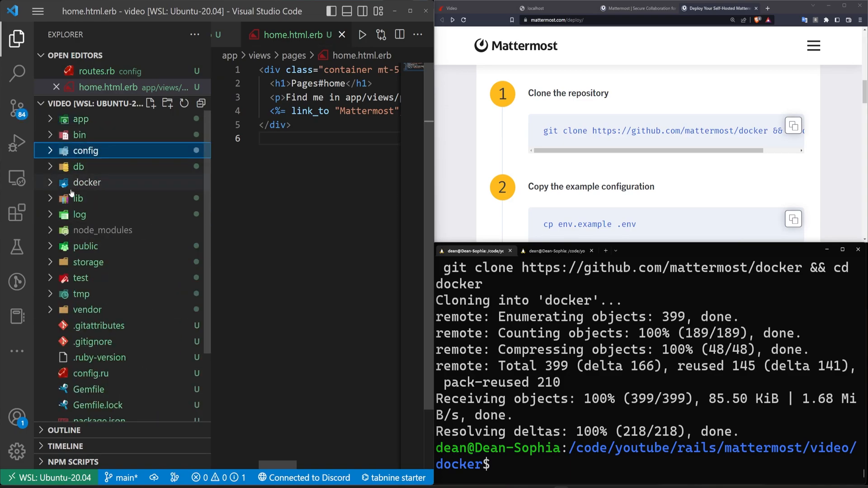
{"action": "left_click", "coordinate": [86, 183]}
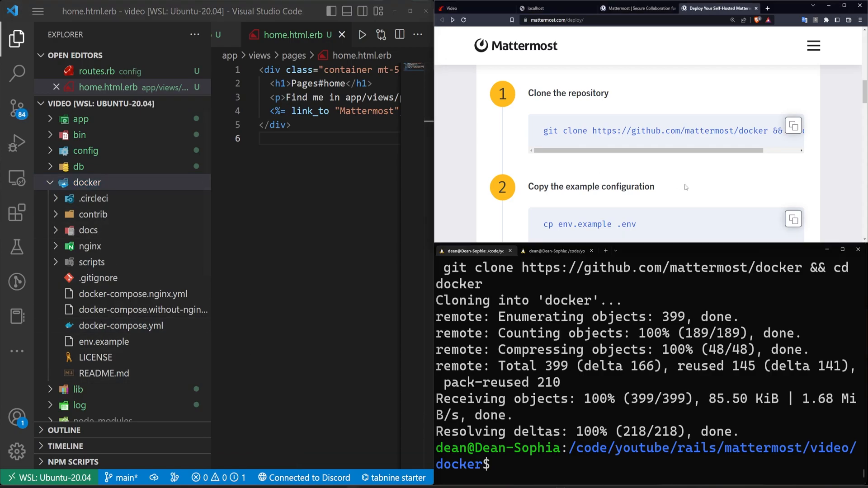
{"action": "left_click", "coordinate": [793, 150]}
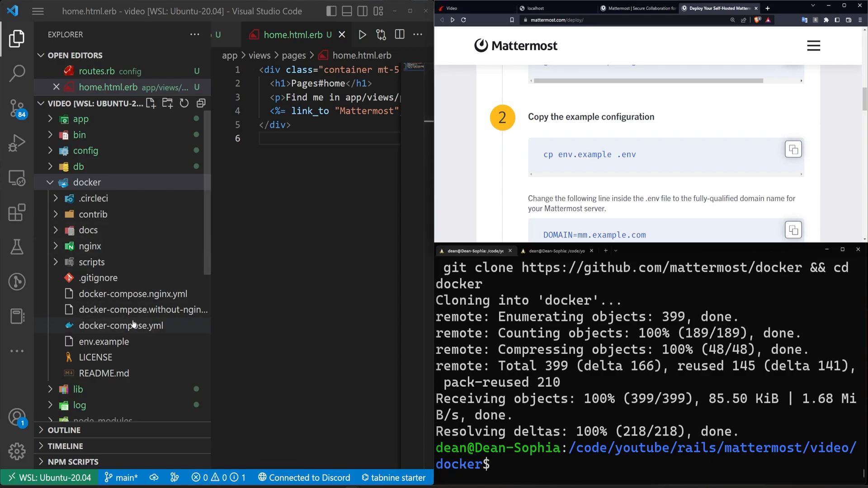
{"action": "mouse_move", "coordinate": [101, 346]}
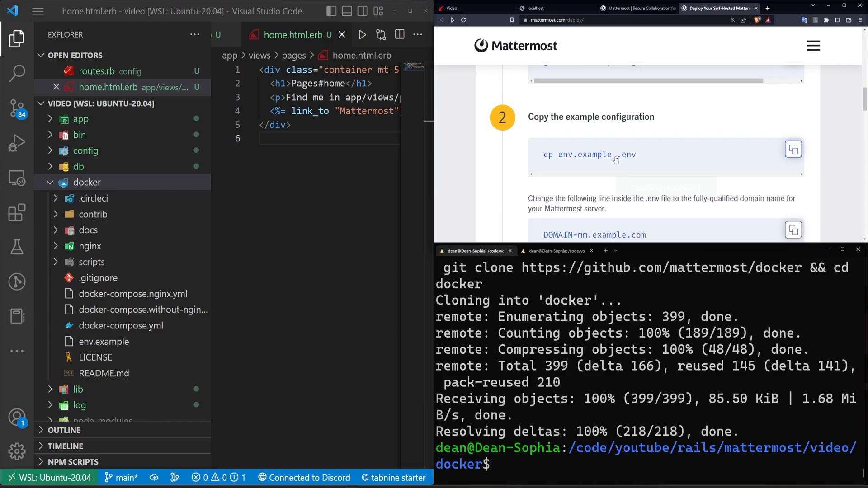
{"action": "type", "text": "cp env.example .env"}
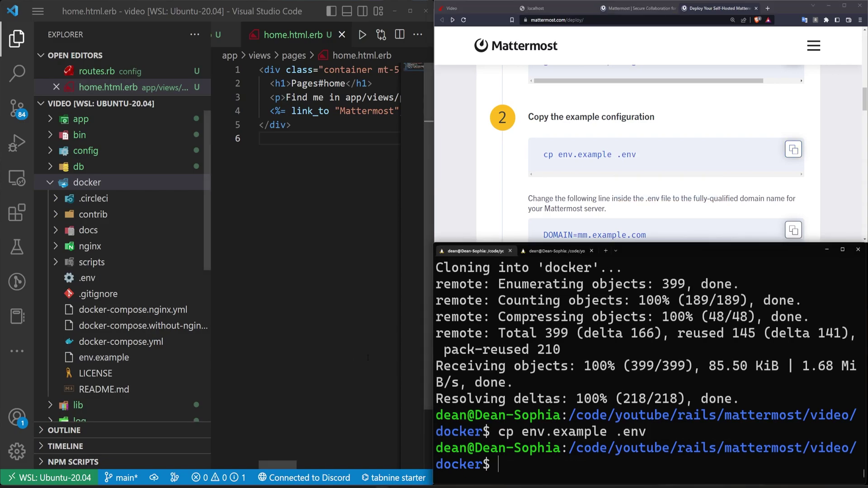
{"action": "mouse_move", "coordinate": [100, 187]}
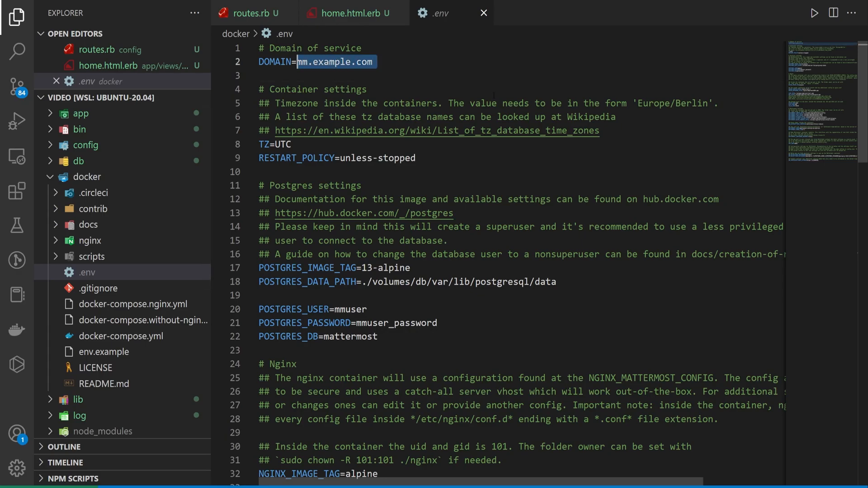
In .env, replace the example DOMAIN value with 127.0.0.1.
{"action": "key", "text": "Delete"}
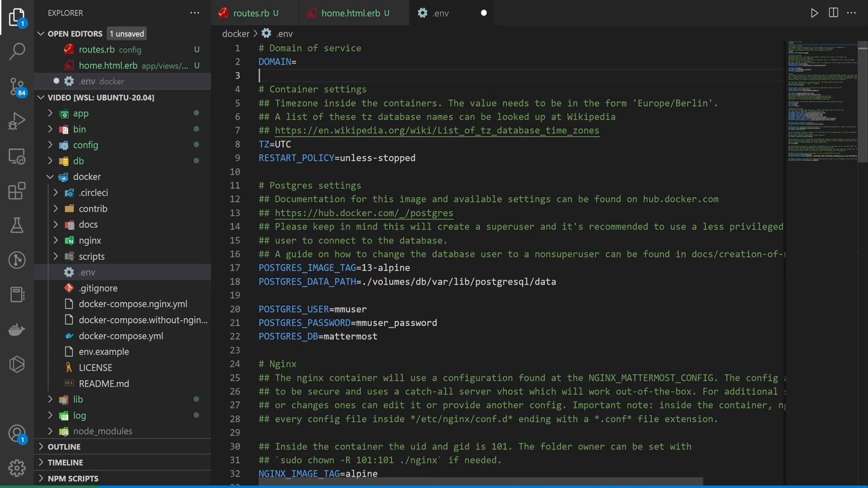
{"action": "type", "text": "1"}
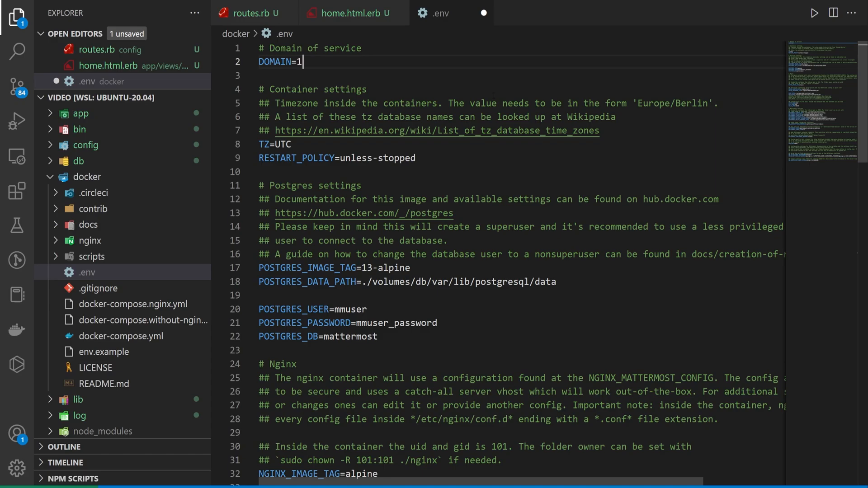
{"action": "type", "text": "27.0.0"}
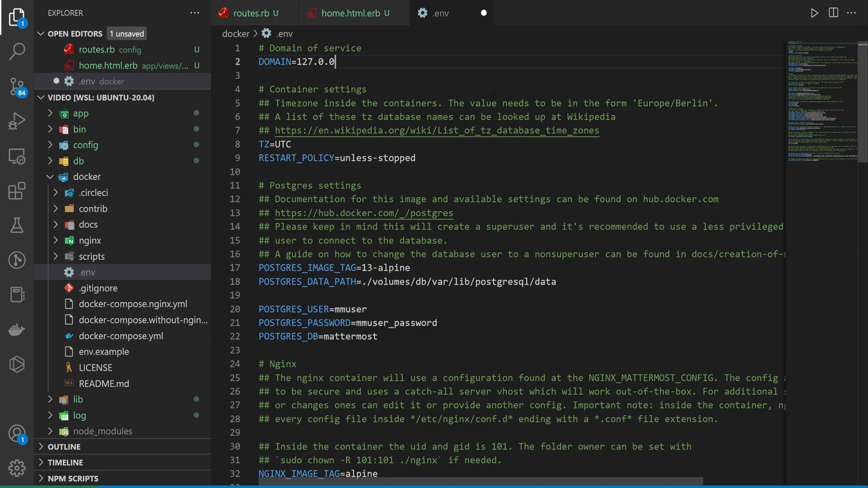
{"action": "type", "text": ".1"}
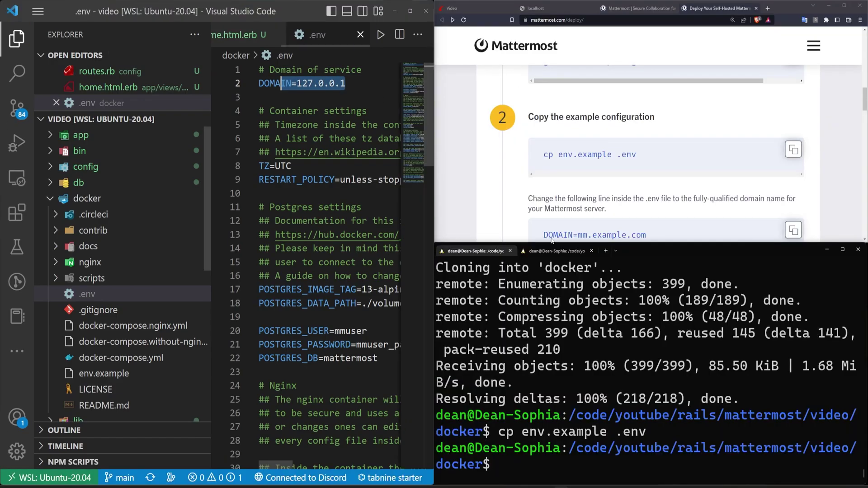
Run the mkdir -p ./volumes/app/mattermost/{...} && sudo chown -R 2000:2000 command to create the volume directories.
{"action": "scroll", "scroll_direction": "down", "scroll_amount": 3}
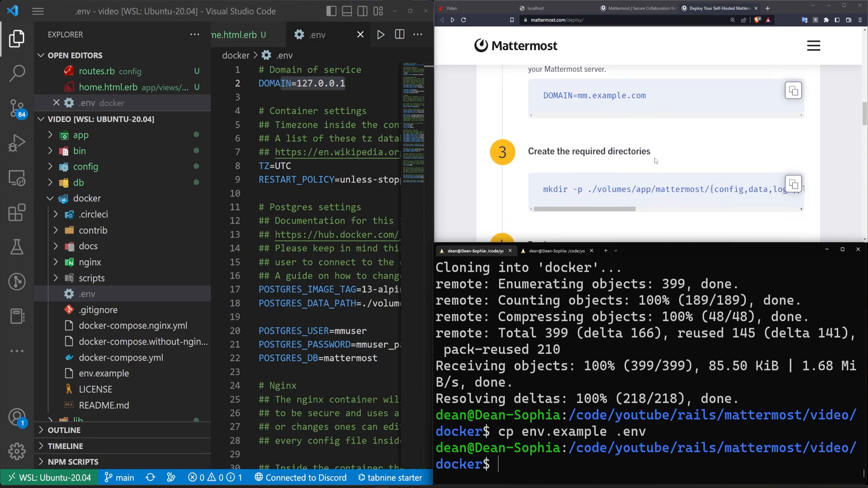
{"action": "left_click", "coordinate": [794, 183]}
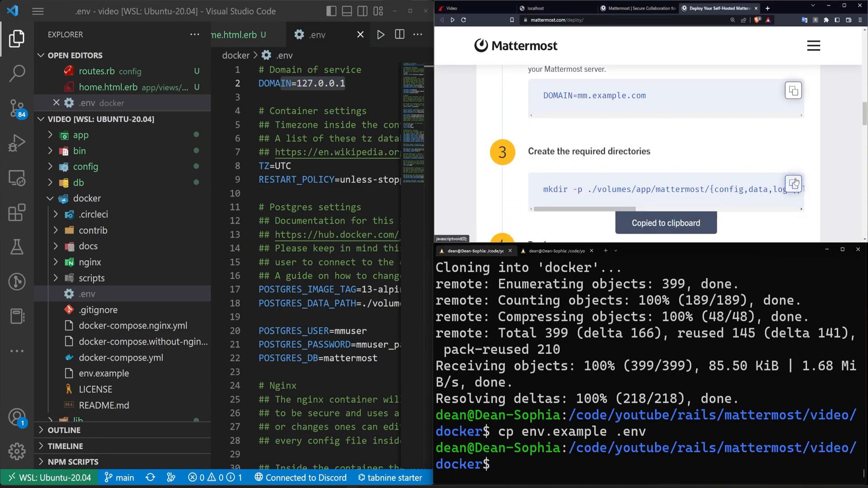
{"action": "type", "text": "mkdir -p ./volumes/app/mattermost/{config,data,logs,plugins,client/plugins,bleve-indexes} && sudo chown -R 2000:2000 ./volumes/app/mattermost"}
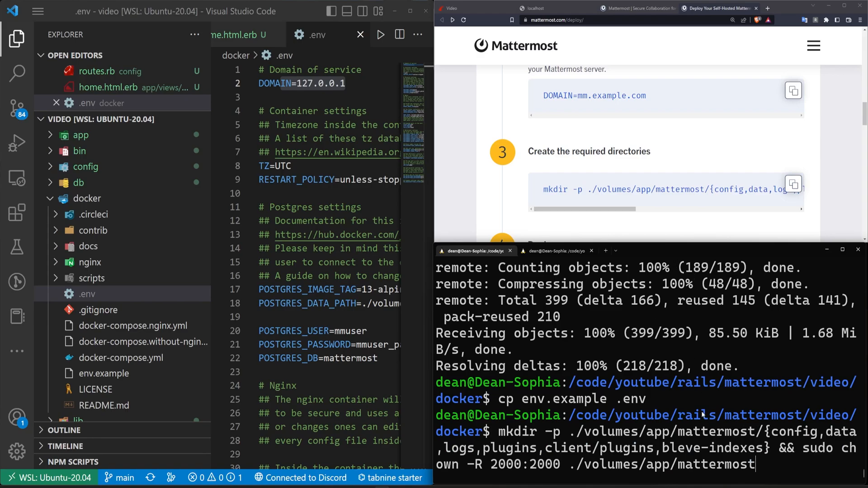
{"action": "mouse_move", "coordinate": [751, 481]}
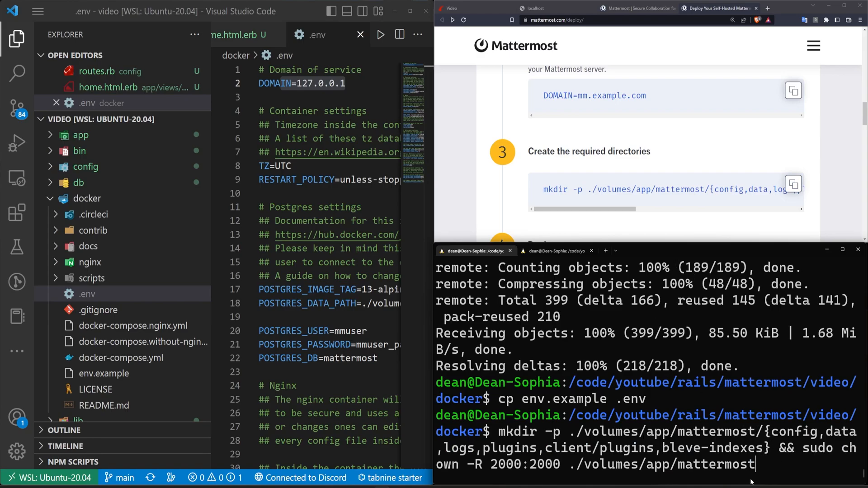
{"action": "mouse_move", "coordinate": [740, 350]}
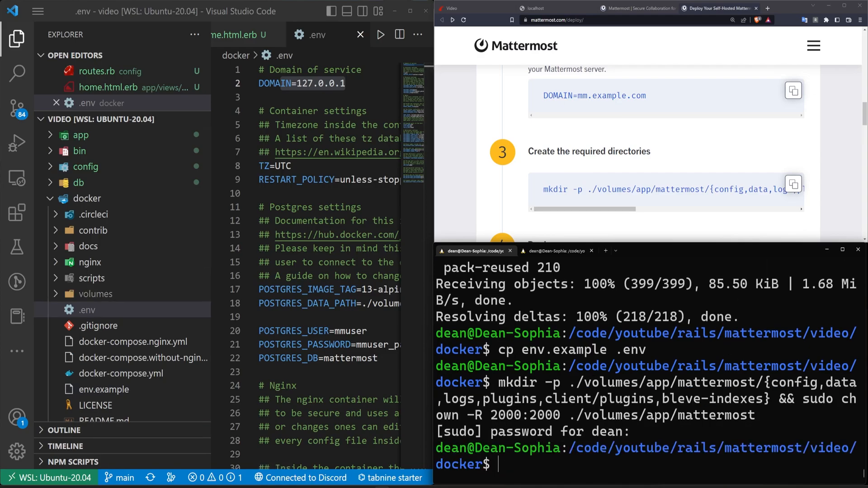
{"action": "mouse_move", "coordinate": [627, 425]}
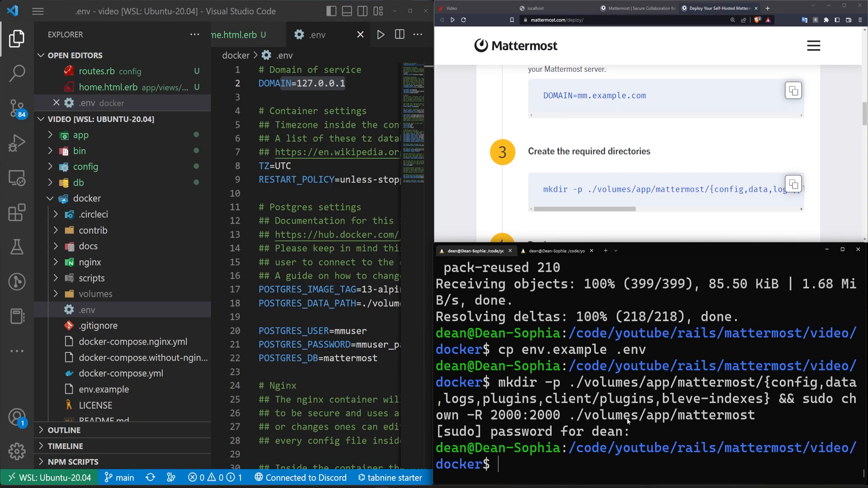
{"action": "mouse_move", "coordinate": [684, 431]}
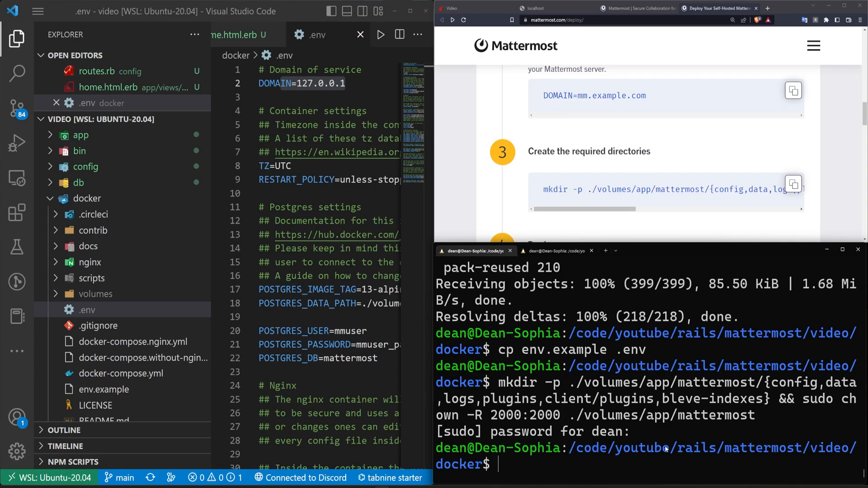
{"action": "left_click", "coordinate": [87, 199]}
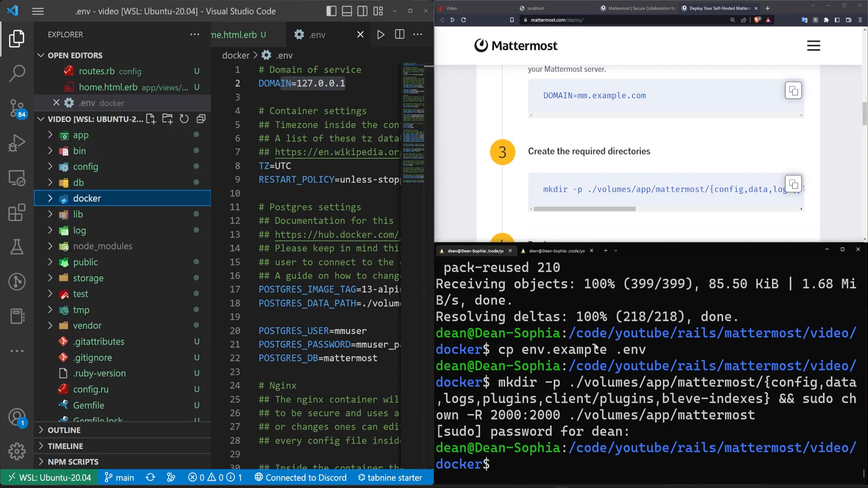
{"action": "left_click", "coordinate": [87, 198]}
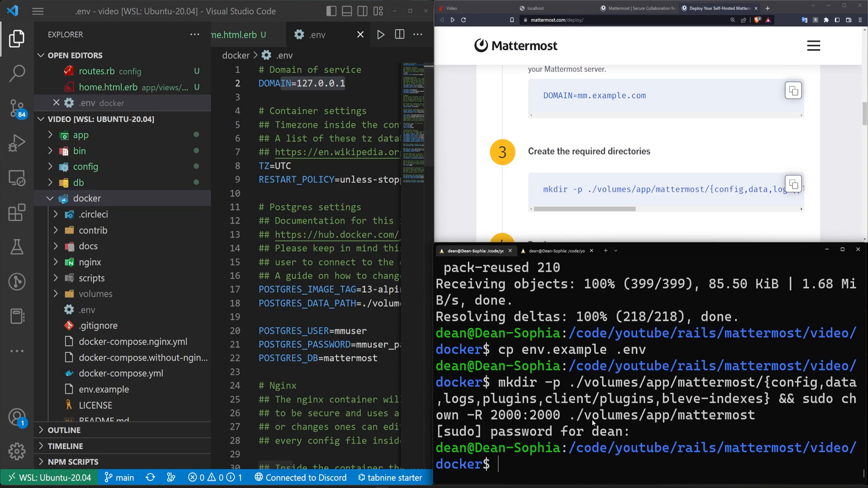
{"action": "mouse_move", "coordinate": [183, 318]}
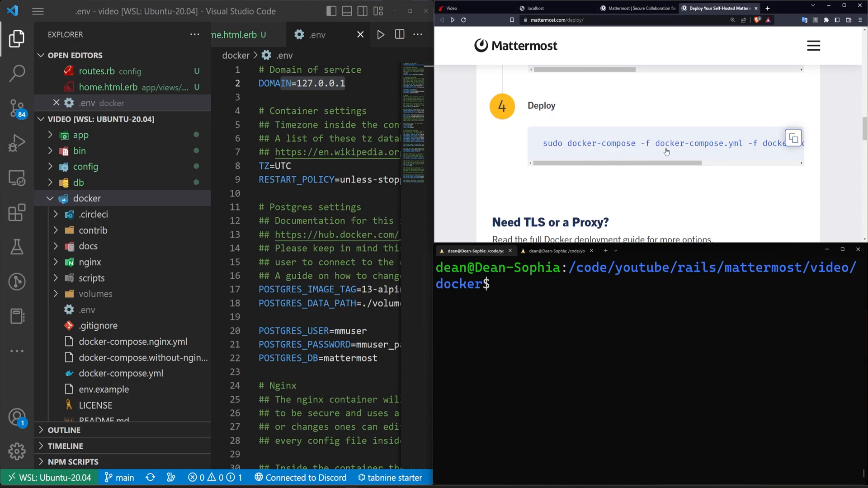
Run sudo docker-compose with docker-compose.without-nginx.yml up -d and confirm postgres and mattermost containers created.
{"action": "type", "text": "sudo docker-compose -f docker-compose.yml -f docker-compose.without-nginx.yml up -d"}
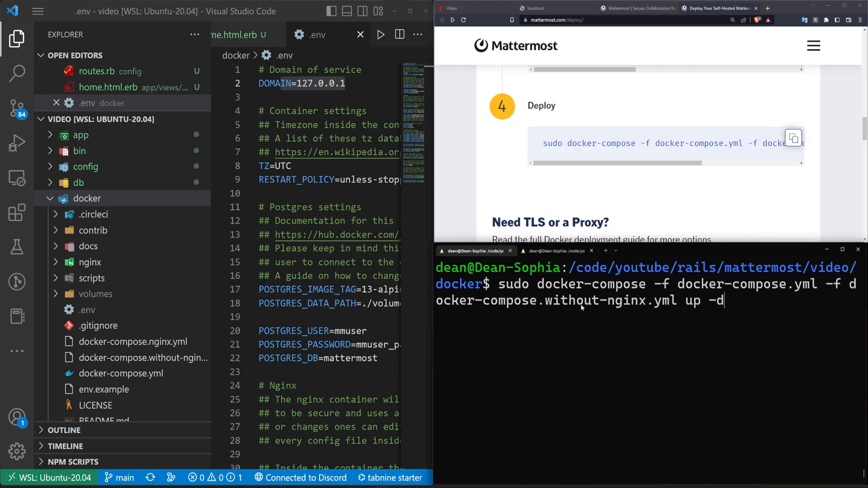
{"action": "double_click", "coordinate": [590, 284]}
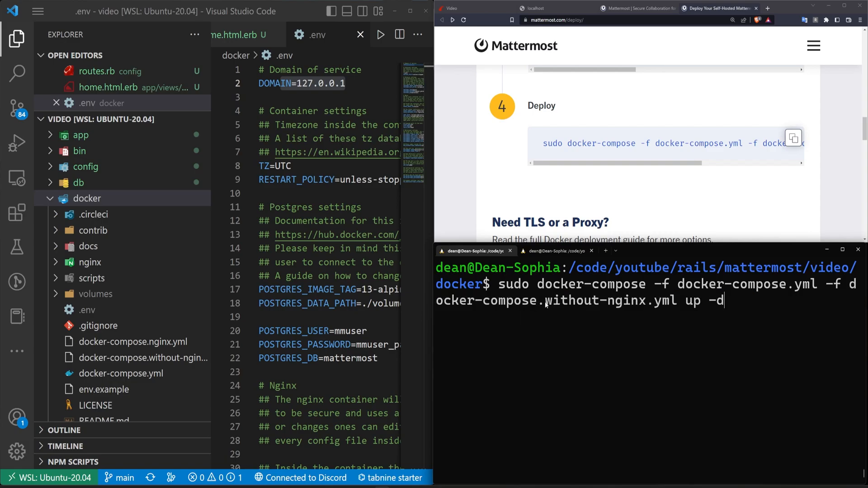
{"action": "left_click_drag", "start_coordinate": [538, 300], "coordinate": [676, 300]}
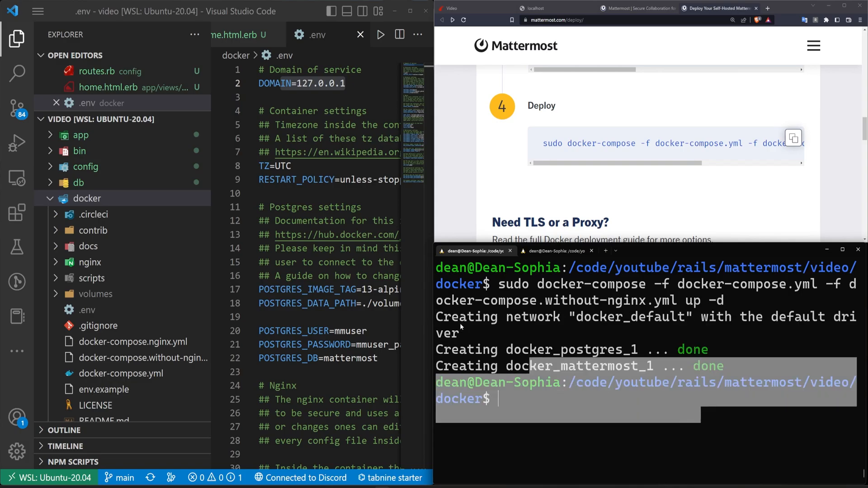
{"action": "double_click", "coordinate": [572, 349]}
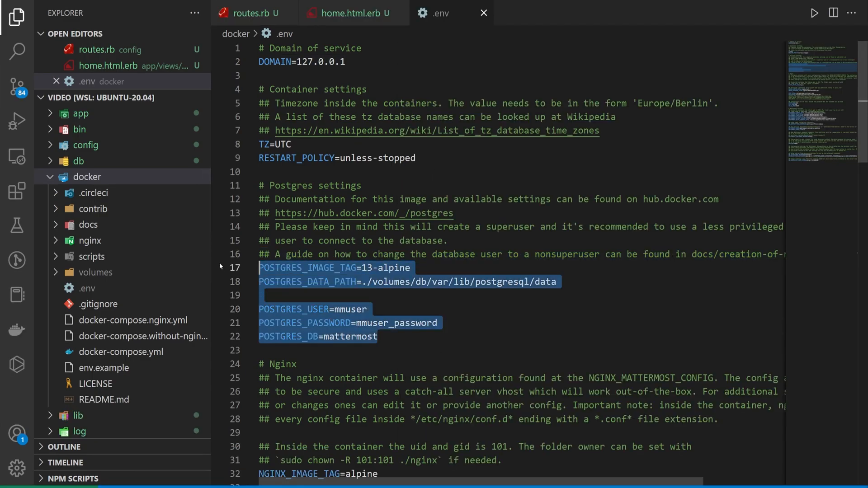
Highlight the POSTGRES_USER, PASSWORD and DB lines in .env, then check docker/.gitignore lists .env.
{"action": "left_click", "coordinate": [378, 337]}
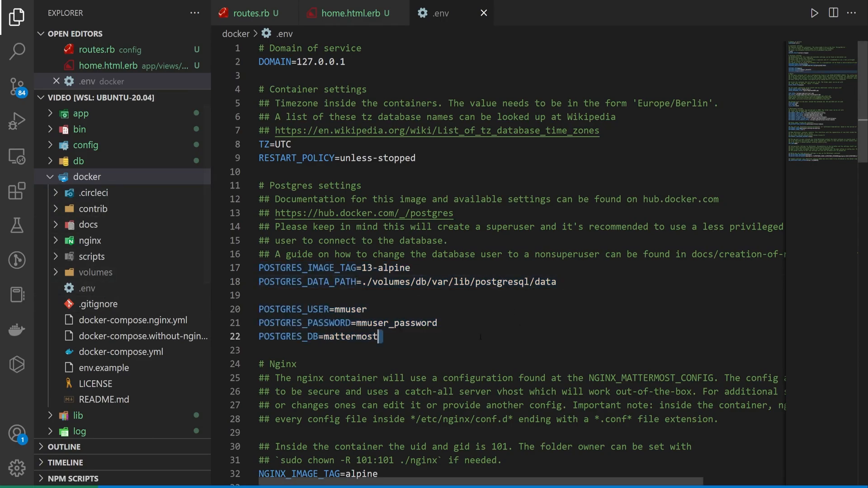
{"action": "left_click_drag", "start_coordinate": [259, 309], "coordinate": [378, 336]}
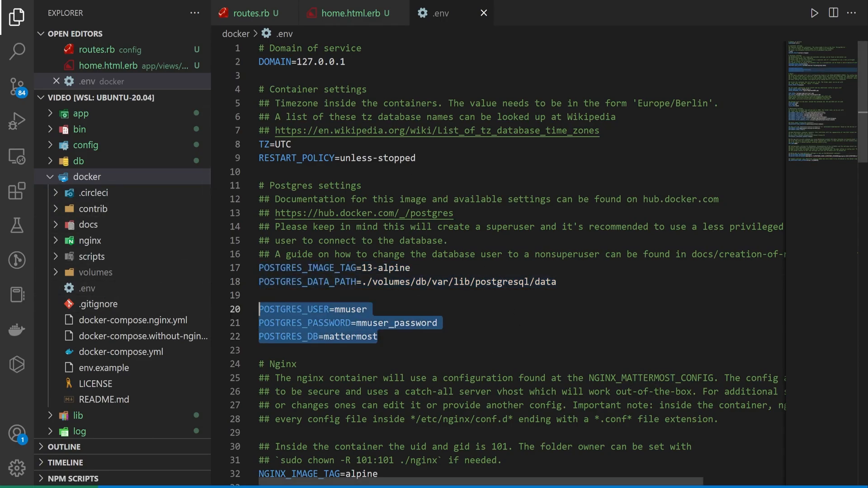
{"action": "left_click", "coordinate": [440, 323]}
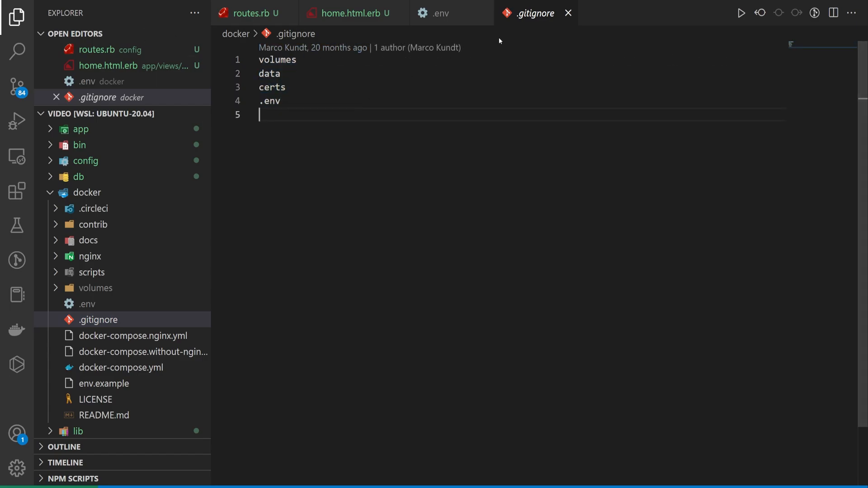
{"action": "double_click", "coordinate": [270, 101]}
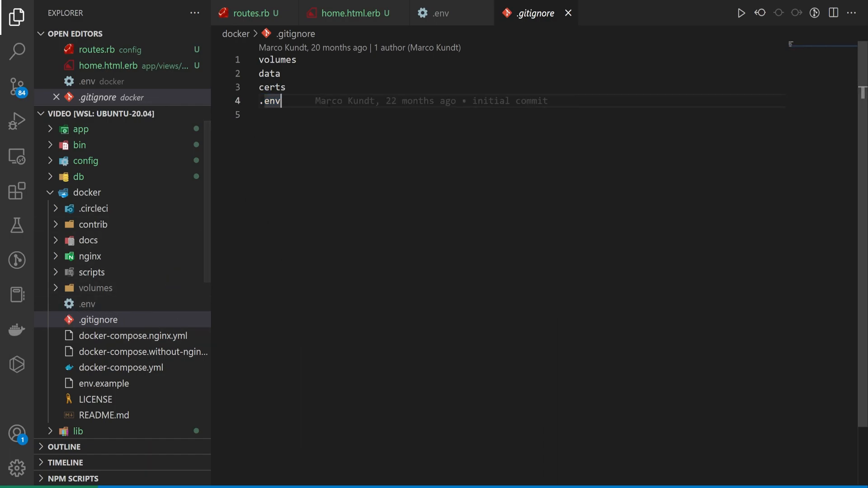
{"action": "double_click", "coordinate": [269, 101]}
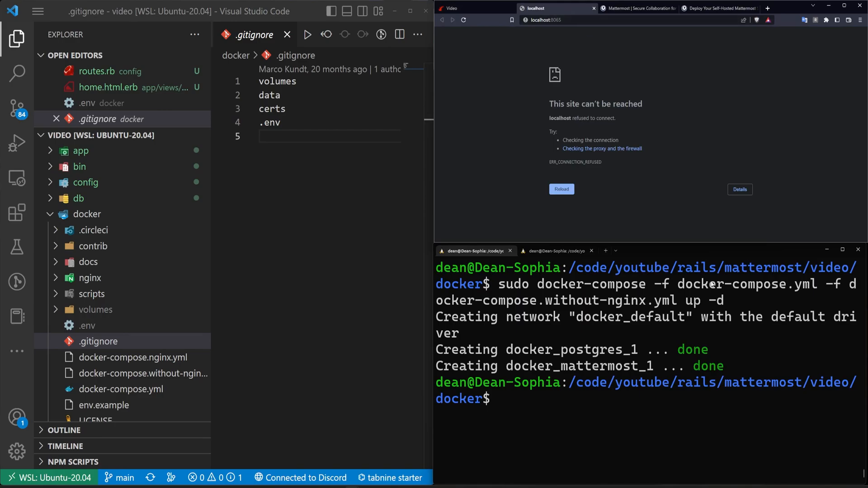
Start rails server, reload localhost:3000 and follow the Mattermost button to the sign-up page.
{"action": "type", "text": "rai"}
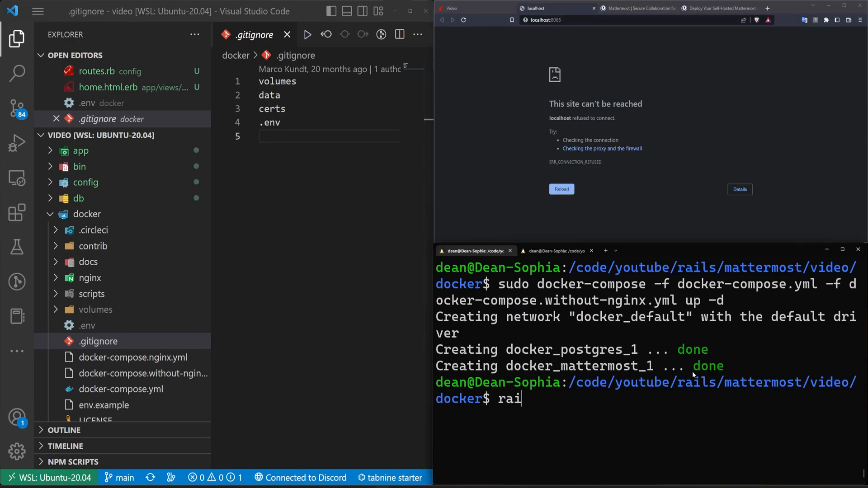
{"action": "key", "text": "Enter"}
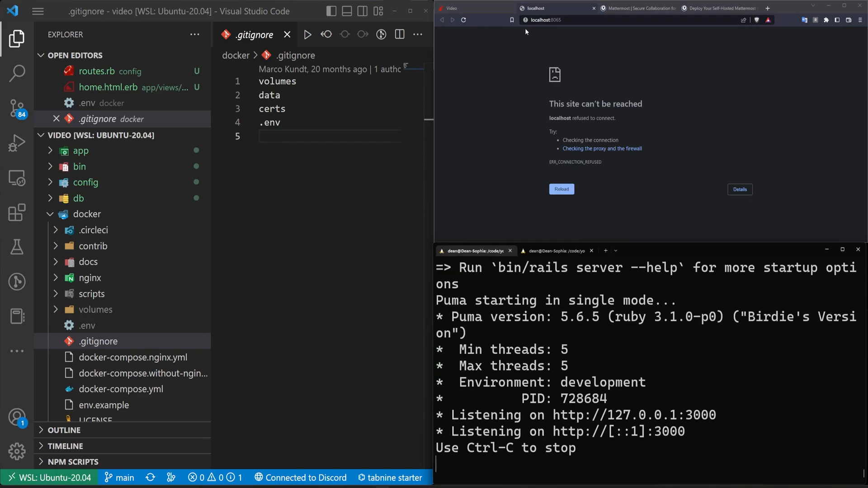
{"action": "left_click", "coordinate": [562, 189]}
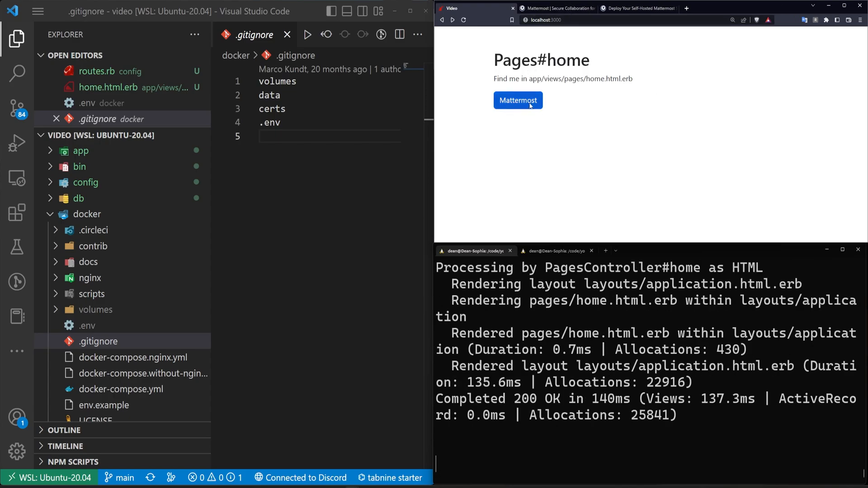
{"action": "left_click", "coordinate": [518, 101]}
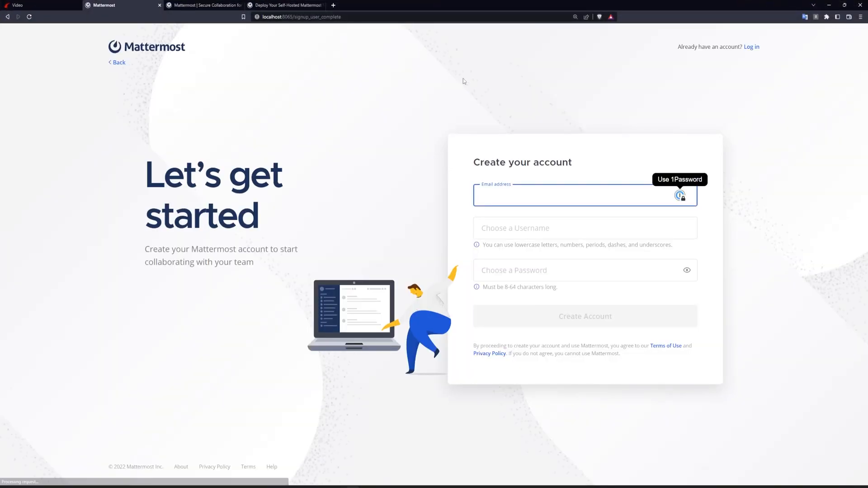
Register the first account with email, username dean and password, reaching the empty team list.
{"action": "left_click", "coordinate": [299, 16]}
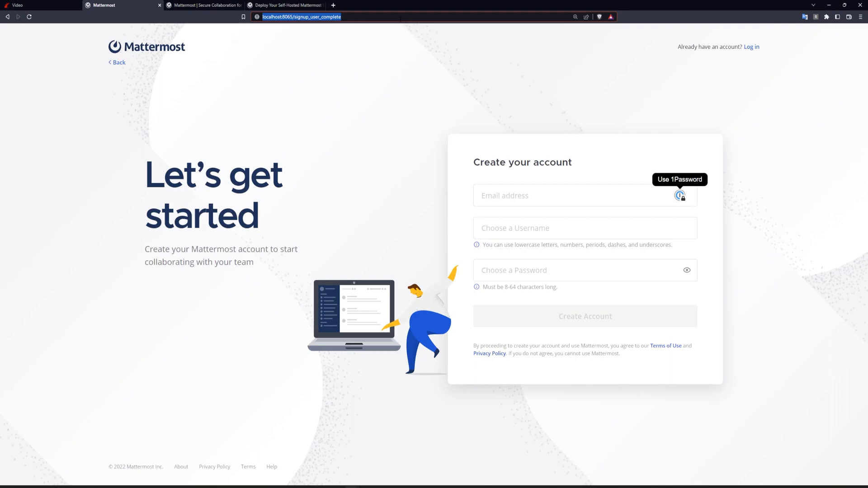
{"action": "left_click", "coordinate": [572, 195]}
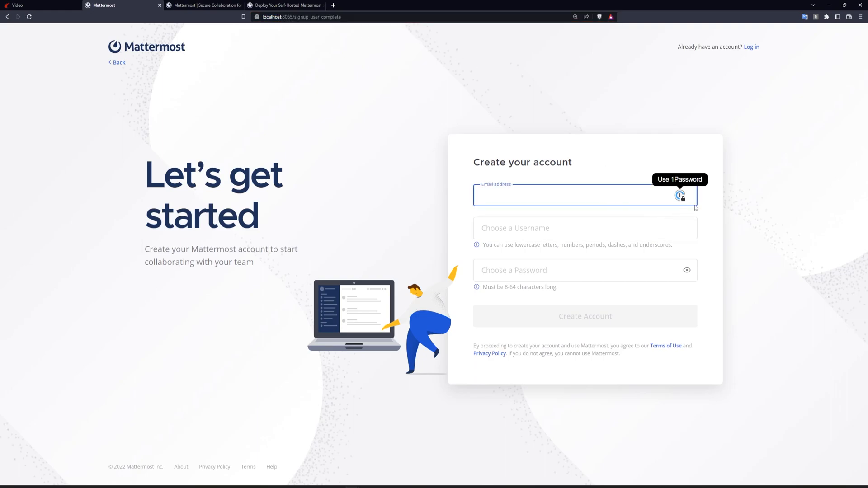
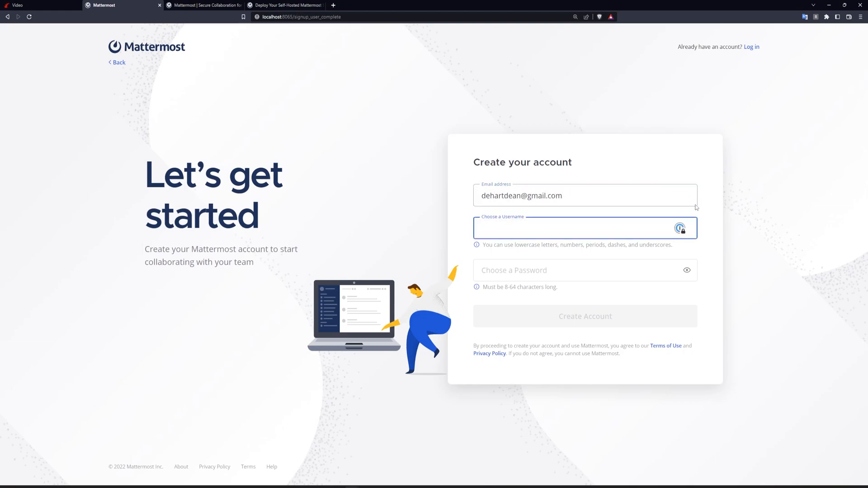
{"action": "type", "text": "dean"}
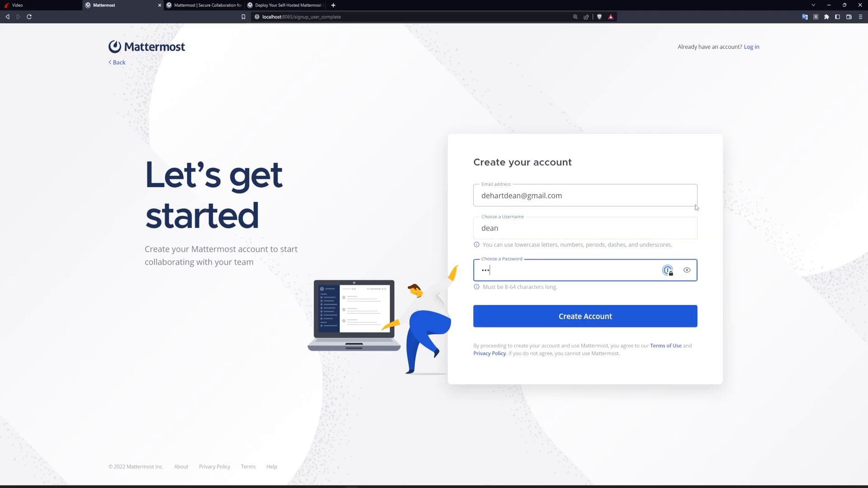
{"action": "left_click", "coordinate": [585, 316]}
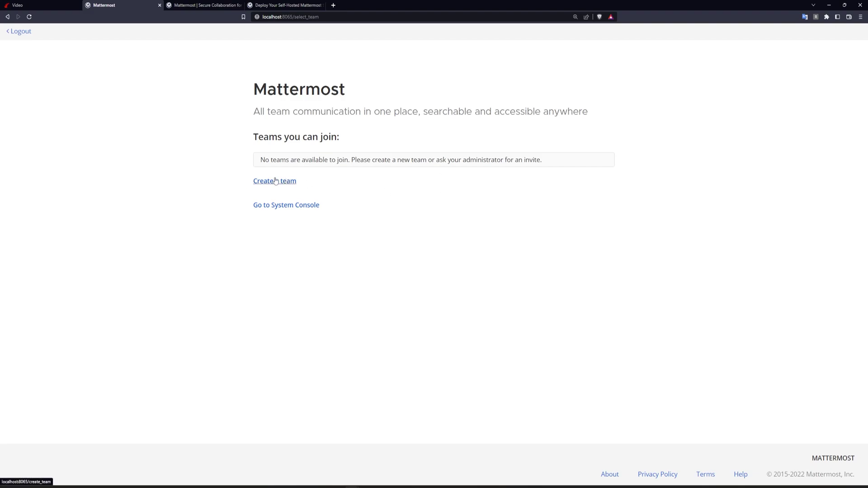
{"action": "mouse_move", "coordinate": [287, 208]}
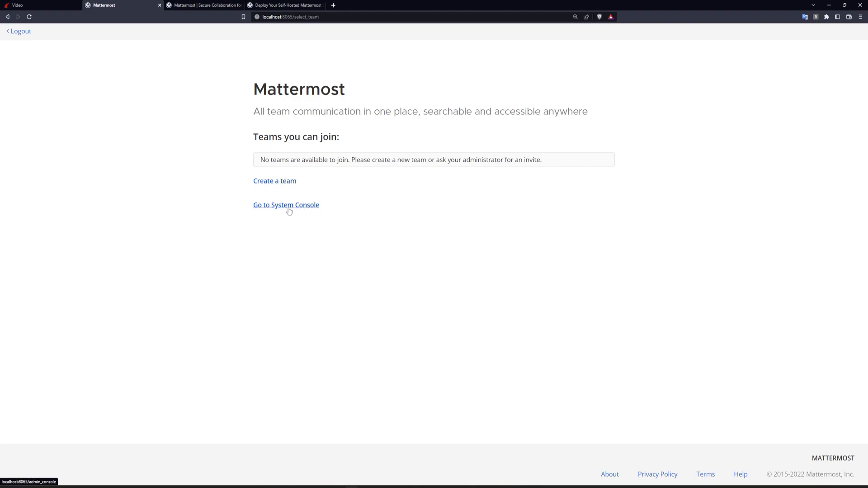
{"action": "mouse_move", "coordinate": [277, 186]}
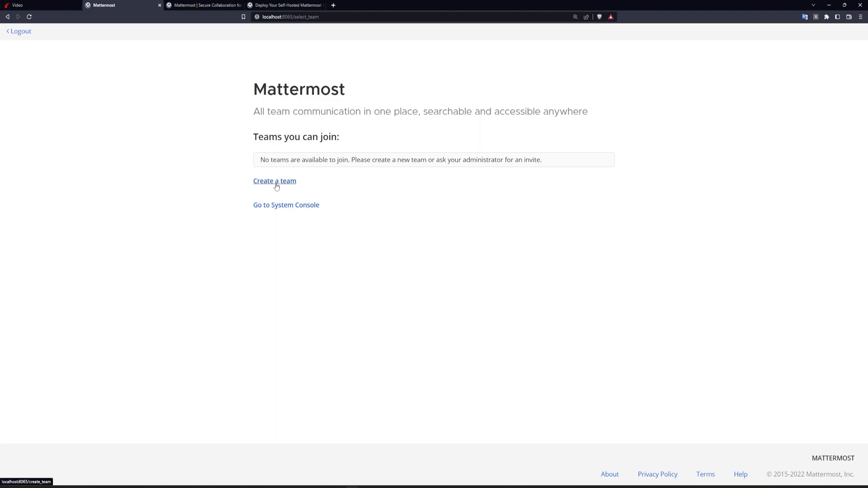
Start a new team named youtube and continue to the team URL step showing "youtube".
{"action": "left_click", "coordinate": [274, 181]}
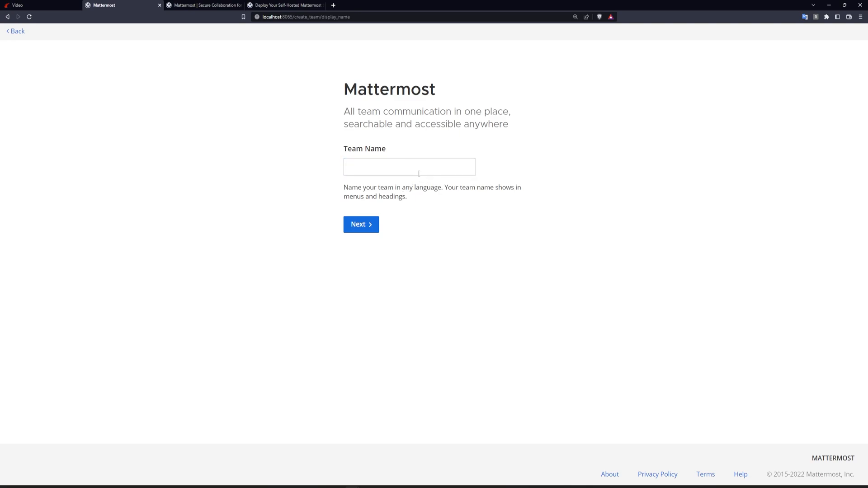
{"action": "type", "text": "youtu"}
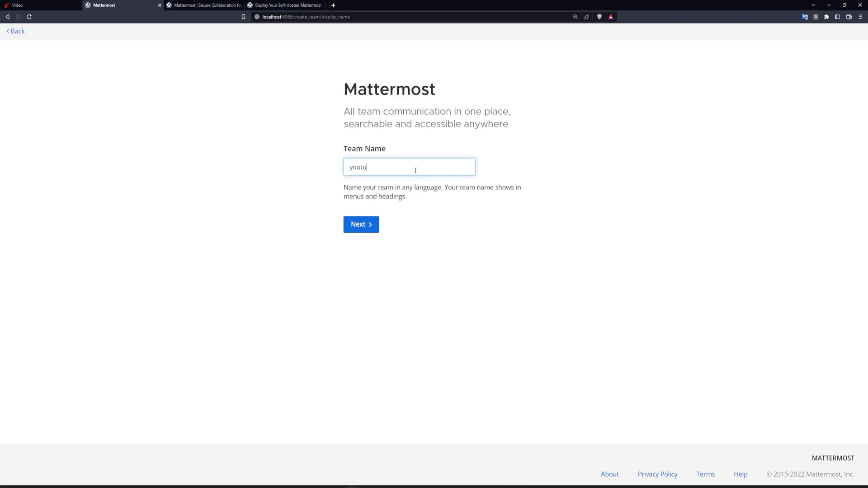
{"action": "left_click", "coordinate": [361, 224]}
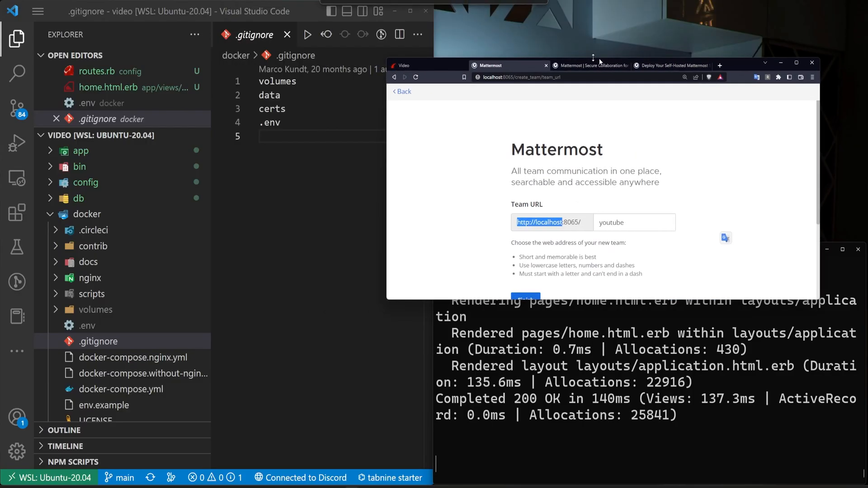
Add a commented-out # DOMAIN line for deanin.com in the docker .env file.
{"action": "left_click", "coordinate": [87, 326]}
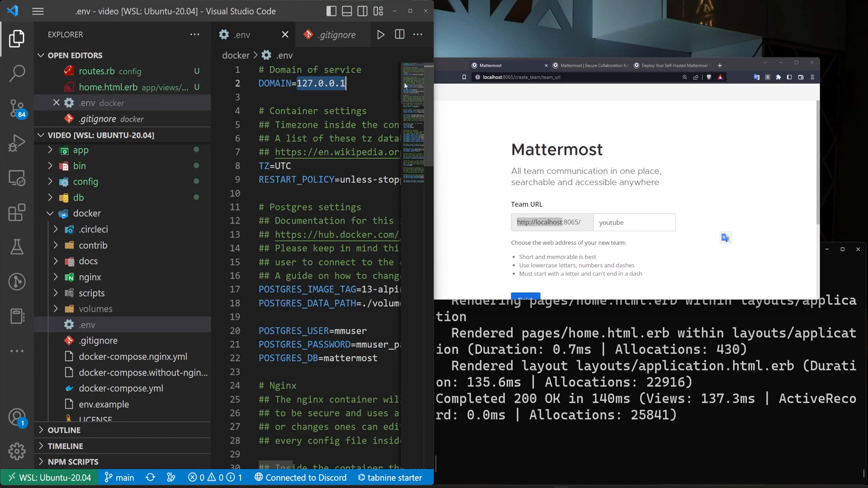
{"action": "type", "text": "# DOMAIN="}
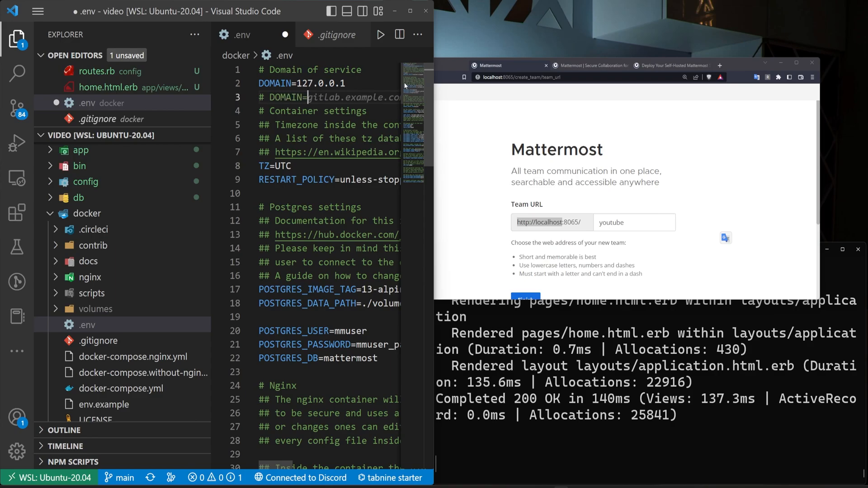
{"action": "type", "text": "chat.deanin."}
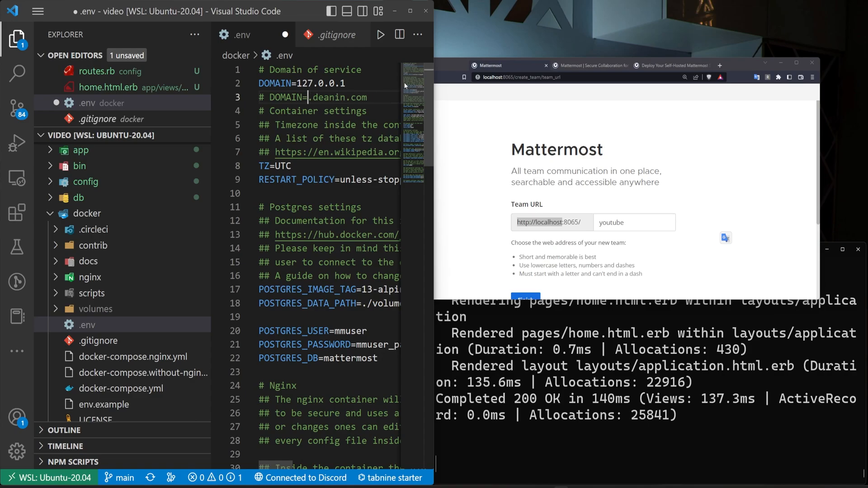
{"action": "type", "text": "meet"}
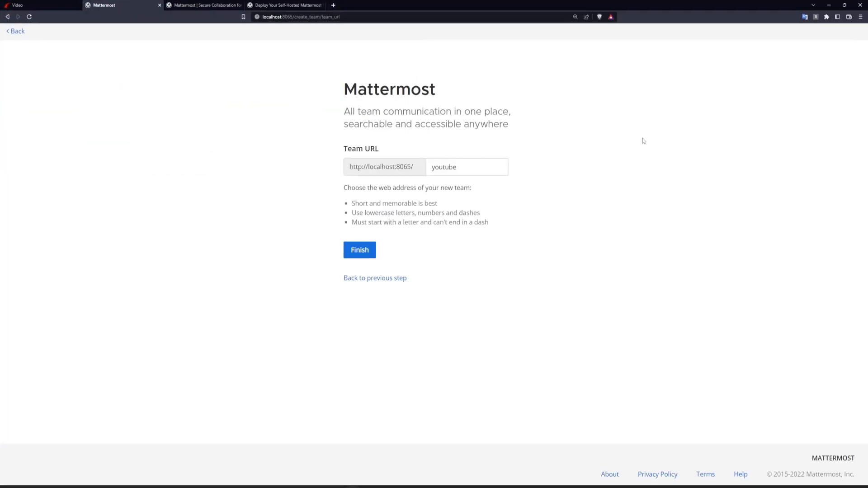
Finish creating the youtube team, dismiss the welcome checklist and focus the Town Square message box.
{"action": "left_click", "coordinate": [360, 250]}
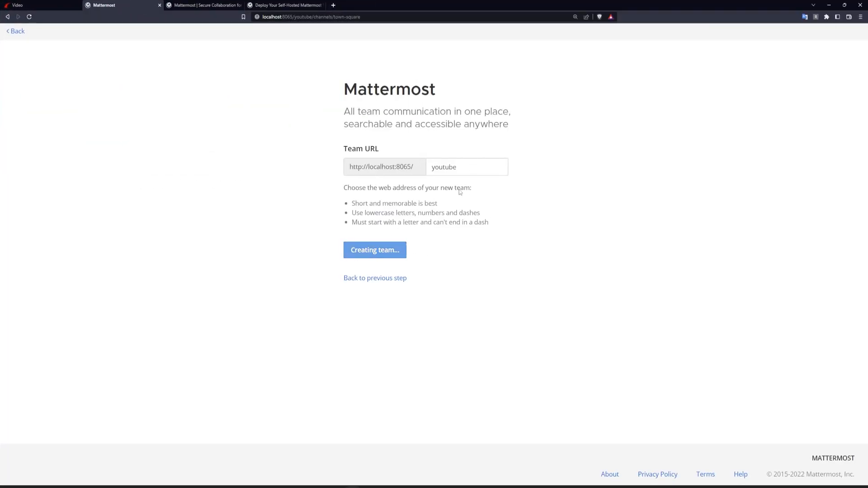
{"action": "left_click", "coordinate": [374, 250]}
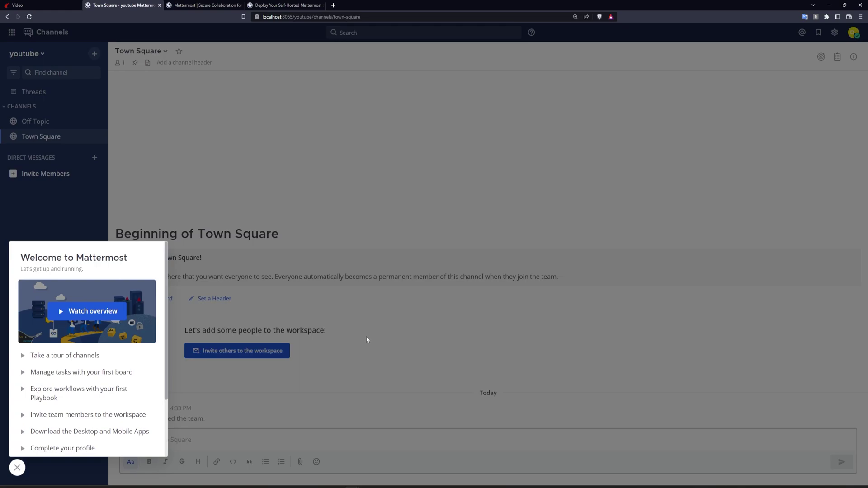
{"action": "mouse_move", "coordinate": [363, 389]}
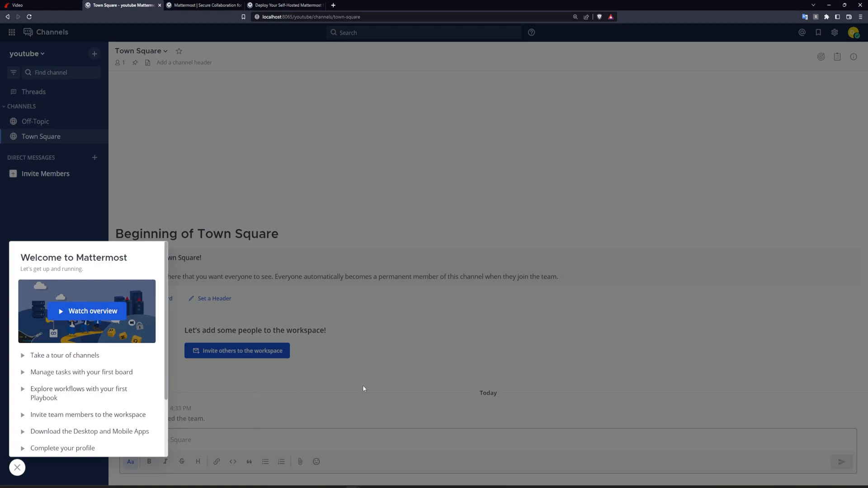
{"action": "mouse_move", "coordinate": [78, 367]}
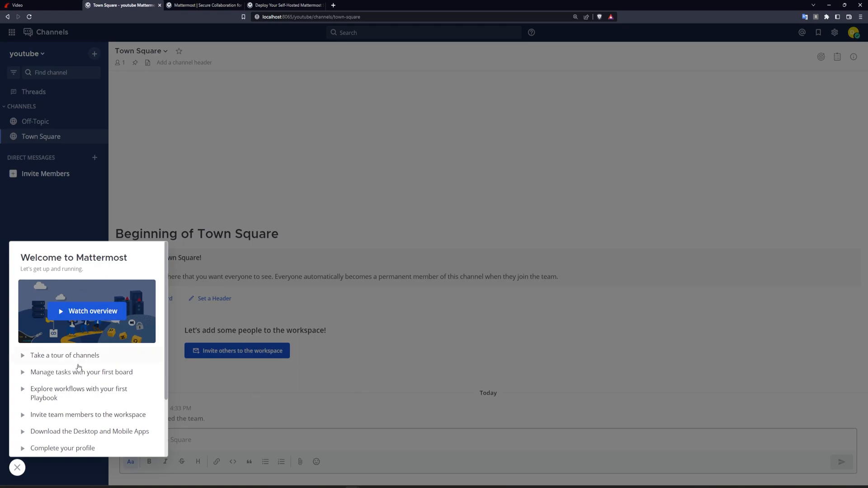
{"action": "scroll", "scroll_direction": "down", "scroll_amount": 3}
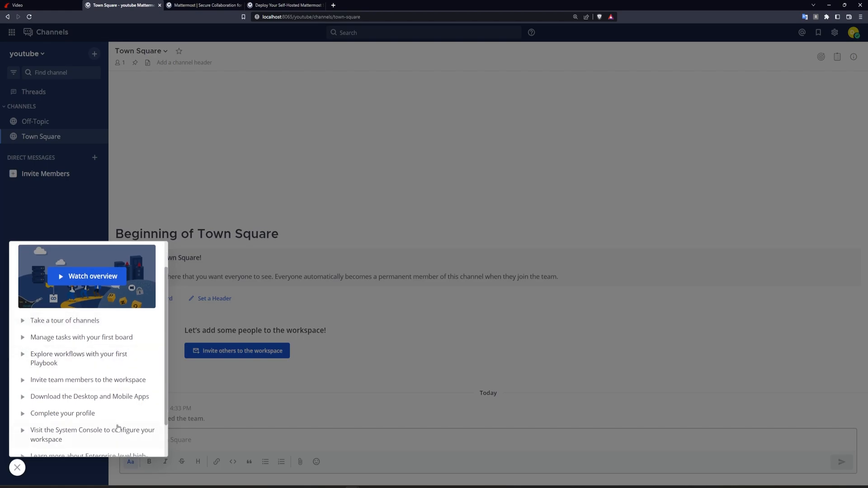
{"action": "left_click", "coordinate": [17, 467]}
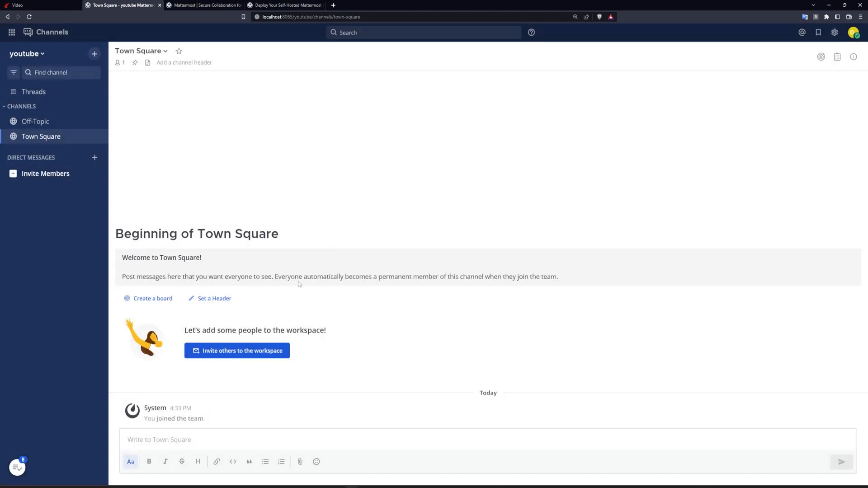
{"action": "mouse_move", "coordinate": [201, 169]}
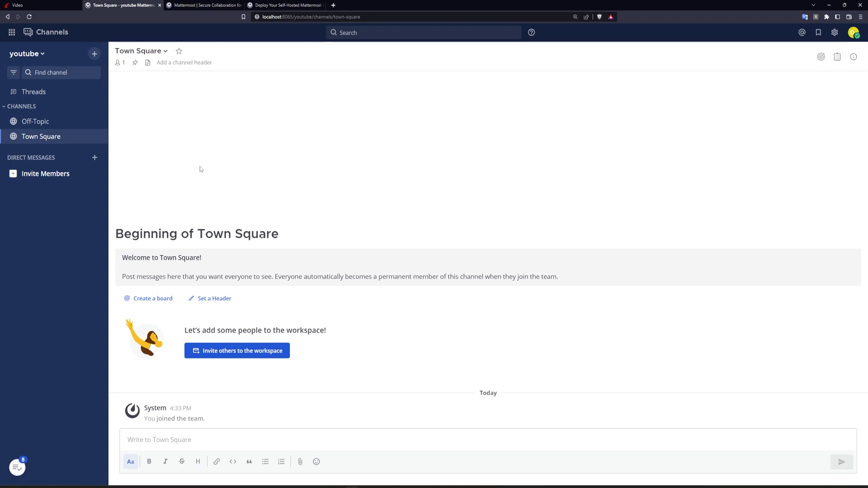
{"action": "mouse_move", "coordinate": [229, 200]}
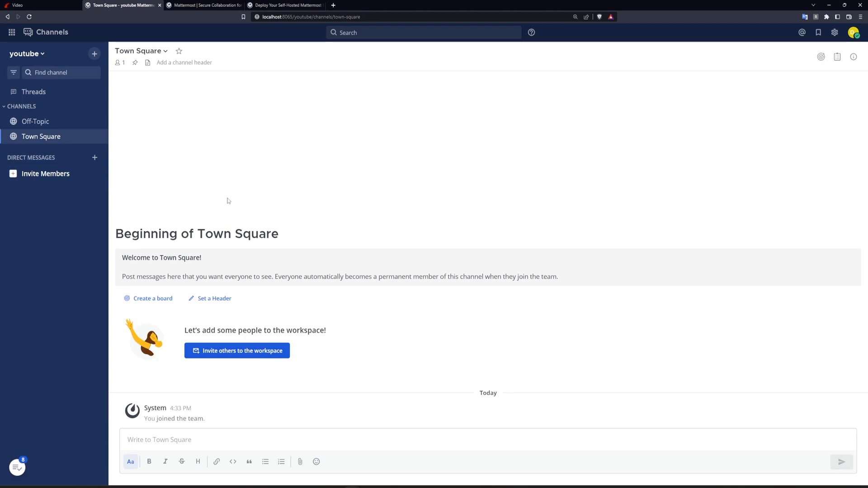
{"action": "left_click", "coordinate": [274, 442]}
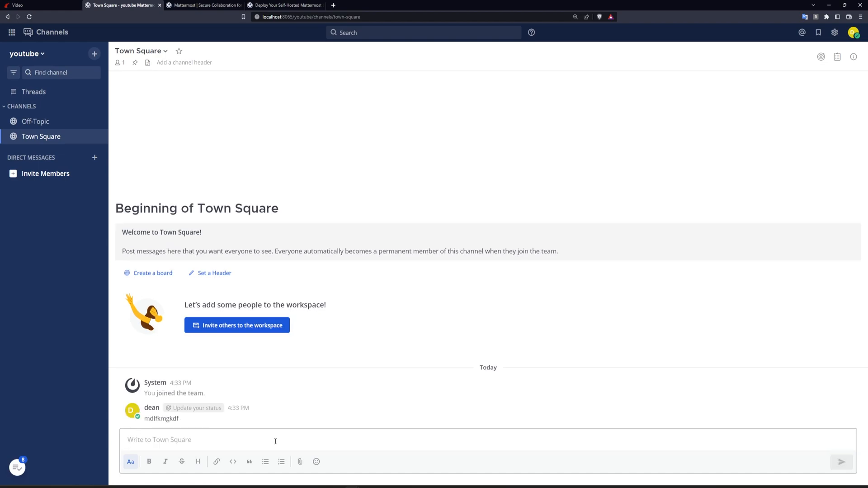
Post a bold **WYSIWYG** message in Town Square.
{"action": "type", "text": "****"}
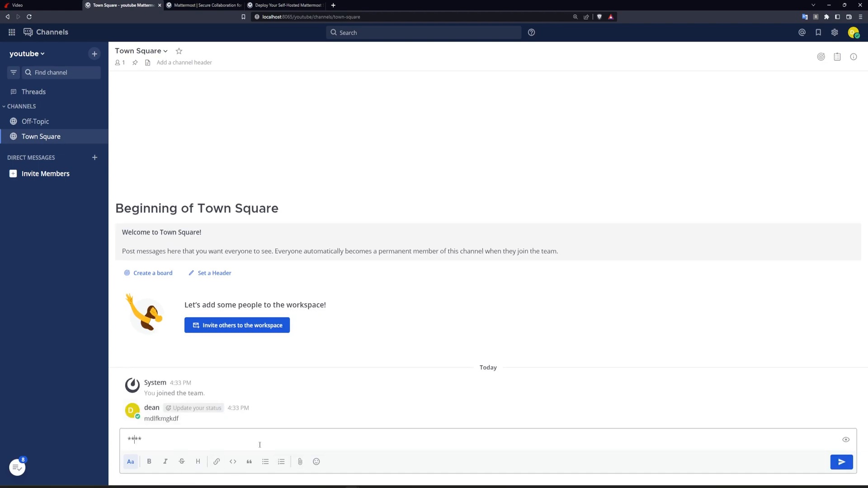
{"action": "type", "text": "wy"}
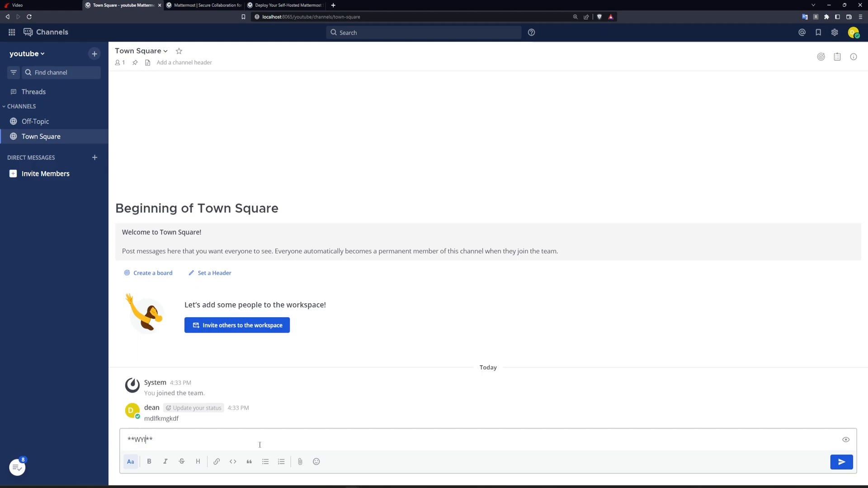
{"action": "key", "text": "Enter"}
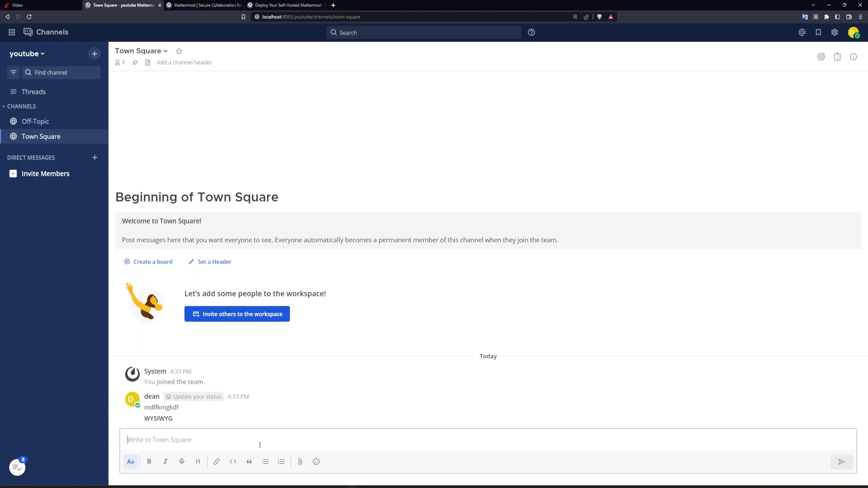
{"action": "mouse_move", "coordinate": [300, 461]}
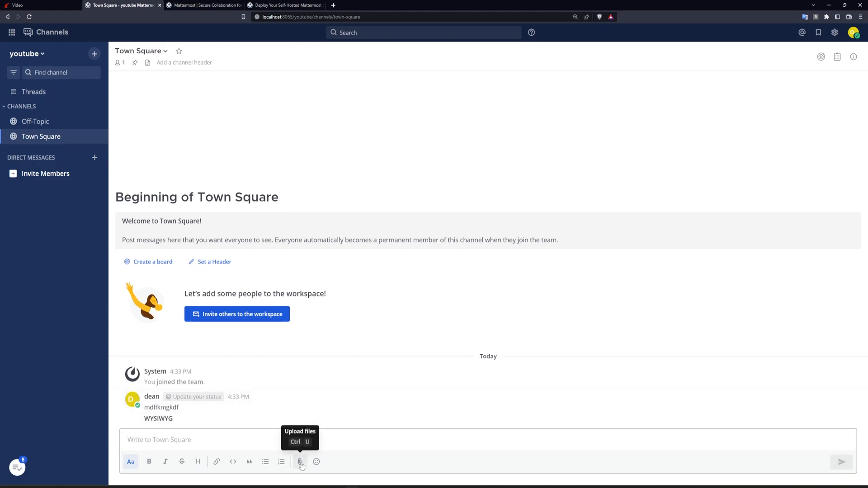
Upload logo-og.png to Town Square and close its thread panel.
{"action": "left_click", "coordinate": [301, 462]}
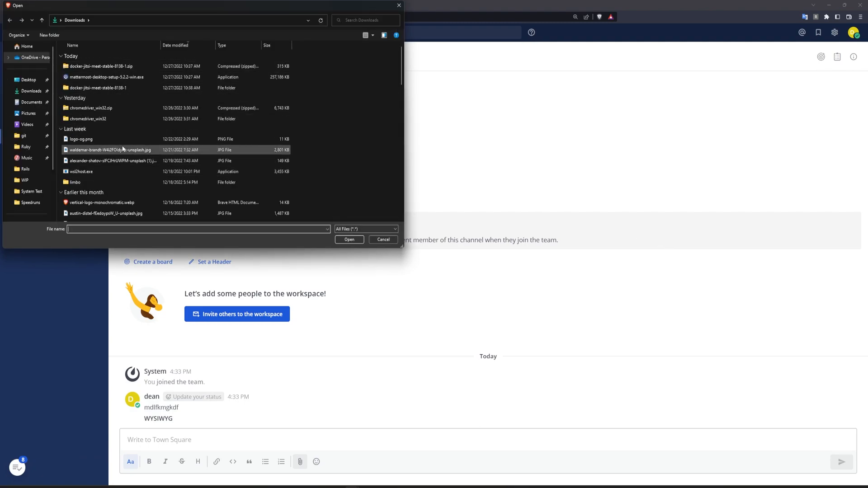
{"action": "double_click", "coordinate": [80, 140]}
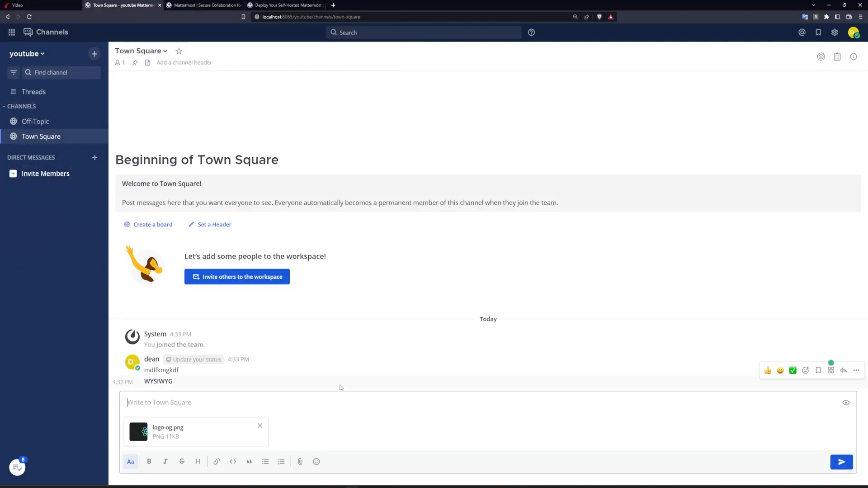
{"action": "left_click", "coordinate": [841, 463]}
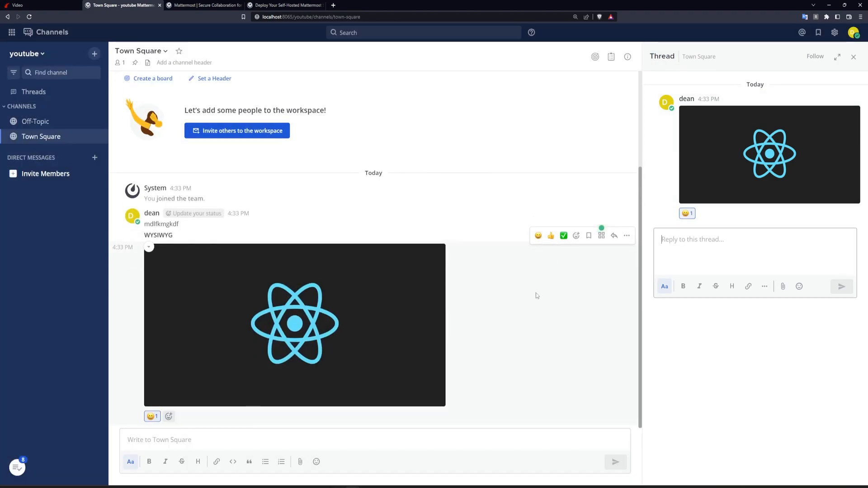
{"action": "left_click", "coordinate": [854, 57]}
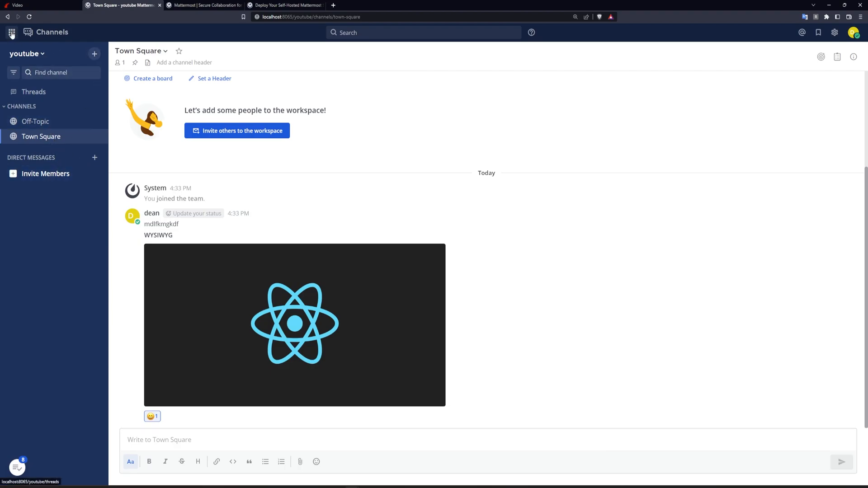
{"action": "left_click", "coordinate": [152, 77]}
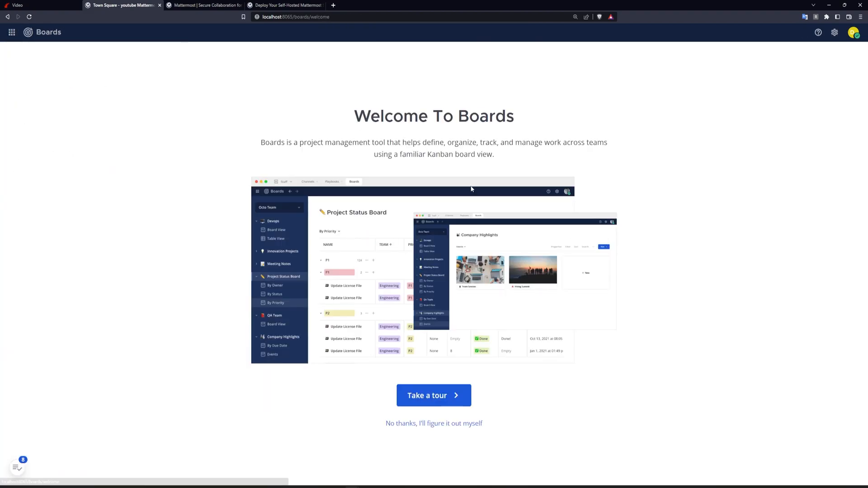
{"action": "left_click", "coordinate": [434, 423]}
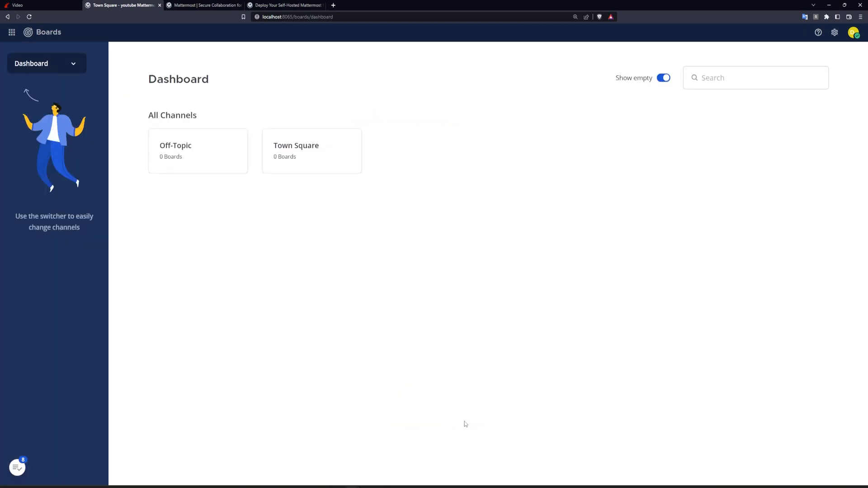
{"action": "mouse_move", "coordinate": [197, 88]}
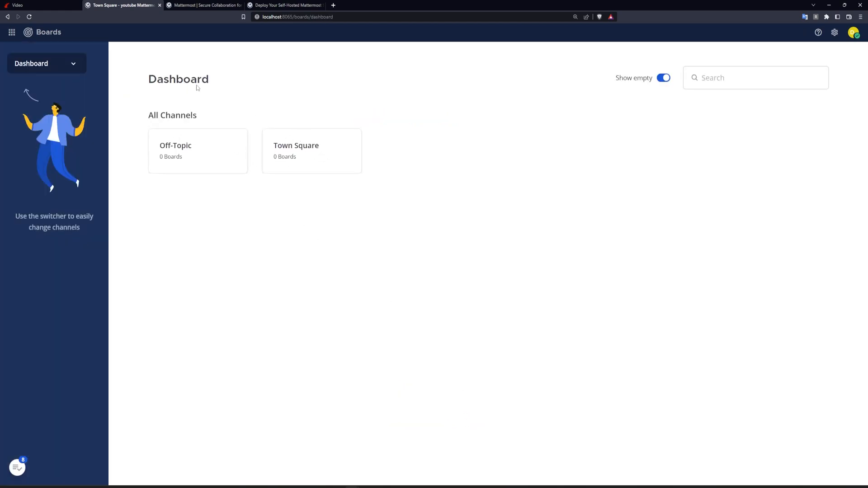
{"action": "left_click", "coordinate": [11, 32]}
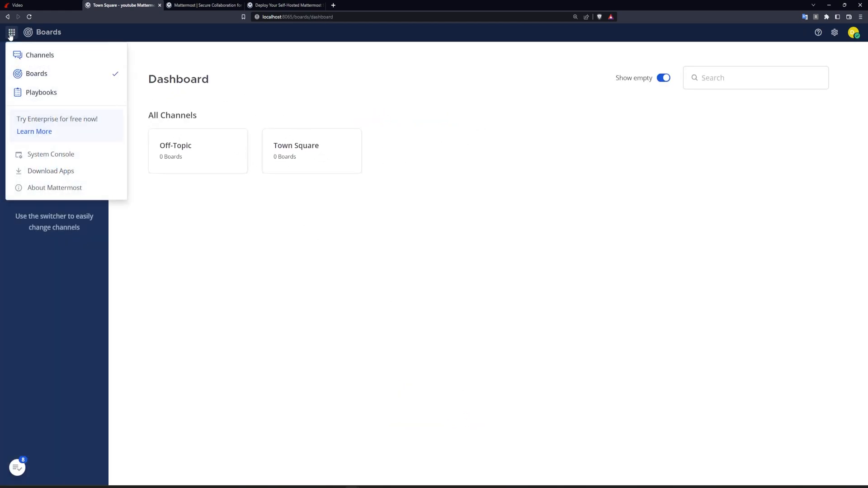
{"action": "left_click", "coordinate": [36, 55]}
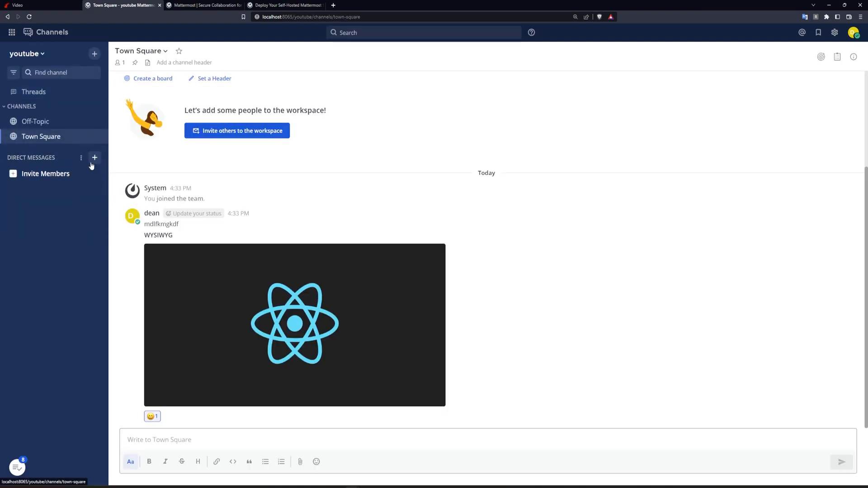
Begin a new channel in the youtube team named developers.
{"action": "left_click", "coordinate": [94, 106]}
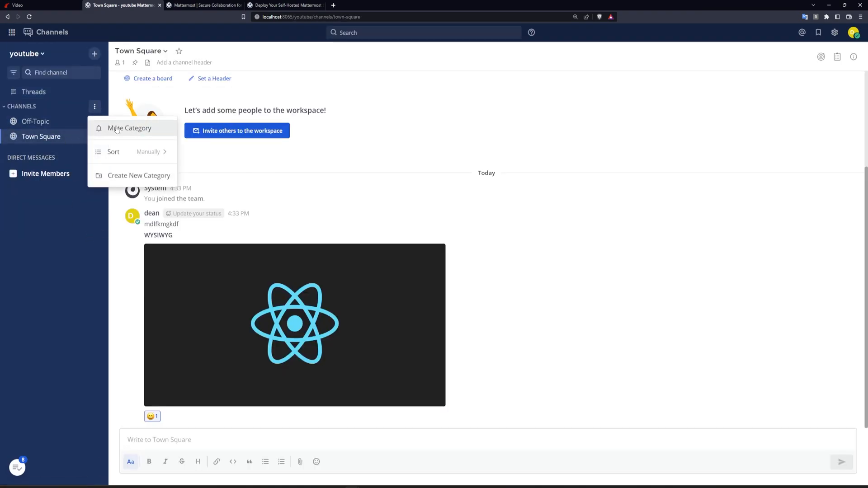
{"action": "mouse_move", "coordinate": [116, 176]}
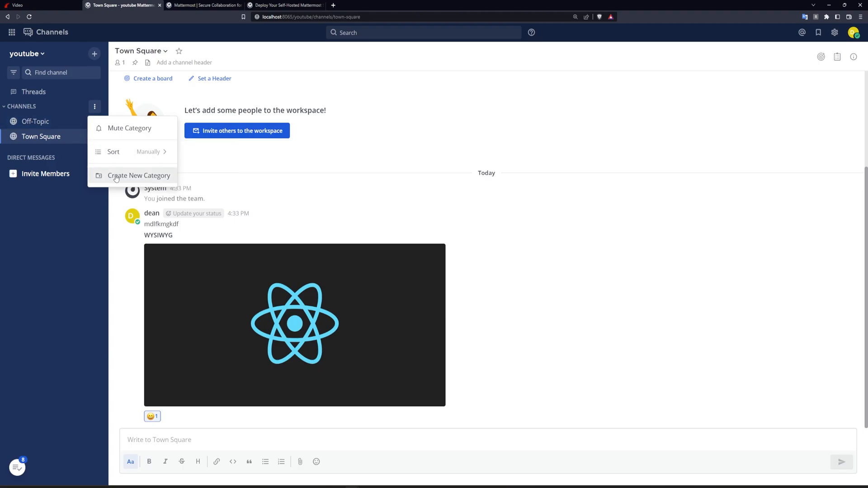
{"action": "left_click", "coordinate": [94, 54]}
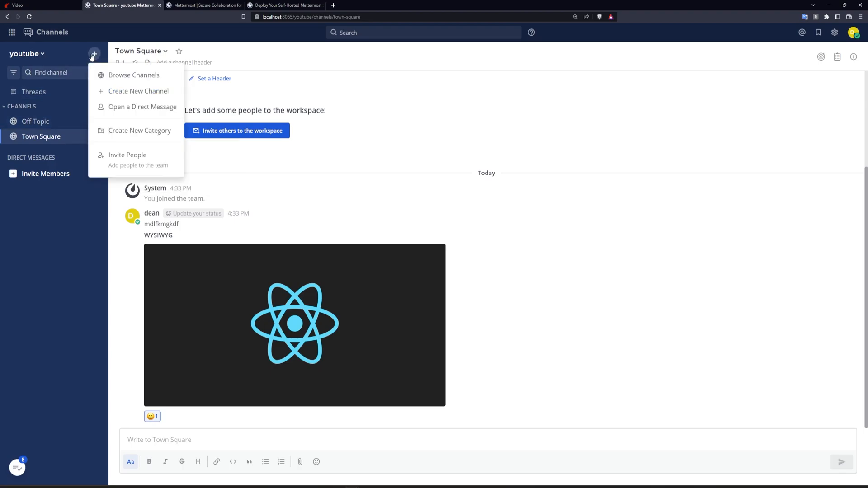
{"action": "left_click", "coordinate": [138, 90]}
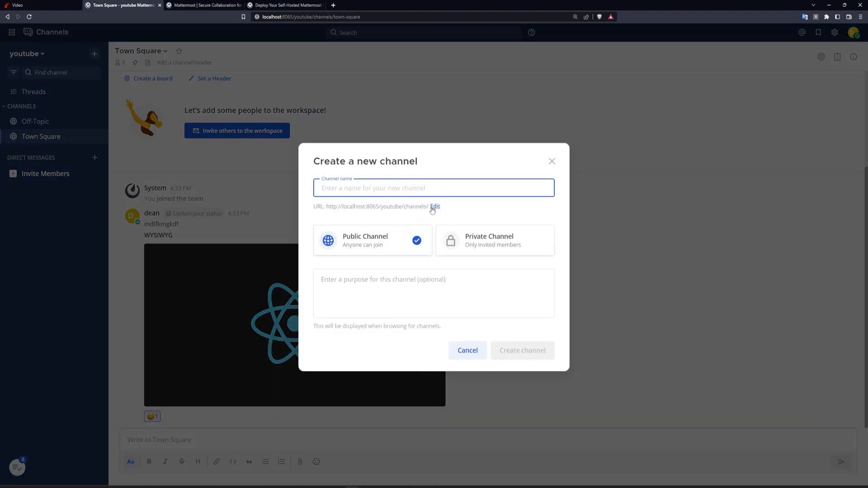
{"action": "type", "text": "developers"}
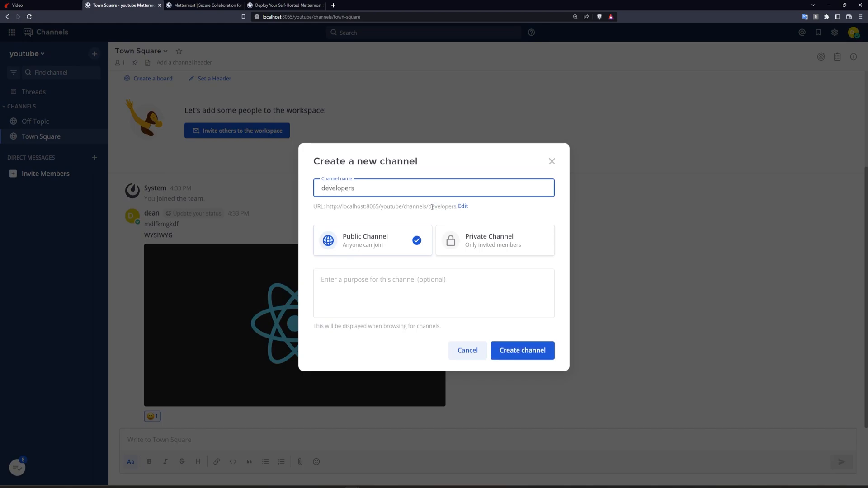
Give it the purpose "Developers developing developers" and create the public channel.
{"action": "type", "text": "Developers develop"}
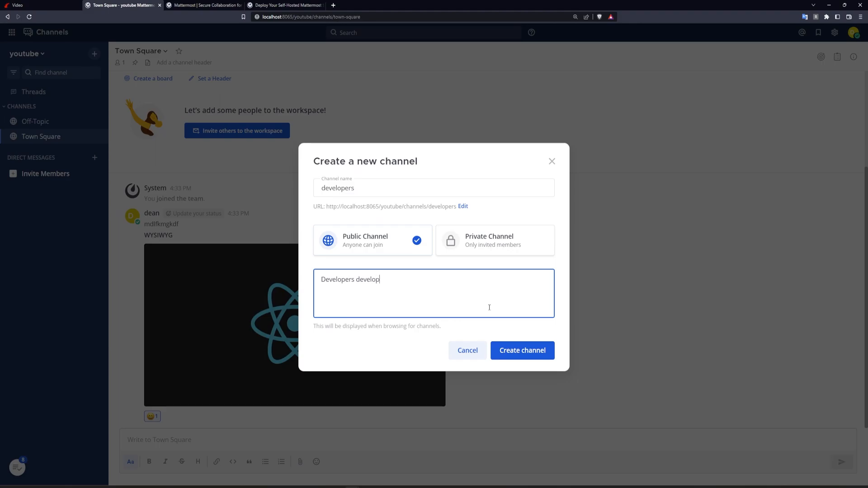
{"action": "type", "text": "ing developers"}
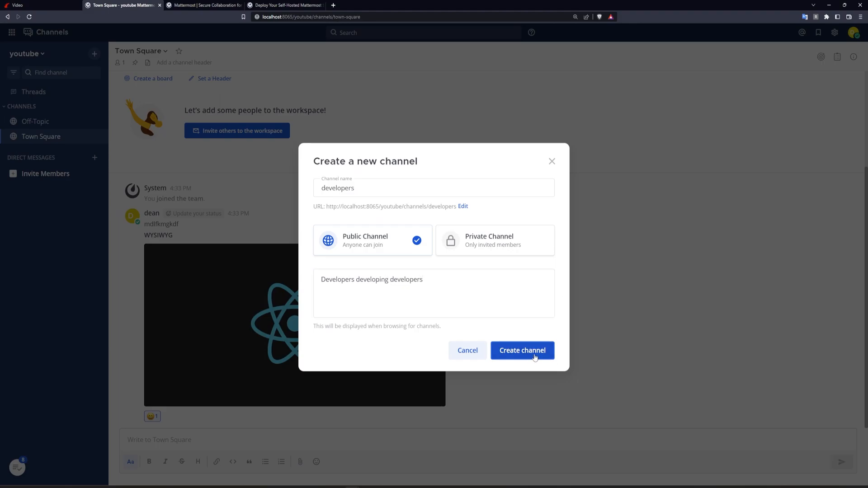
{"action": "left_click", "coordinate": [523, 351]}
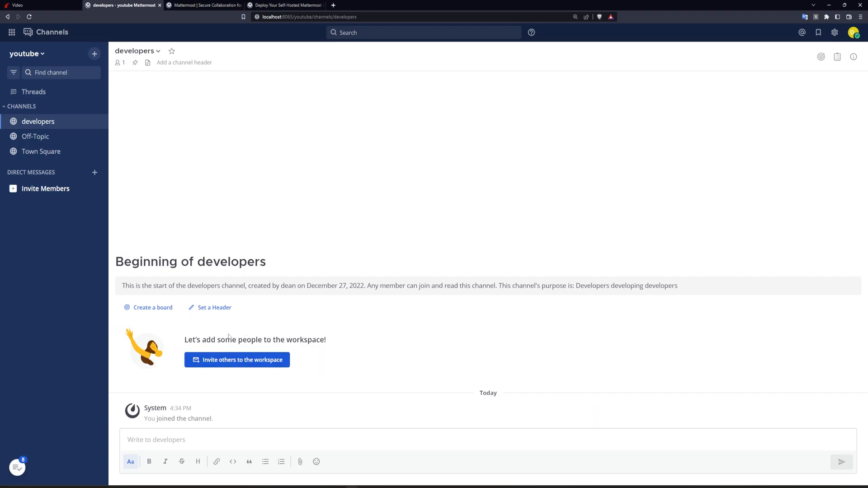
{"action": "left_click", "coordinate": [153, 307]}
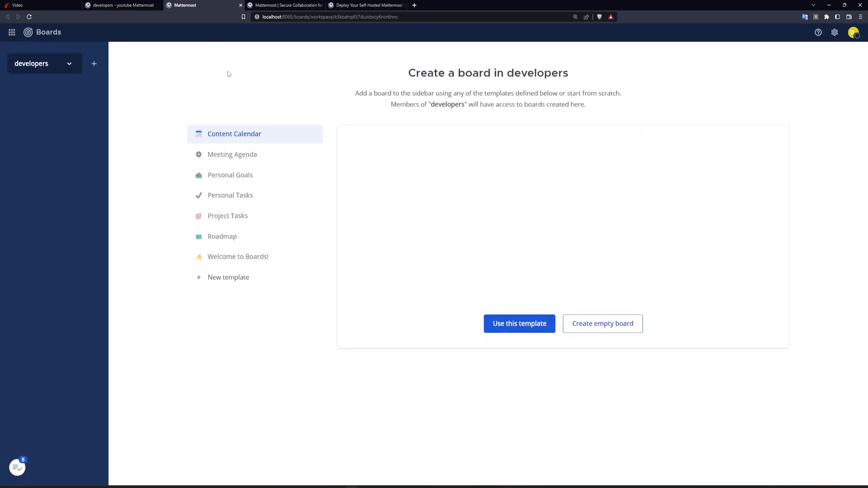
Build a Content Calendar board for developers from the template and rearrange a sample card.
{"action": "left_click", "coordinate": [234, 134]}
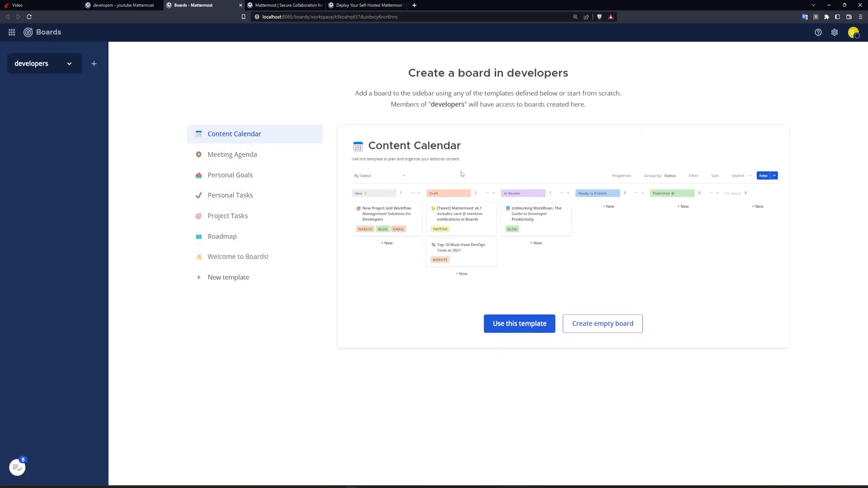
{"action": "mouse_move", "coordinate": [265, 262]}
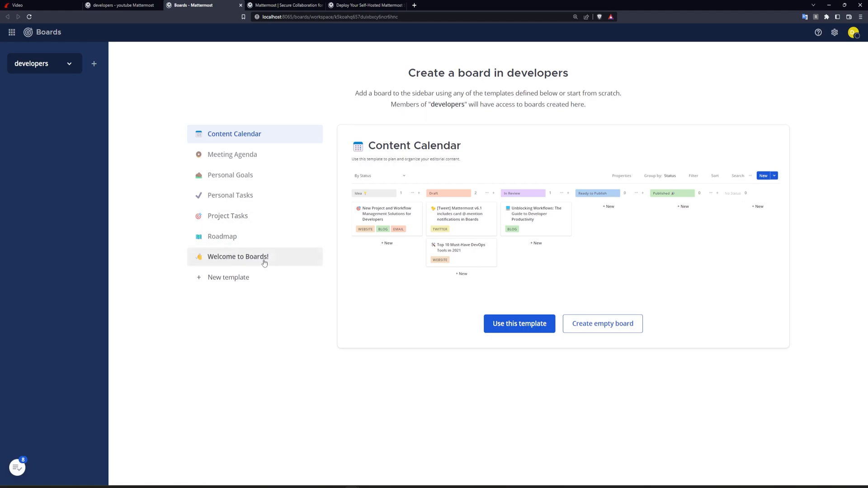
{"action": "mouse_move", "coordinate": [528, 324]}
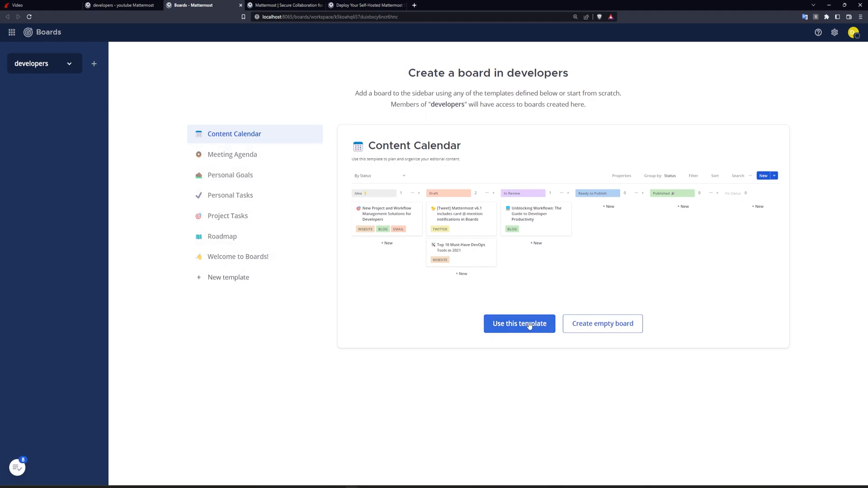
{"action": "left_click", "coordinate": [519, 323]}
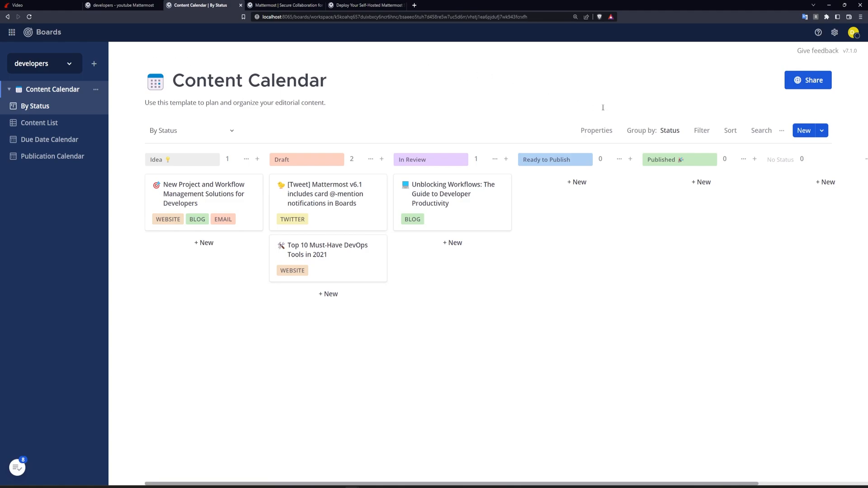
{"action": "left_click", "coordinate": [822, 130]}
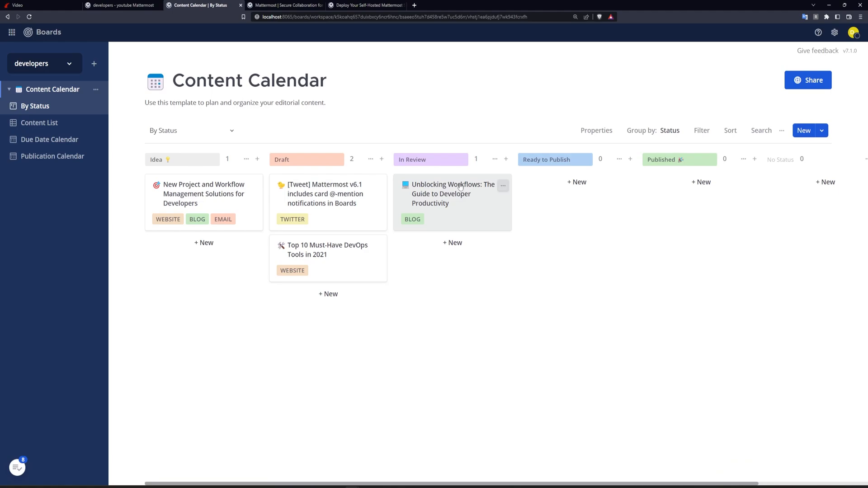
{"action": "left_click_drag", "start_coordinate": [452, 194], "coordinate": [576, 199]}
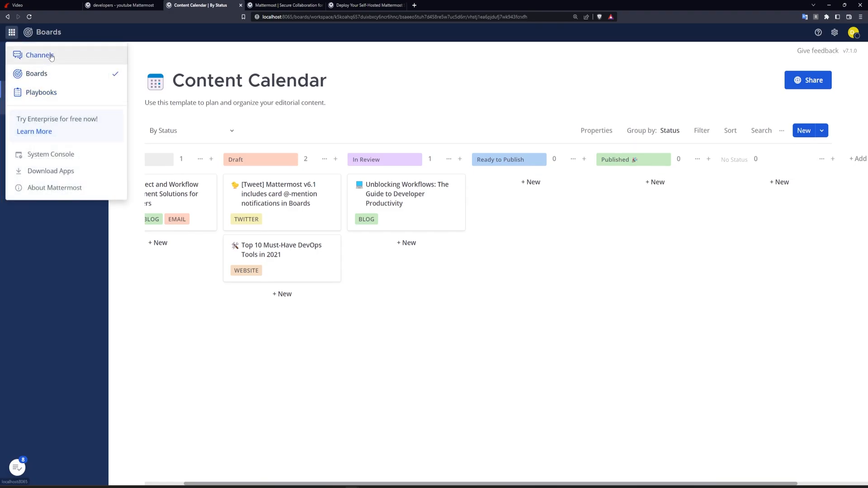
{"action": "mouse_move", "coordinate": [41, 45]}
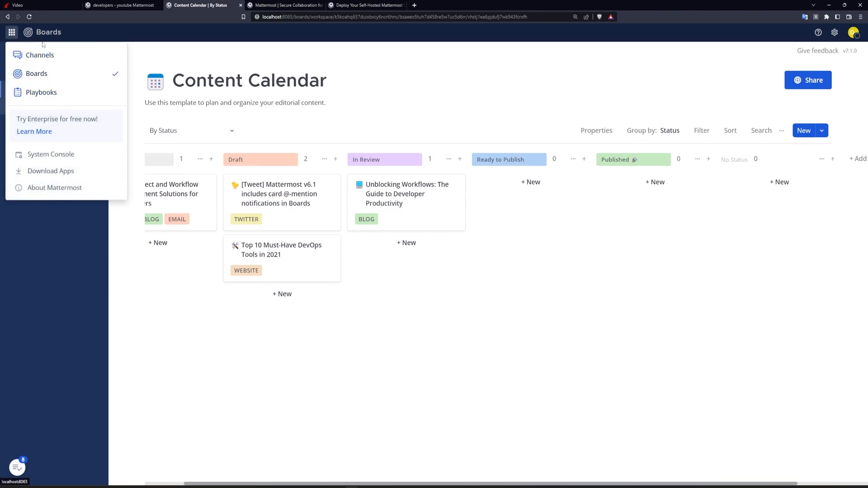
Return to the developers channel, then enter the System Console via the product menu.
{"action": "left_click", "coordinate": [38, 55]}
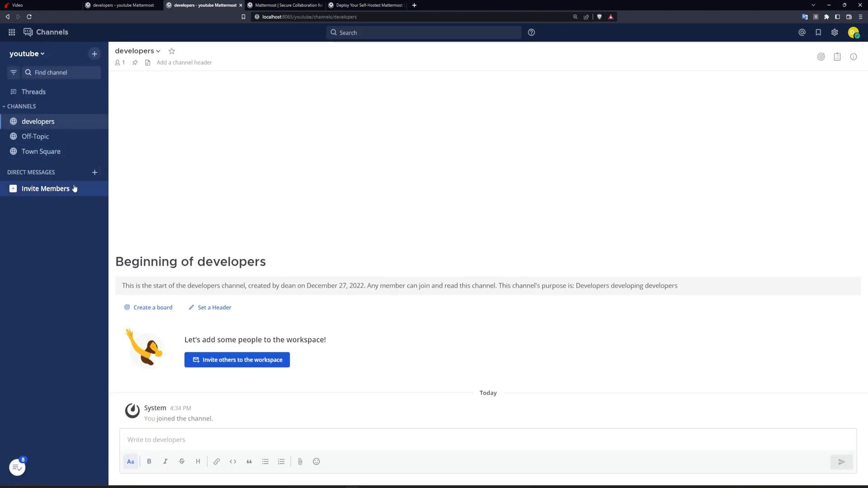
{"action": "left_click", "coordinate": [95, 107]}
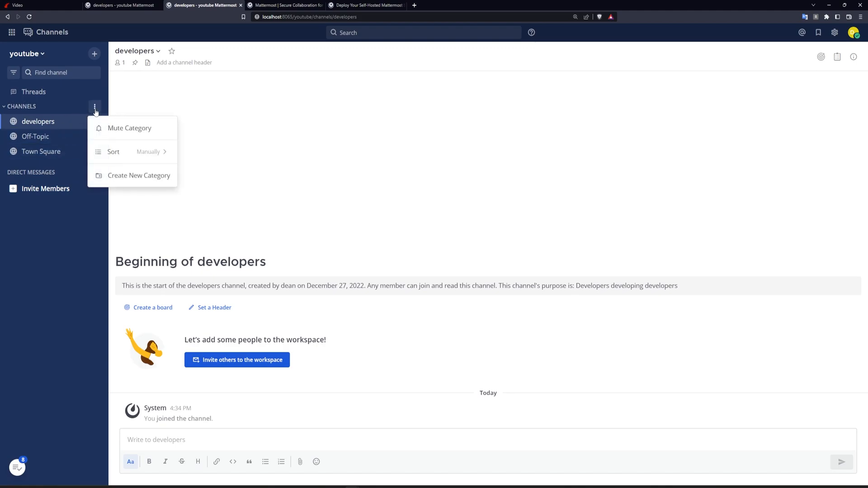
{"action": "left_click", "coordinate": [12, 32]}
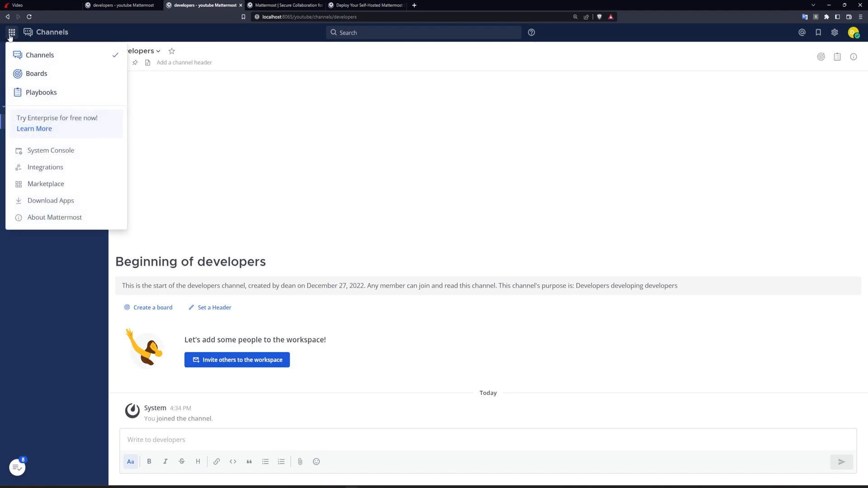
{"action": "mouse_move", "coordinate": [51, 151]}
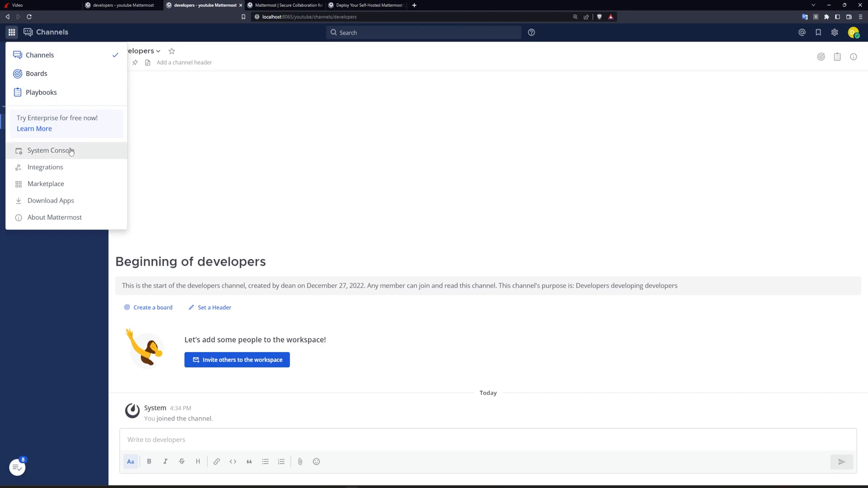
{"action": "left_click", "coordinate": [49, 150]}
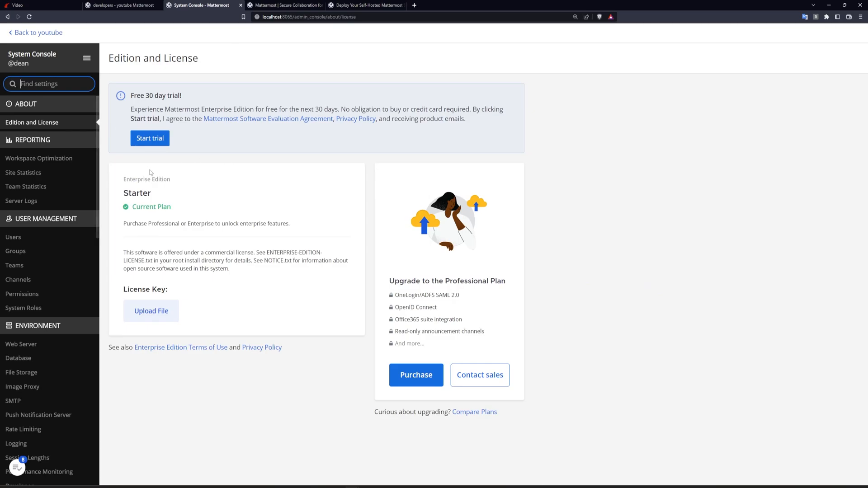
{"action": "mouse_move", "coordinate": [287, 158]}
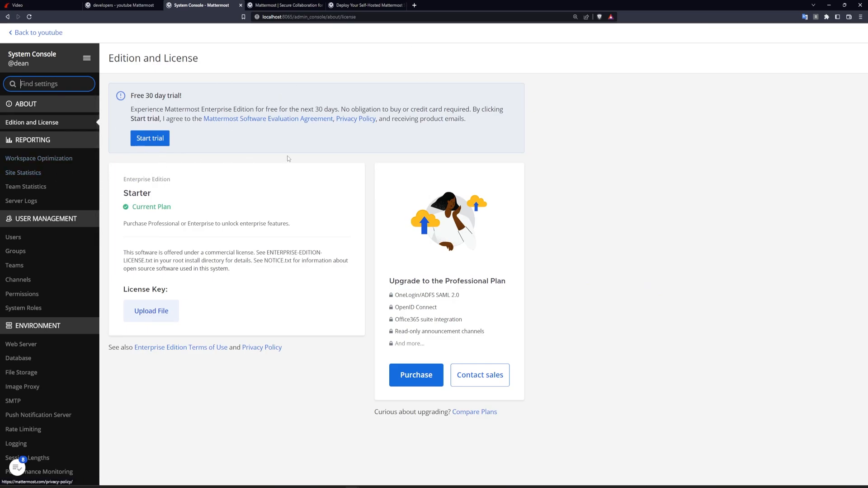
{"action": "mouse_move", "coordinate": [319, 152]}
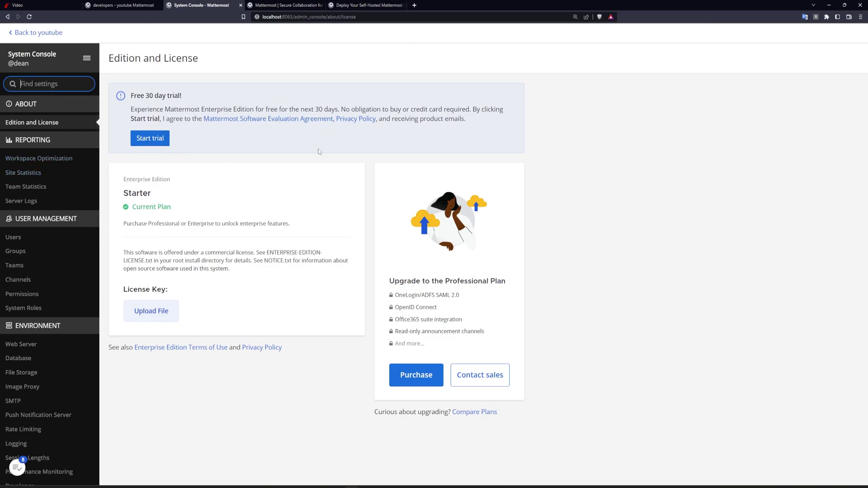
{"action": "mouse_move", "coordinate": [105, 195]}
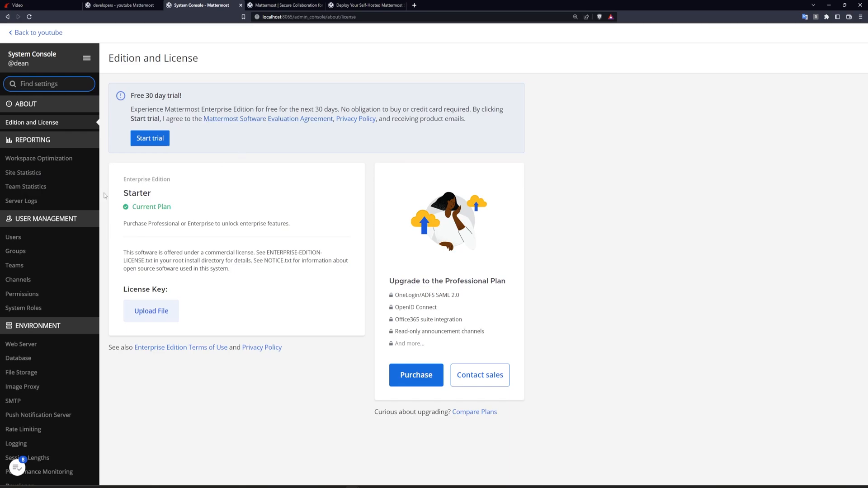
{"action": "mouse_move", "coordinate": [53, 168]}
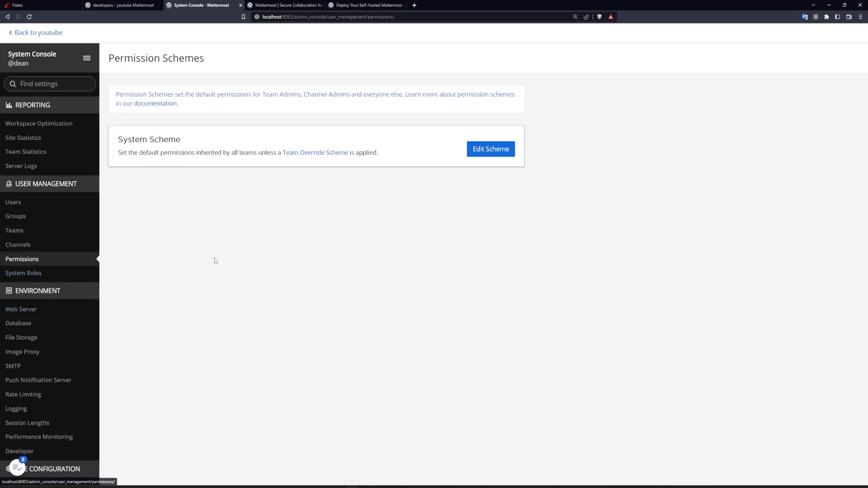
{"action": "mouse_move", "coordinate": [502, 152]}
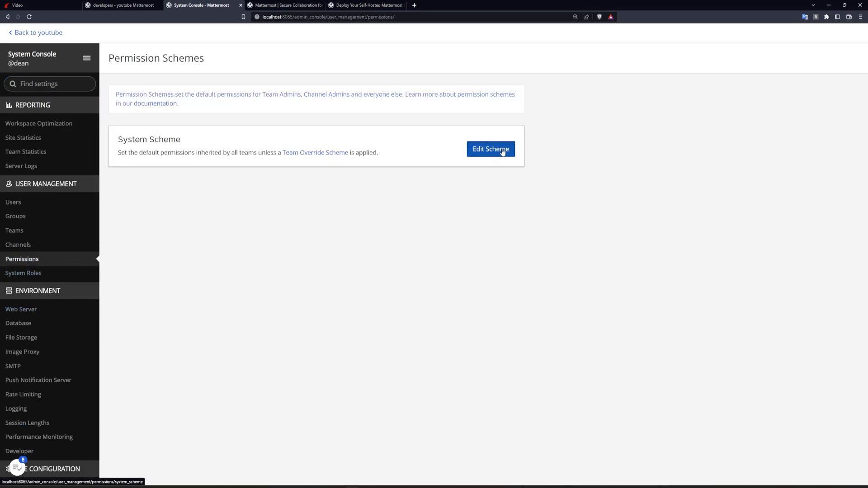
Edit the System Scheme, removing All Members' team creation and member-adding permissions.
{"action": "left_click", "coordinate": [490, 148]}
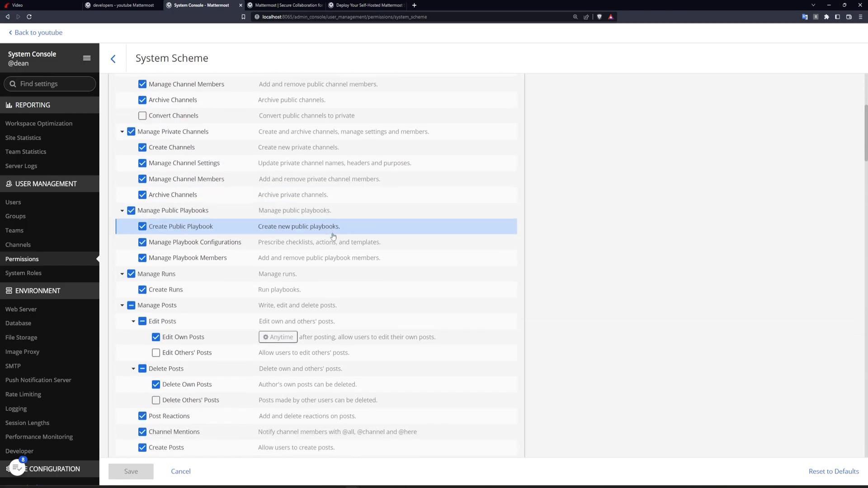
{"action": "scroll", "scroll_direction": "down", "scroll_amount": 3}
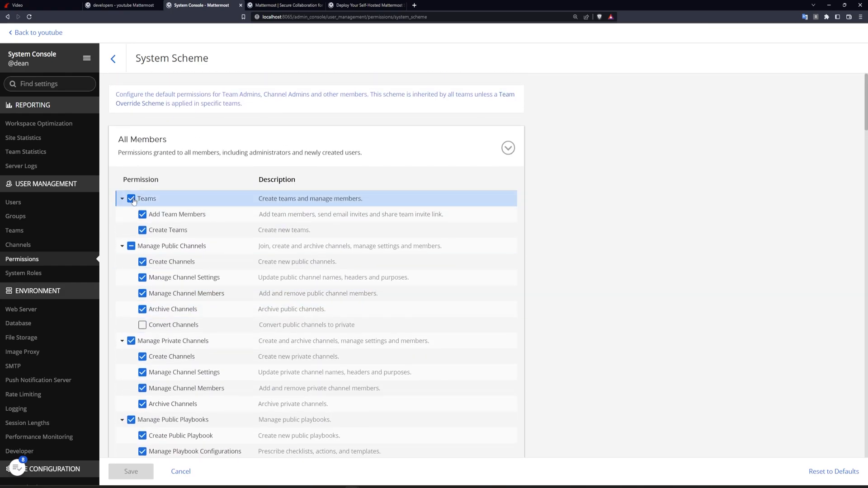
{"action": "left_click", "coordinate": [131, 198]}
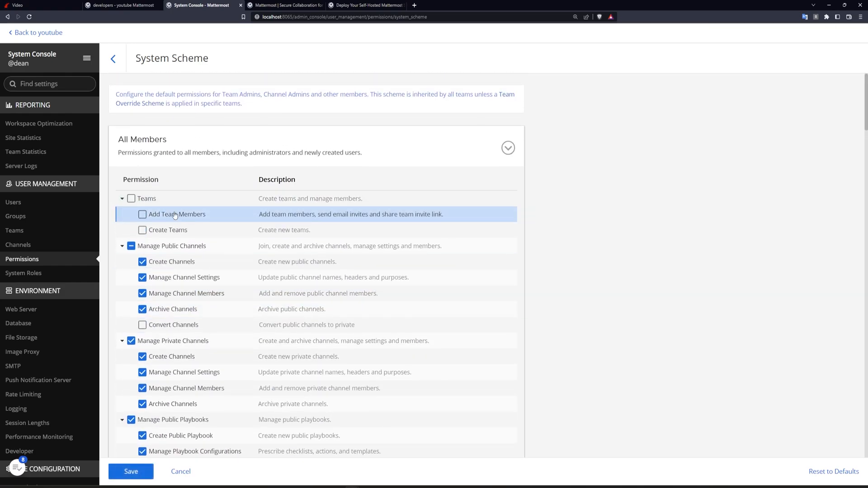
{"action": "mouse_move", "coordinate": [246, 235]}
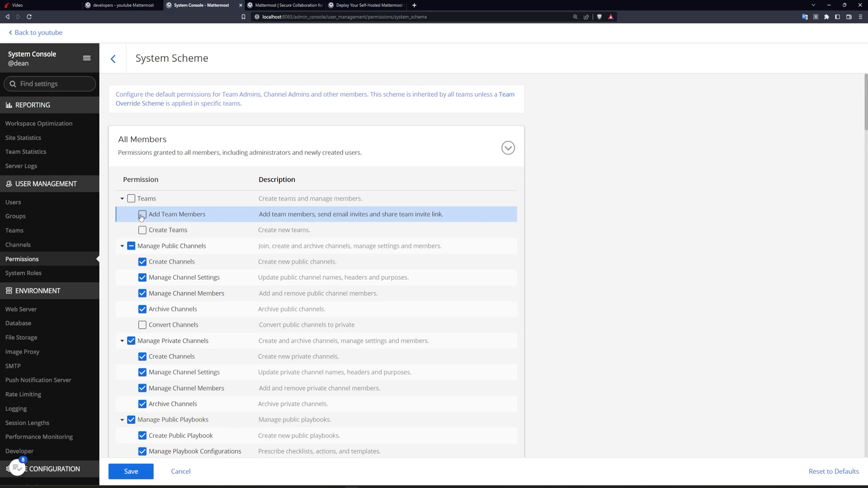
{"action": "left_click", "coordinate": [142, 214]}
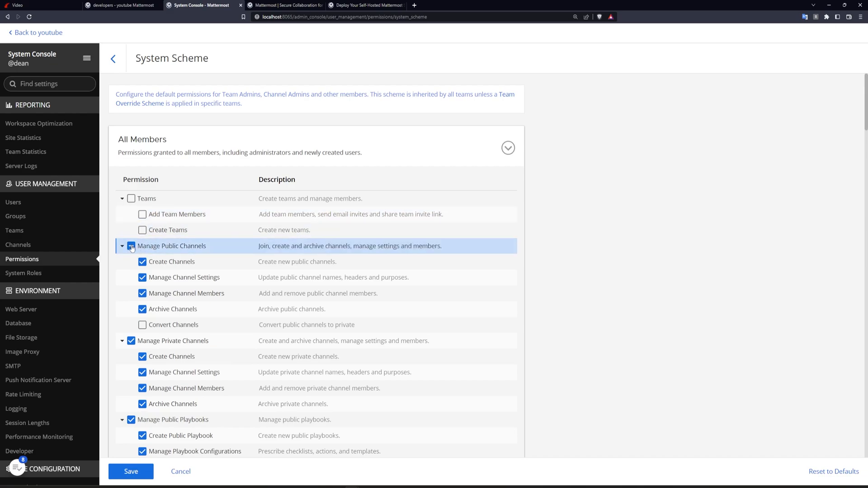
Deny All Members Manage Public Channels, Public Playbooks and Runs, and save the scheme.
{"action": "left_click", "coordinate": [131, 246]}
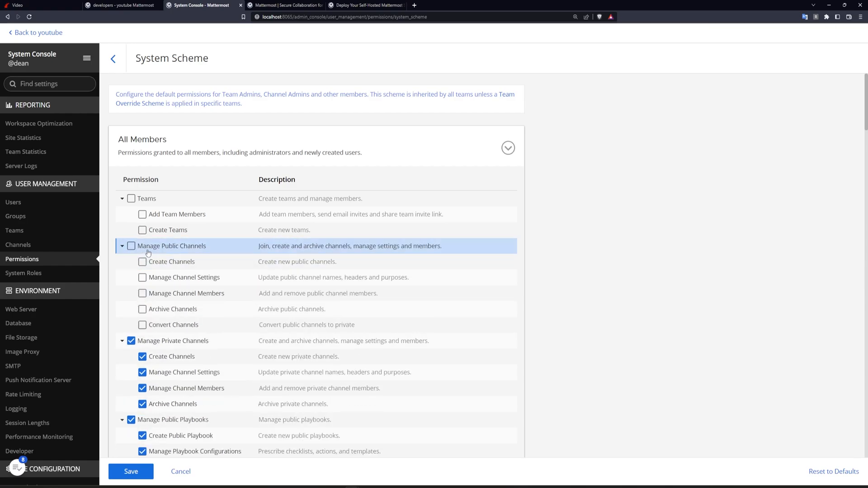
{"action": "scroll", "scroll_direction": "down", "scroll_amount": 3}
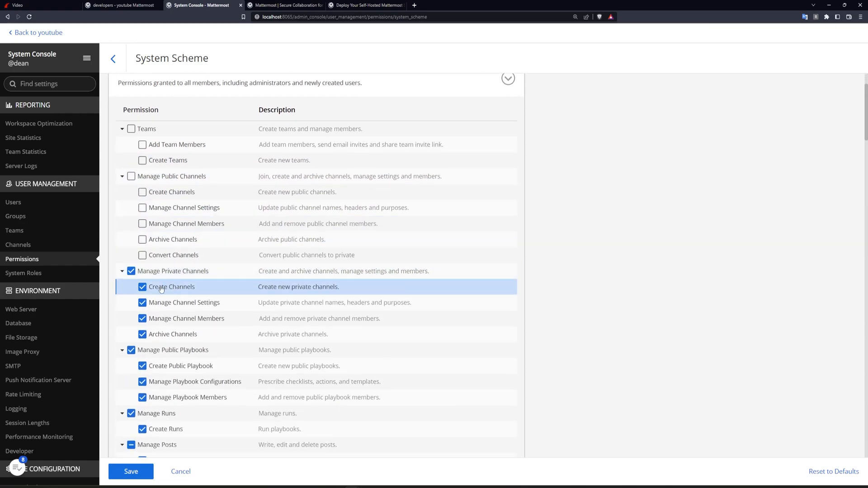
{"action": "scroll", "scroll_direction": "down", "scroll_amount": 3}
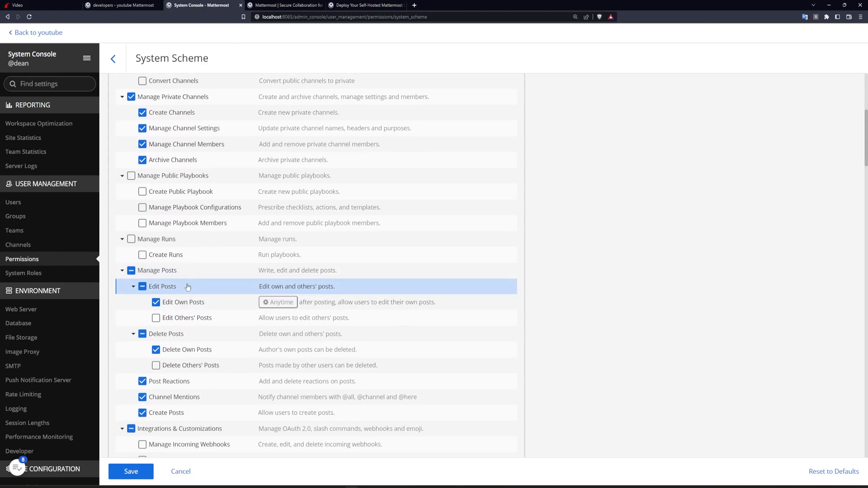
{"action": "mouse_move", "coordinate": [213, 304]}
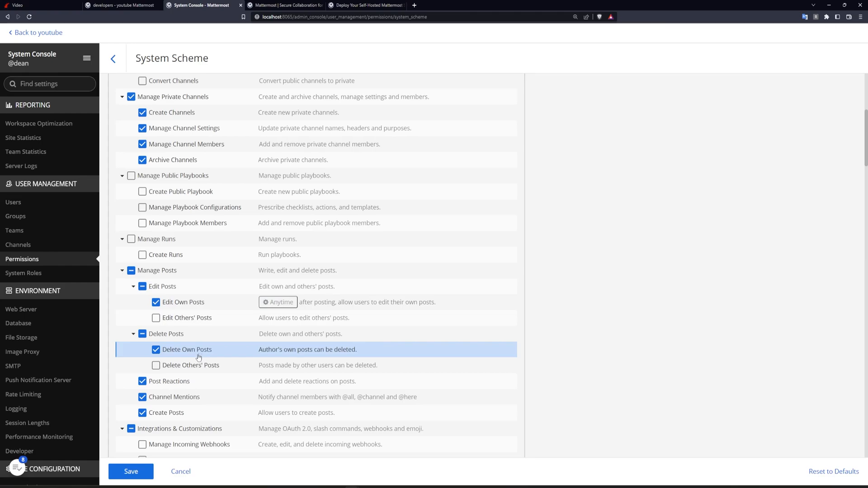
{"action": "scroll", "scroll_direction": "down", "scroll_amount": 3}
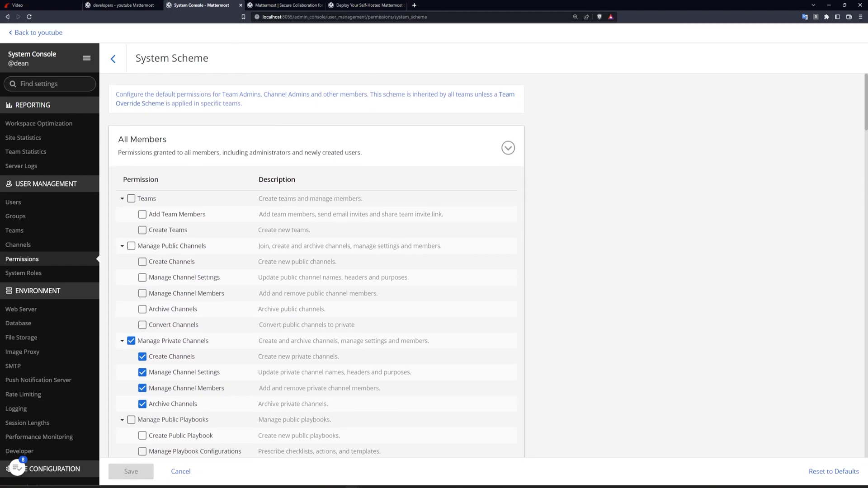
{"action": "mouse_move", "coordinate": [704, 134]}
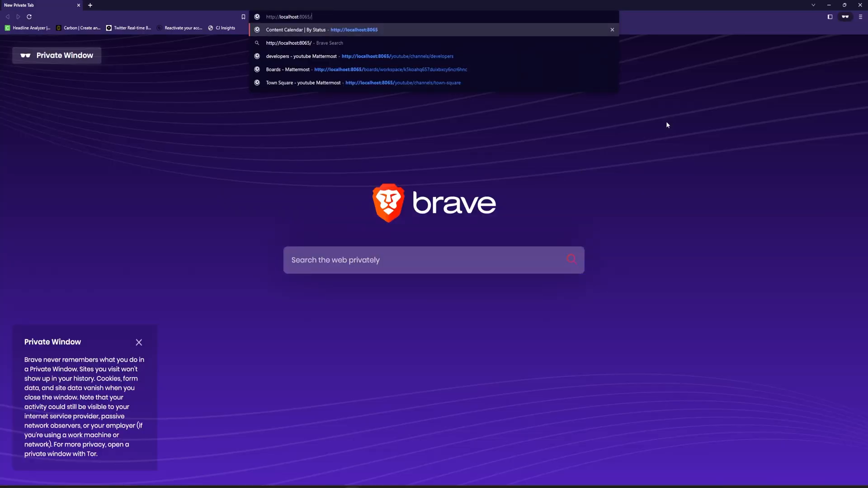
Load localhost:8065 in a private Brave window, then return to the developers channel window.
{"action": "key", "text": "Enter"}
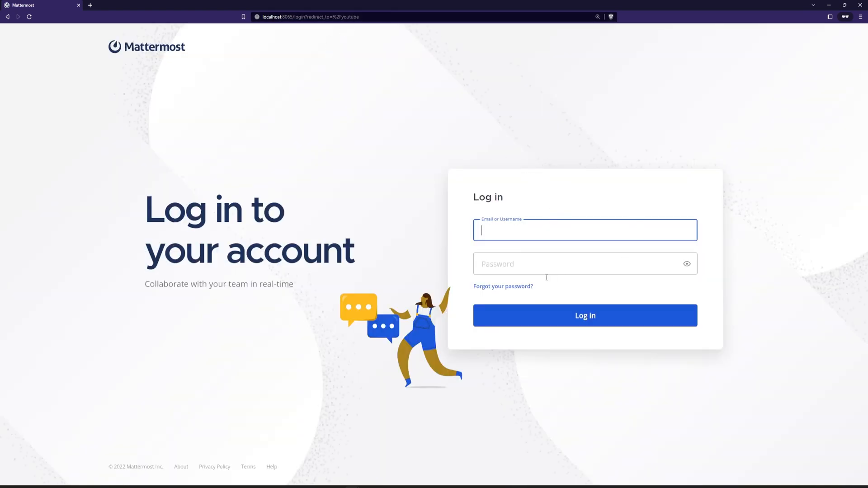
{"action": "mouse_move", "coordinate": [622, 253]}
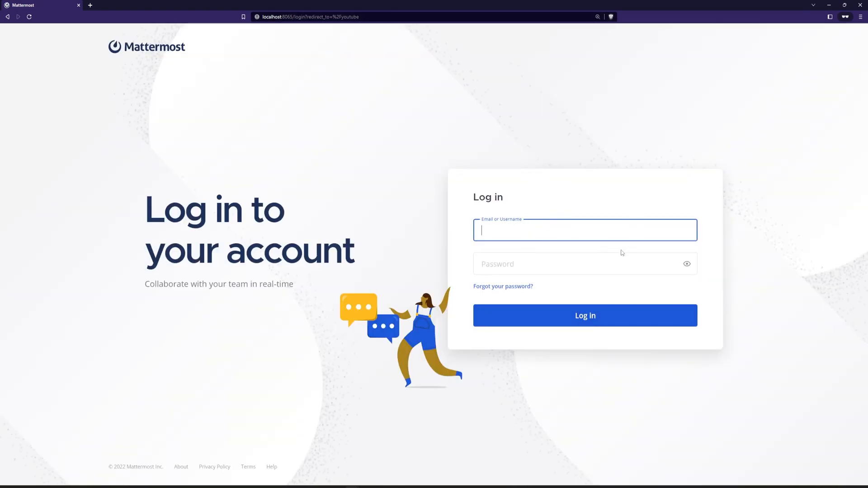
{"action": "left_click", "coordinate": [313, 16]}
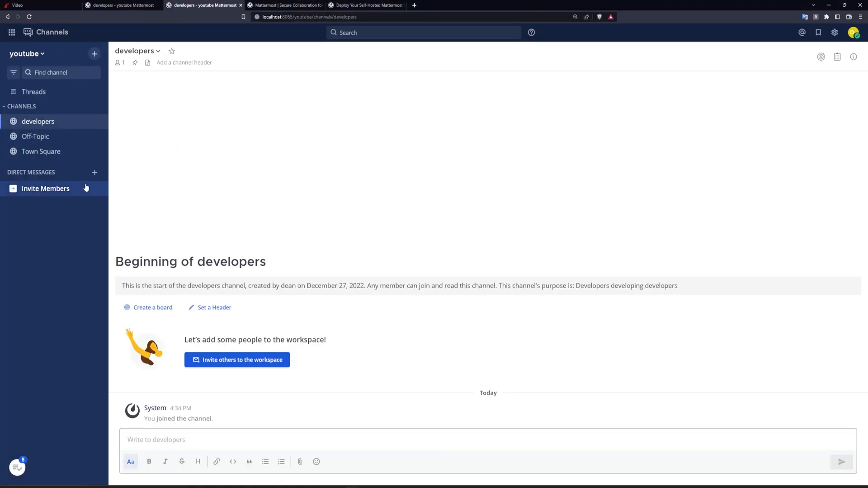
Copy the youtube team's invite link and load it in the private sign-up window.
{"action": "left_click", "coordinate": [45, 188]}
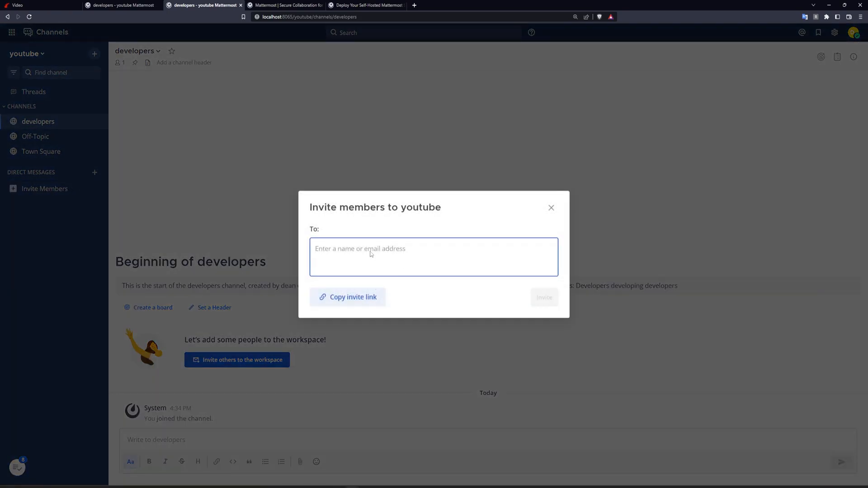
{"action": "left_click", "coordinate": [348, 297]}
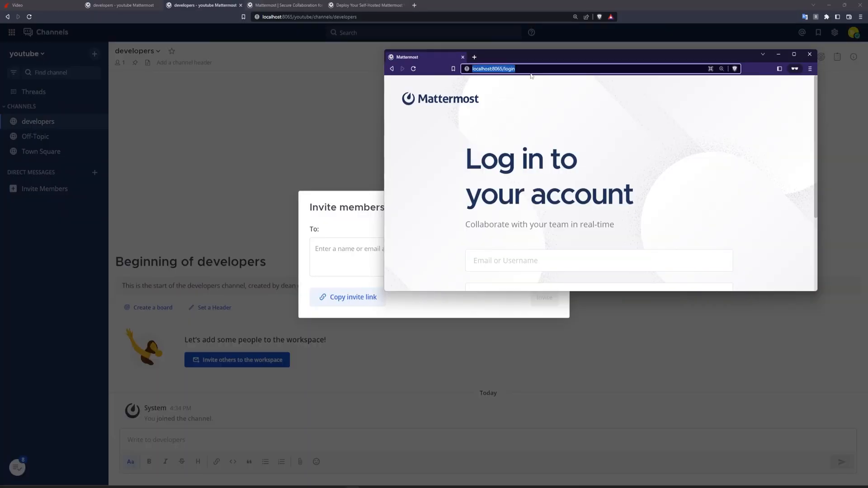
{"action": "left_click", "coordinate": [598, 260]}
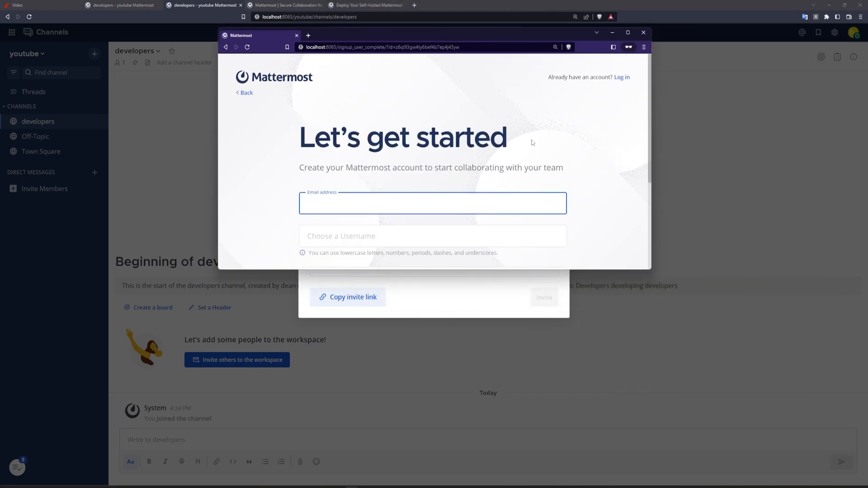
{"action": "left_click", "coordinate": [627, 33]}
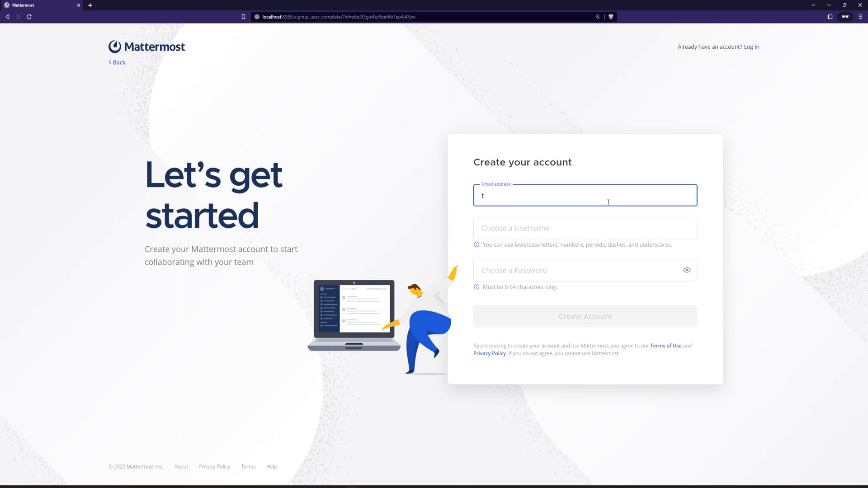
{"action": "type", "text": "test@case.com"}
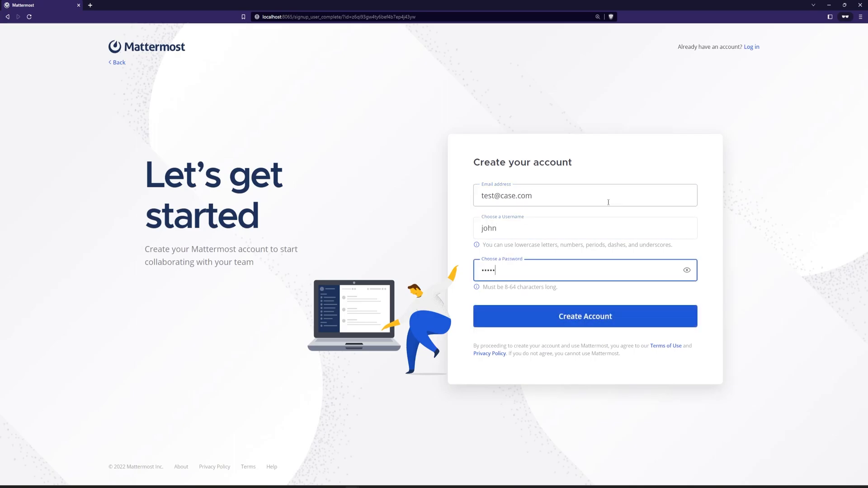
{"action": "left_click", "coordinate": [585, 316]}
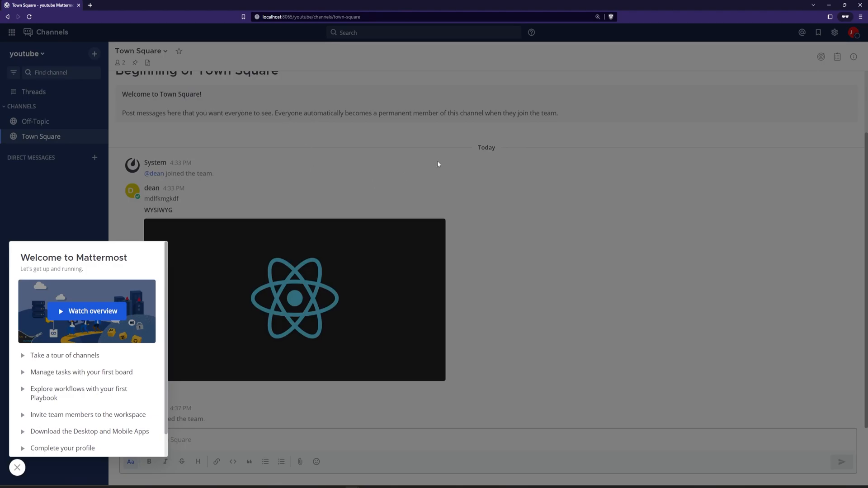
Dismiss the Welcome to Mattermost checklist and minimize john's window.
{"action": "left_click", "coordinate": [16, 468]}
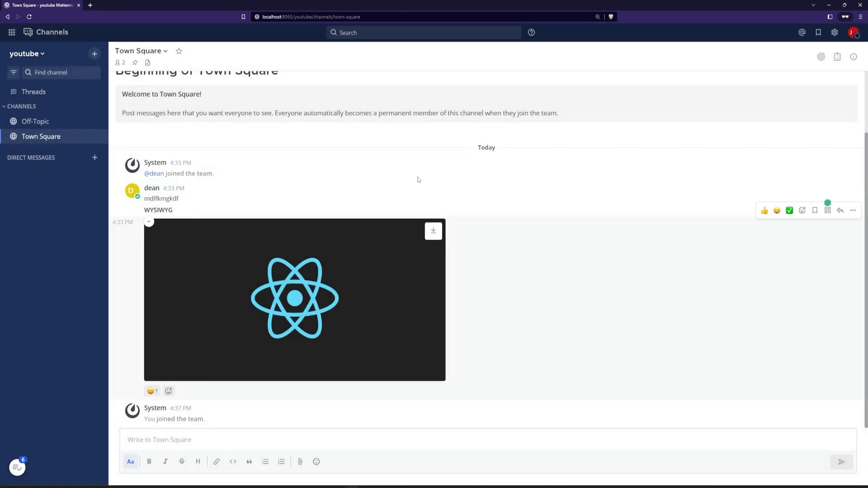
{"action": "mouse_move", "coordinate": [482, 102]}
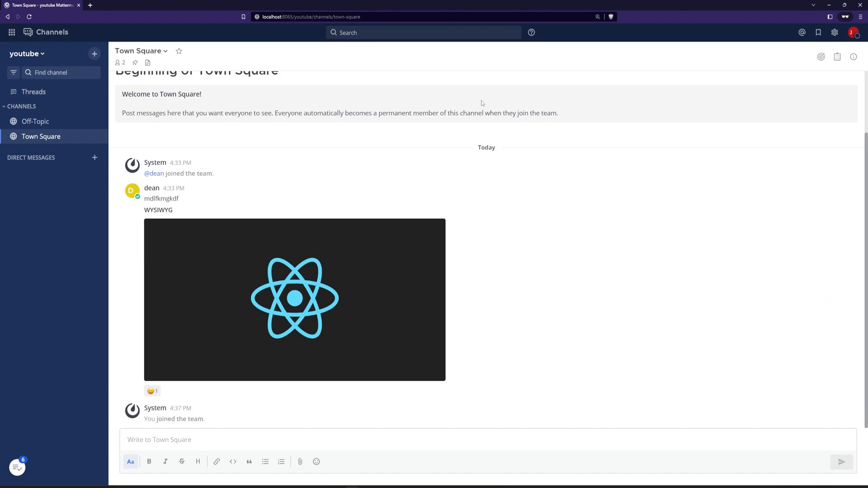
{"action": "mouse_move", "coordinate": [804, 2]}
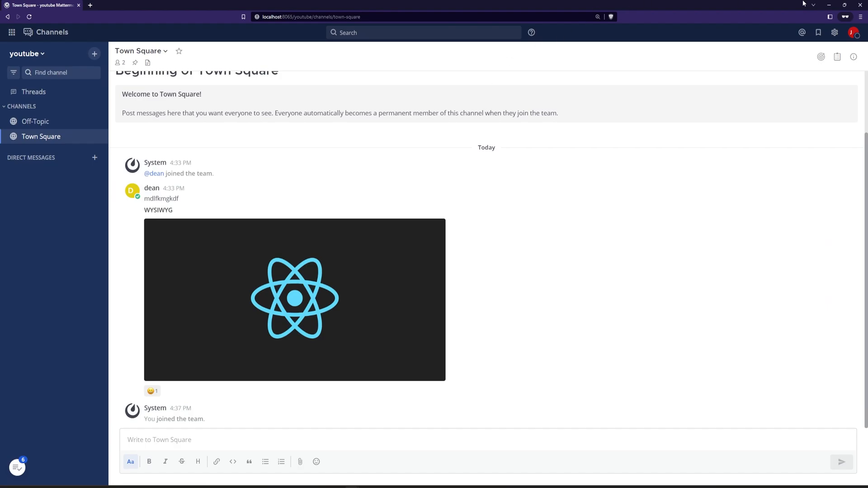
{"action": "left_click", "coordinate": [835, 32]}
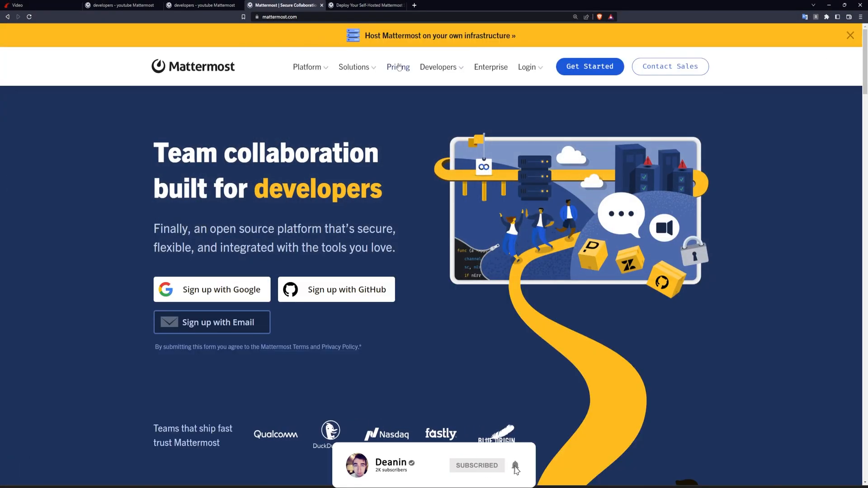
Browse mattermost.com menus and land on the Download and Install Server page with Developers resources showing.
{"action": "left_click", "coordinate": [439, 67]}
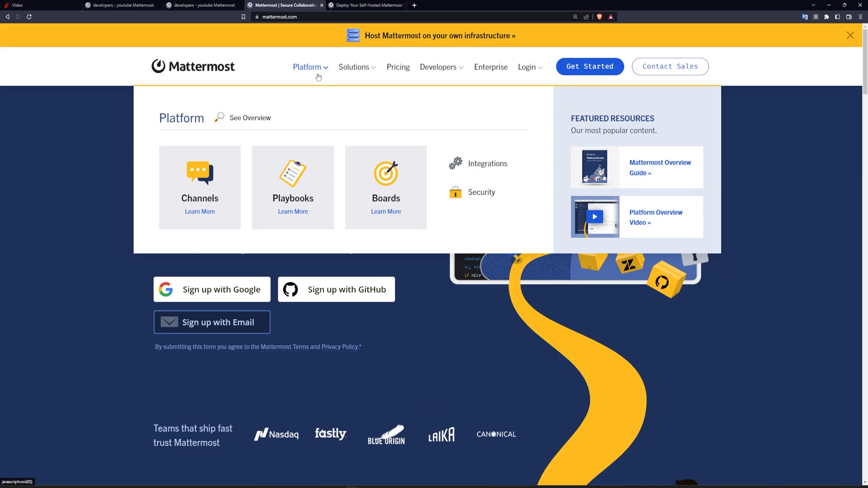
{"action": "left_click", "coordinate": [439, 67]}
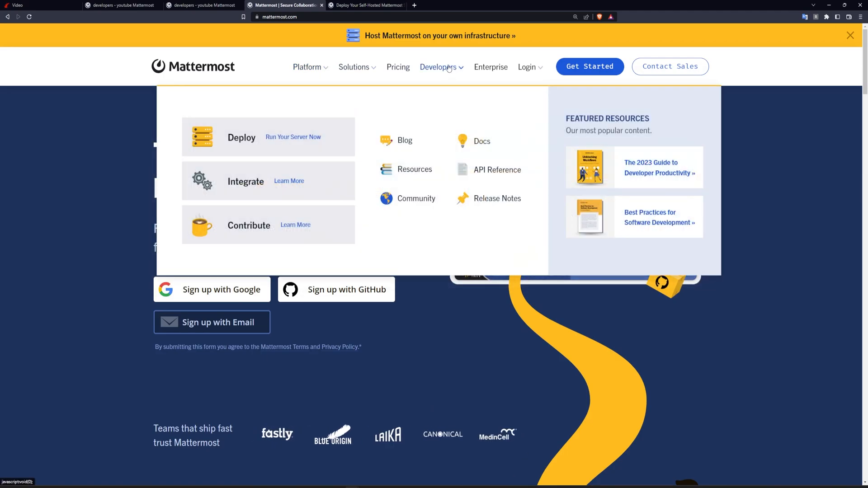
{"action": "left_click", "coordinate": [202, 5]}
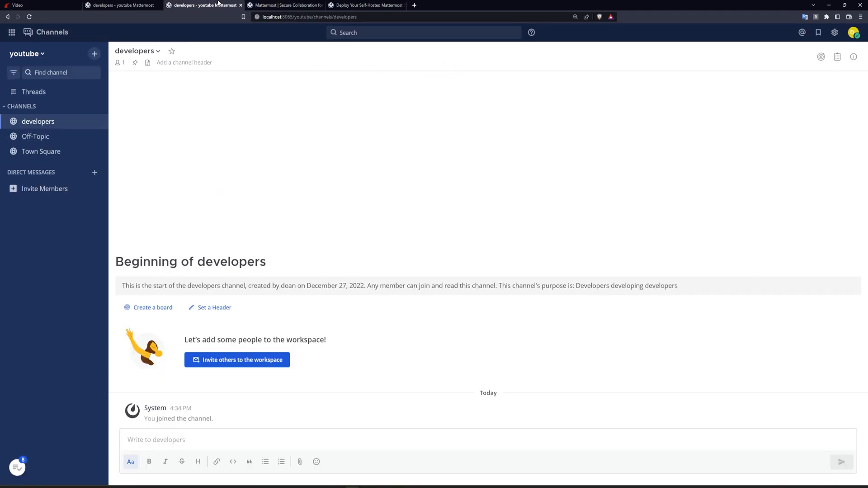
{"action": "left_click", "coordinate": [370, 5]}
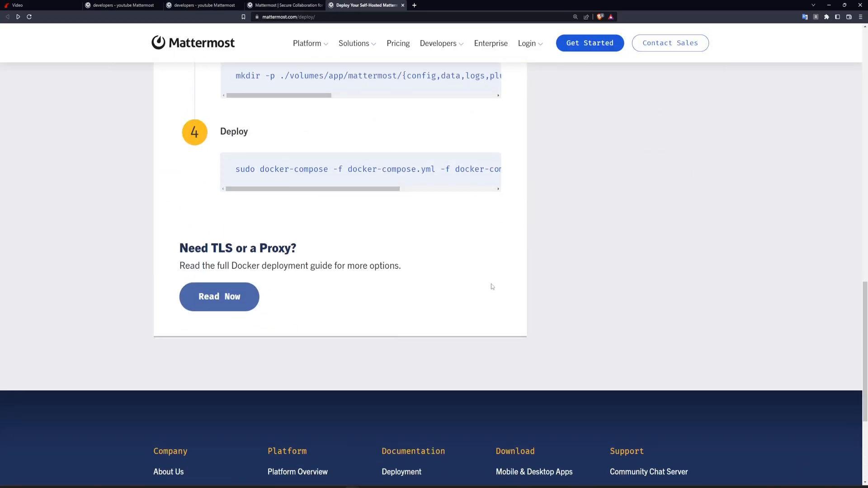
{"action": "scroll", "scroll_direction": "up", "scroll_amount": 3}
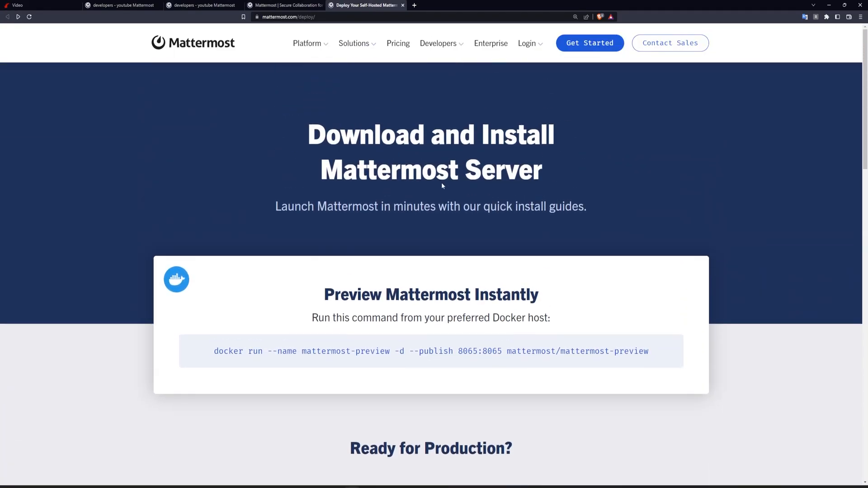
{"action": "left_click", "coordinate": [439, 43]}
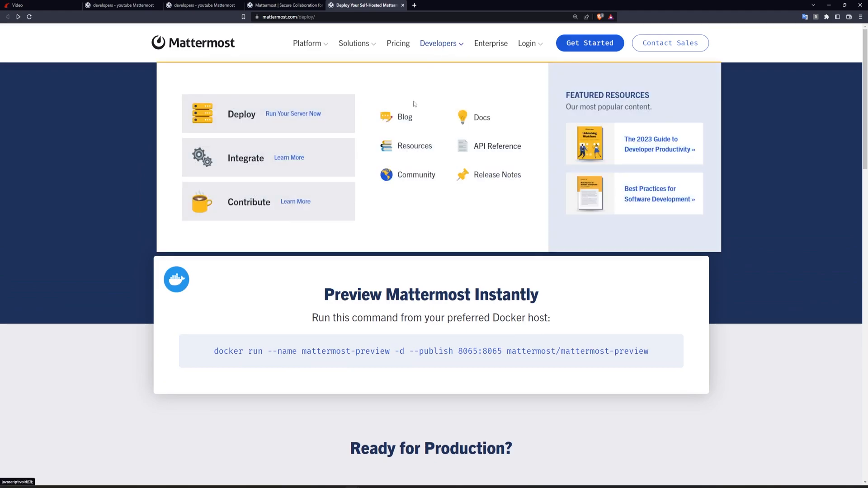